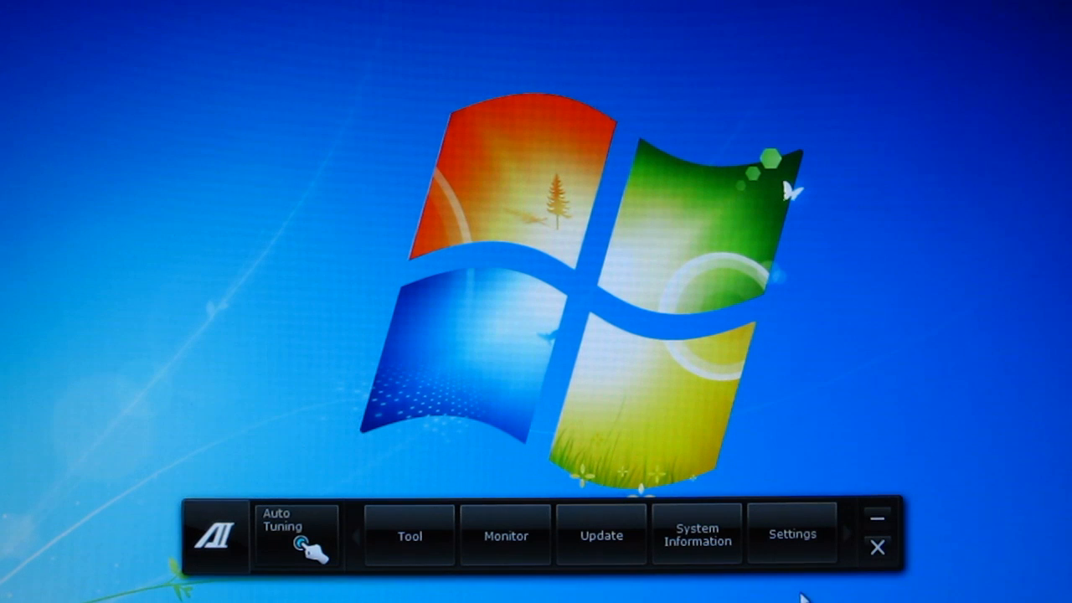
pyautogui.moveTo(205, 511)
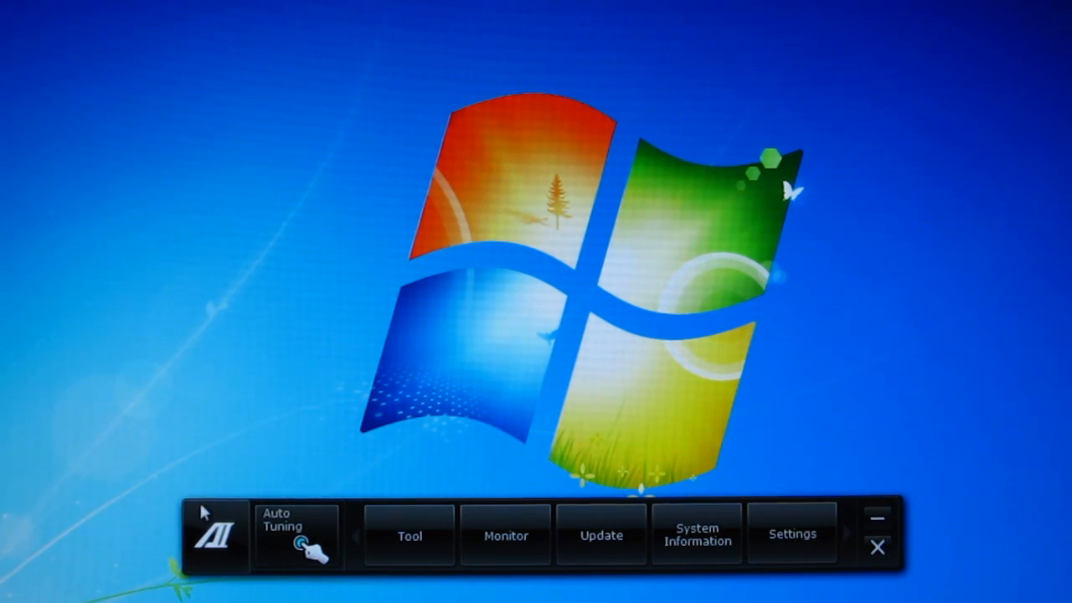
pyautogui.moveTo(318, 578)
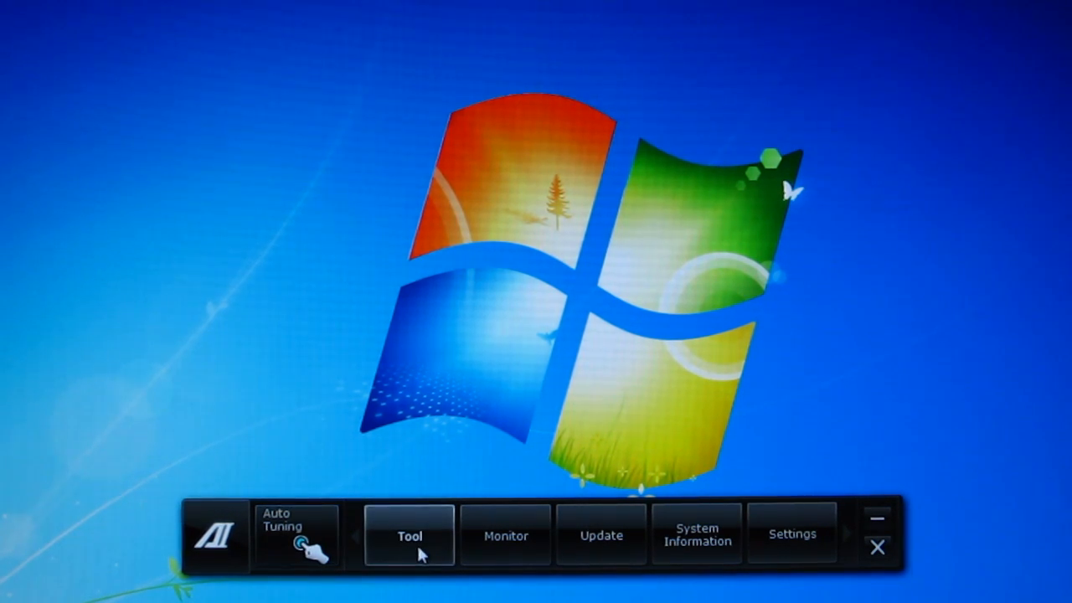
# Step: Open TurboV EVO and nudge the CPU overclocking values upward
pyautogui.click(410, 535)
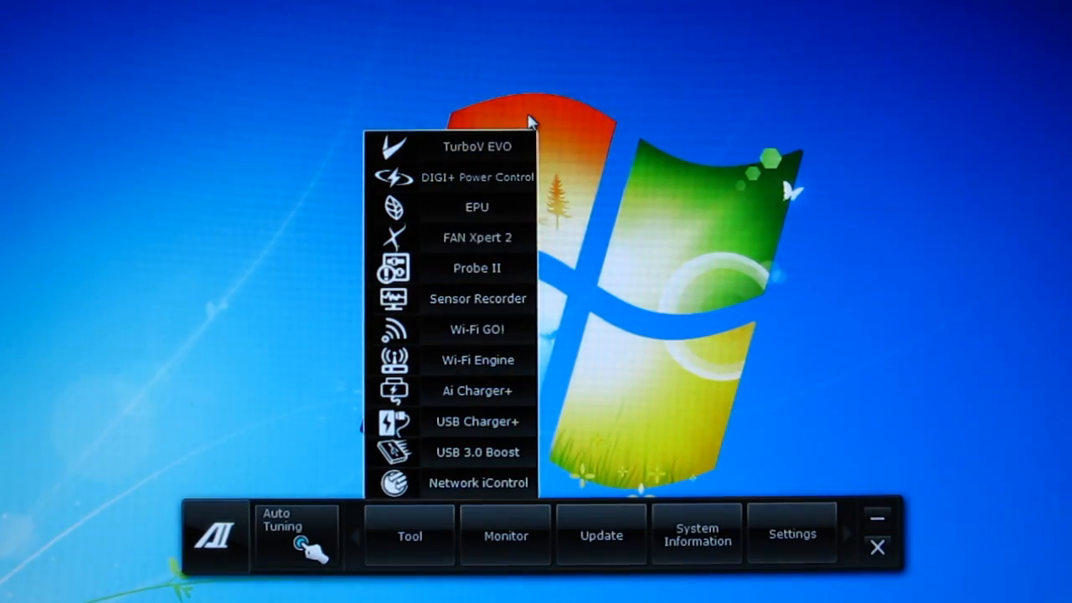
pyautogui.click(477, 146)
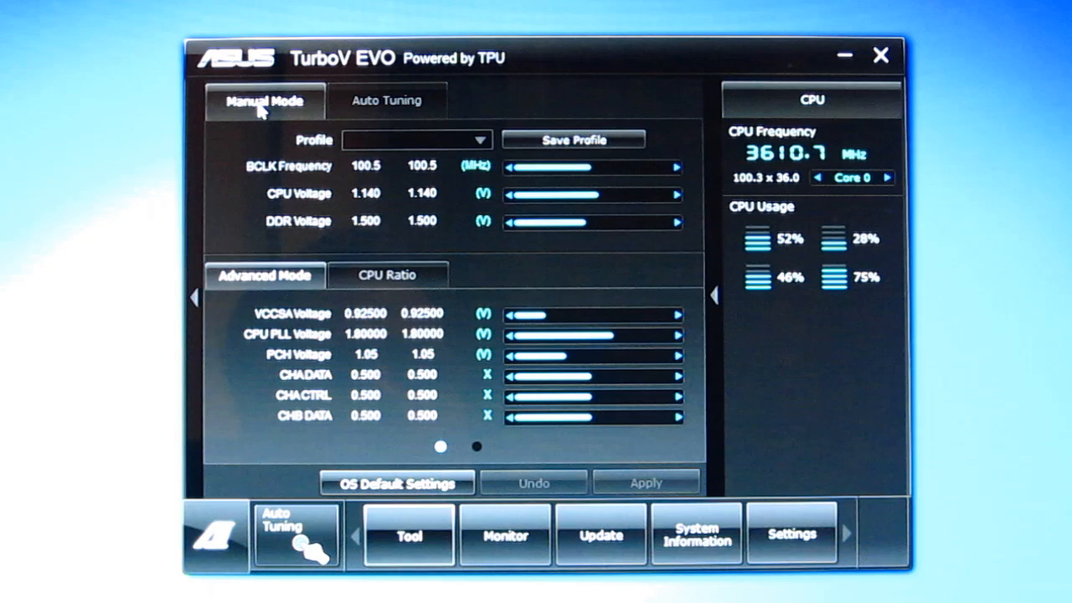
pyautogui.moveTo(302, 176)
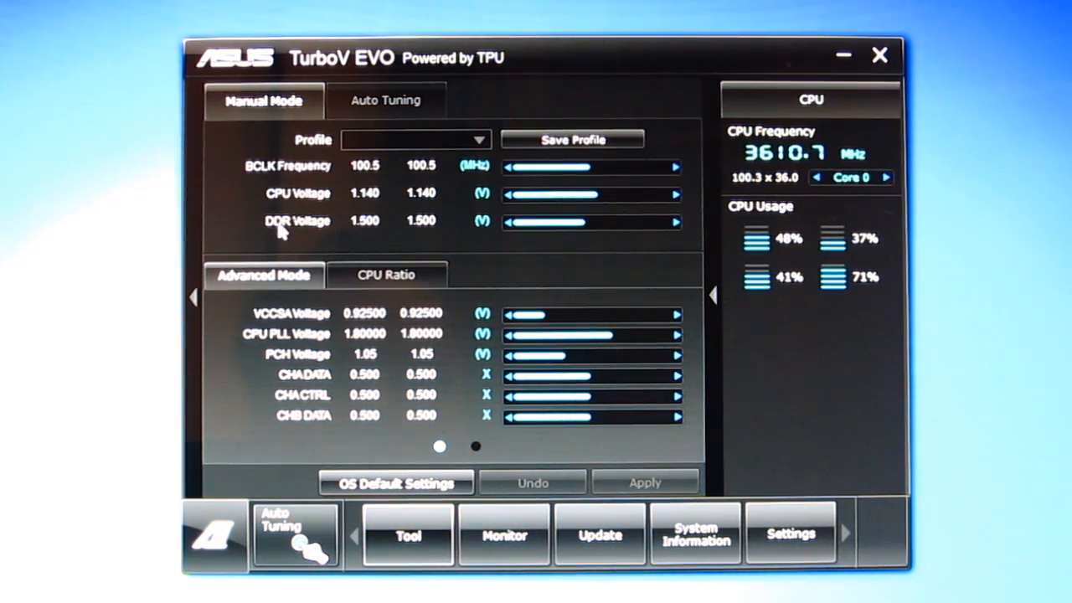
pyautogui.click(480, 140)
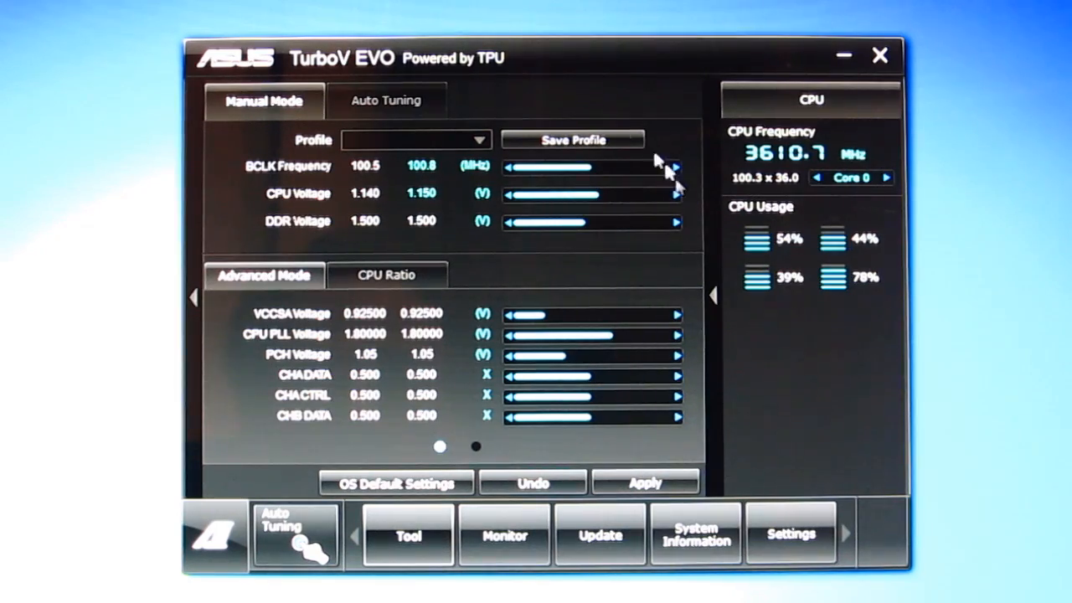
# Step: Attempt Save Profile, dismiss the warning, then view Auto Tuning and return to Manual Mode
pyautogui.click(573, 139)
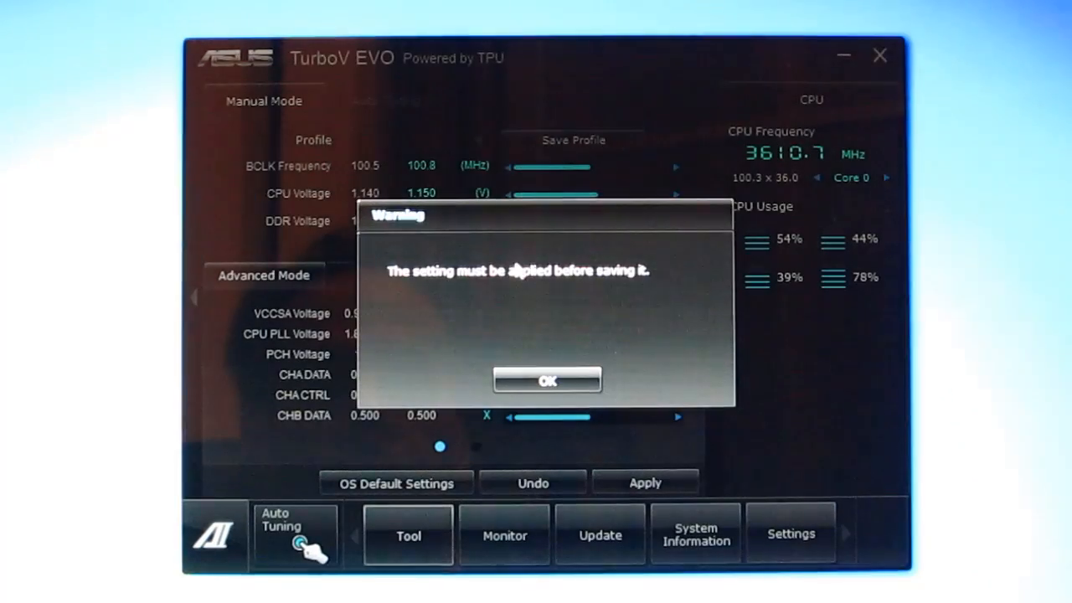
pyautogui.click(548, 381)
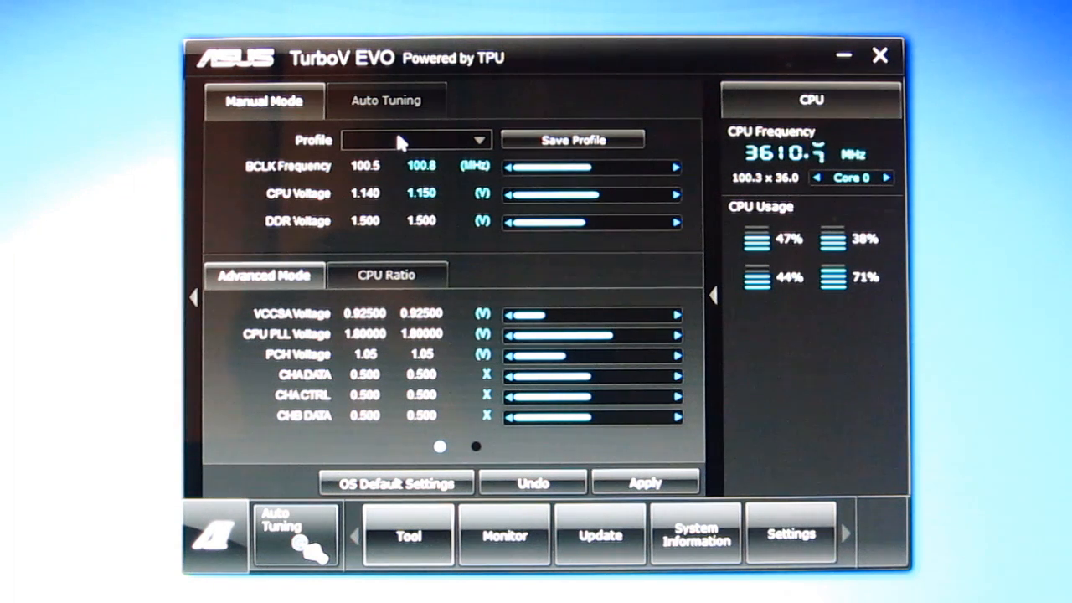
pyautogui.moveTo(256, 321)
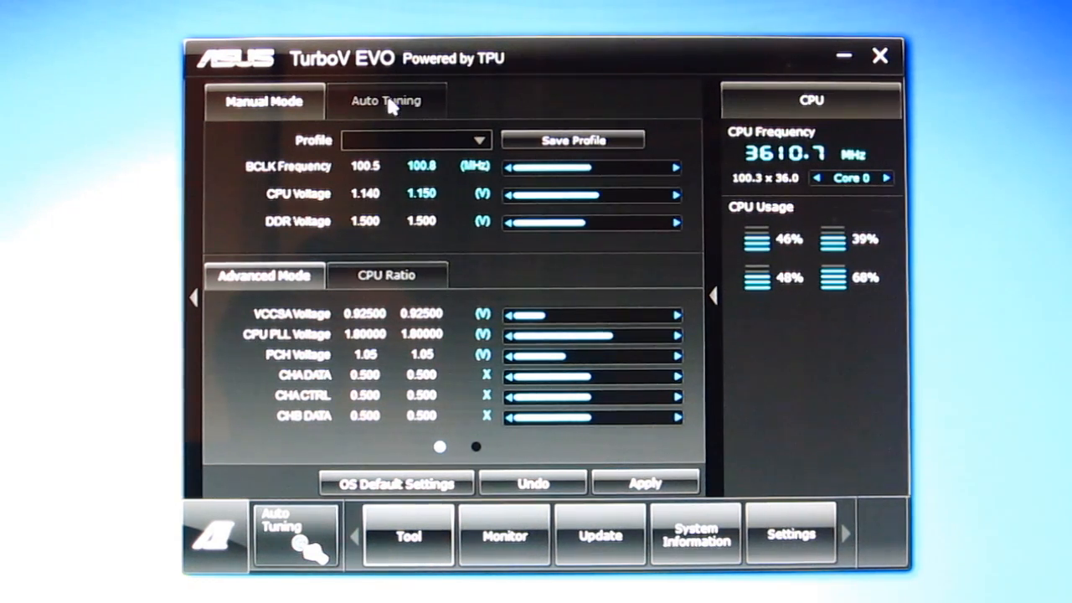
pyautogui.click(386, 101)
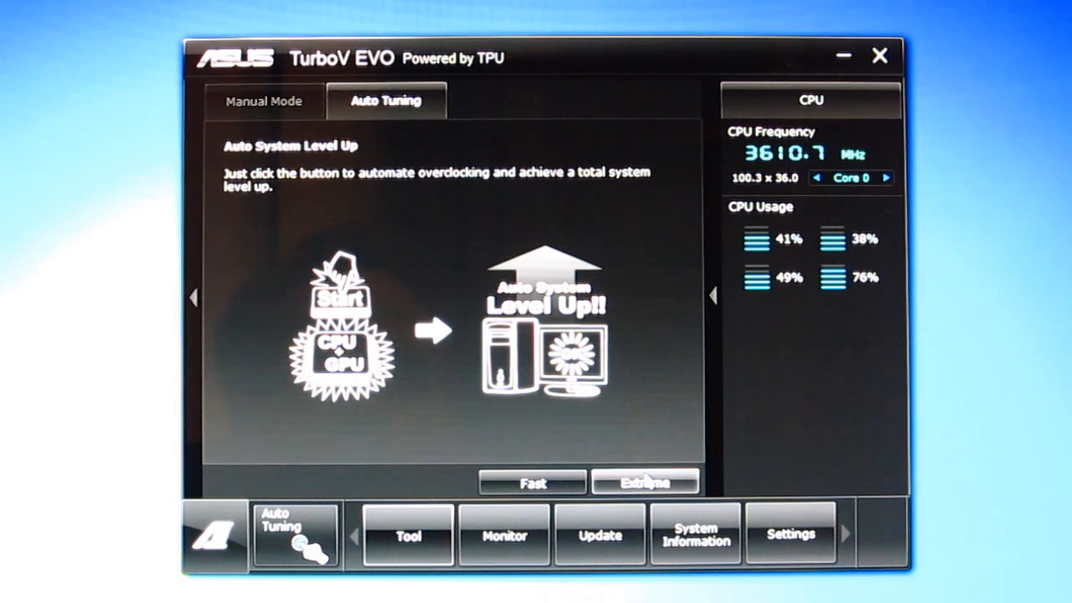
pyautogui.click(264, 100)
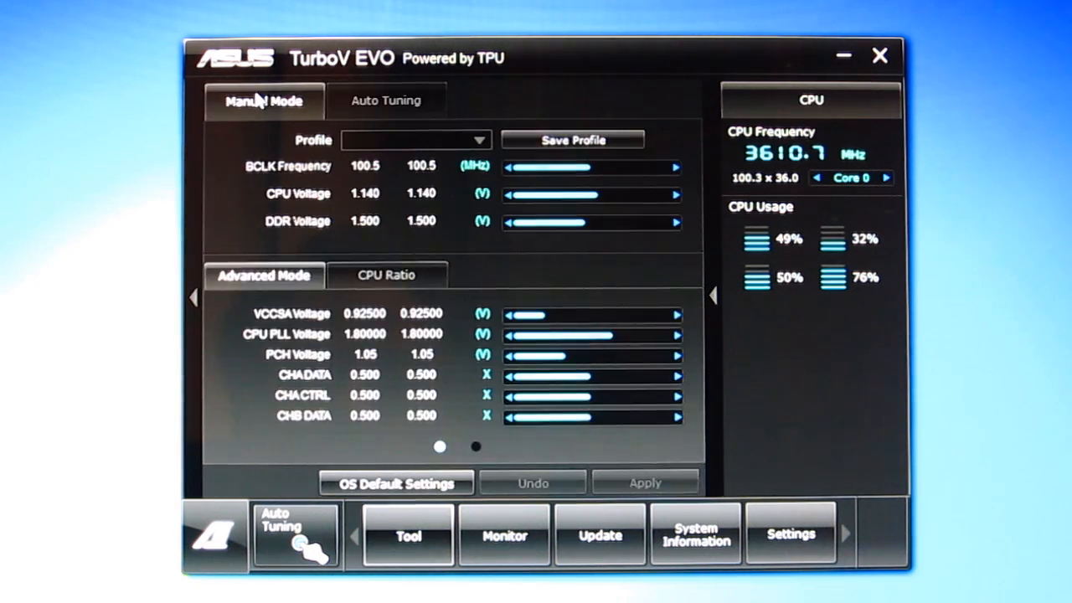
# Step: From the CPU Ratio tab, apply OS Default Settings, confirm the warning, and return to Advanced Mode
pyautogui.click(387, 276)
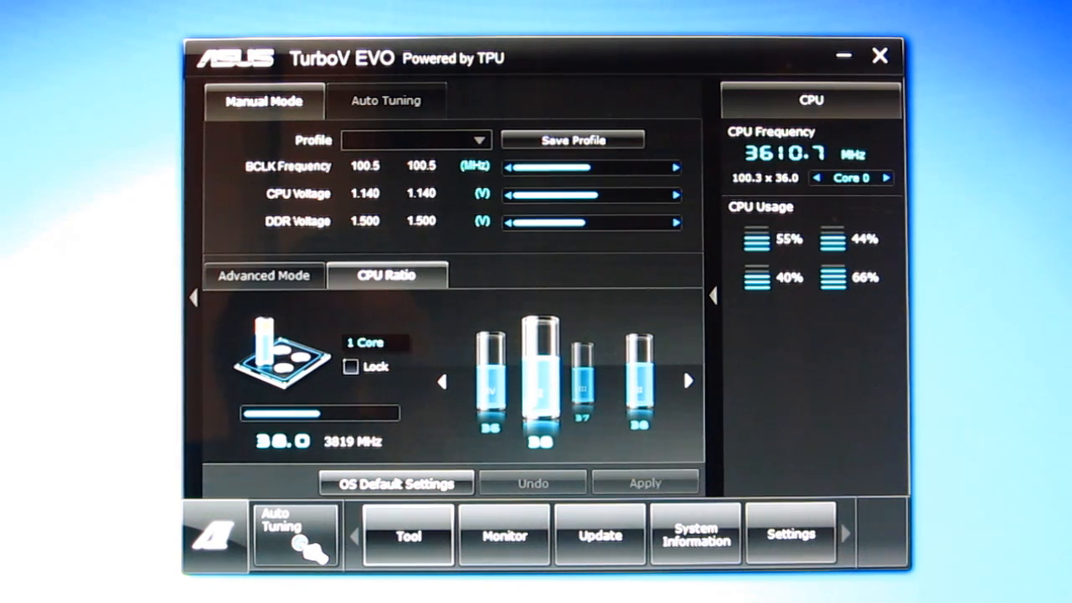
pyautogui.moveTo(342, 382)
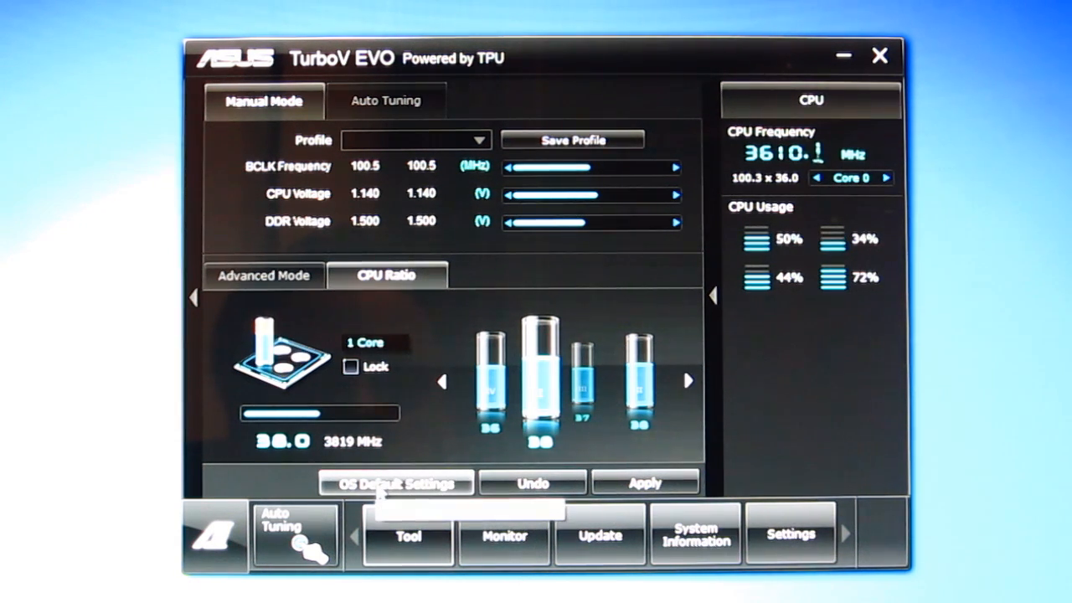
pyautogui.click(645, 483)
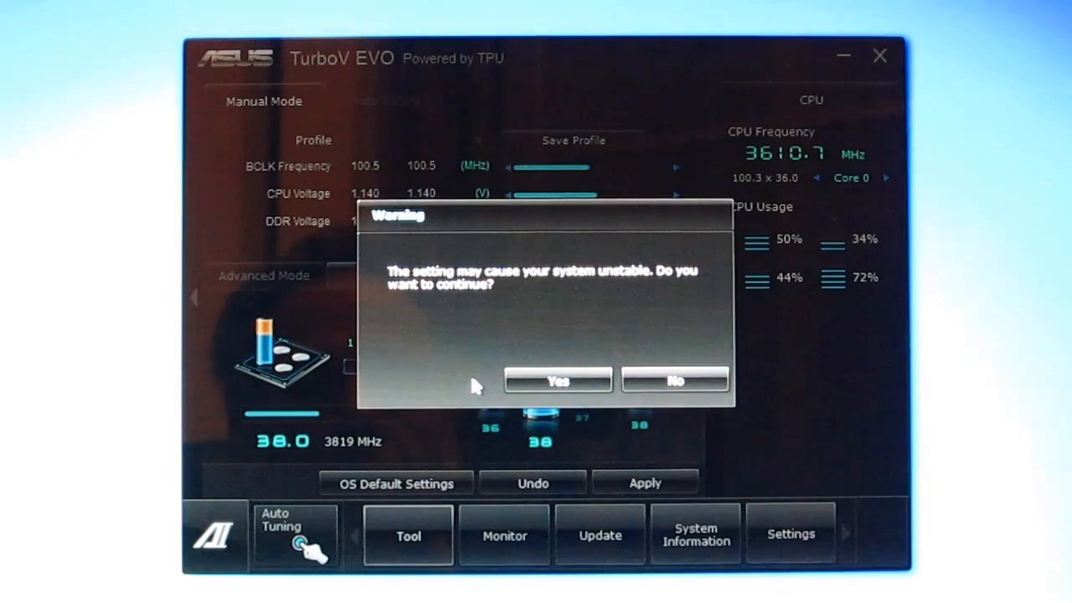
pyautogui.click(558, 381)
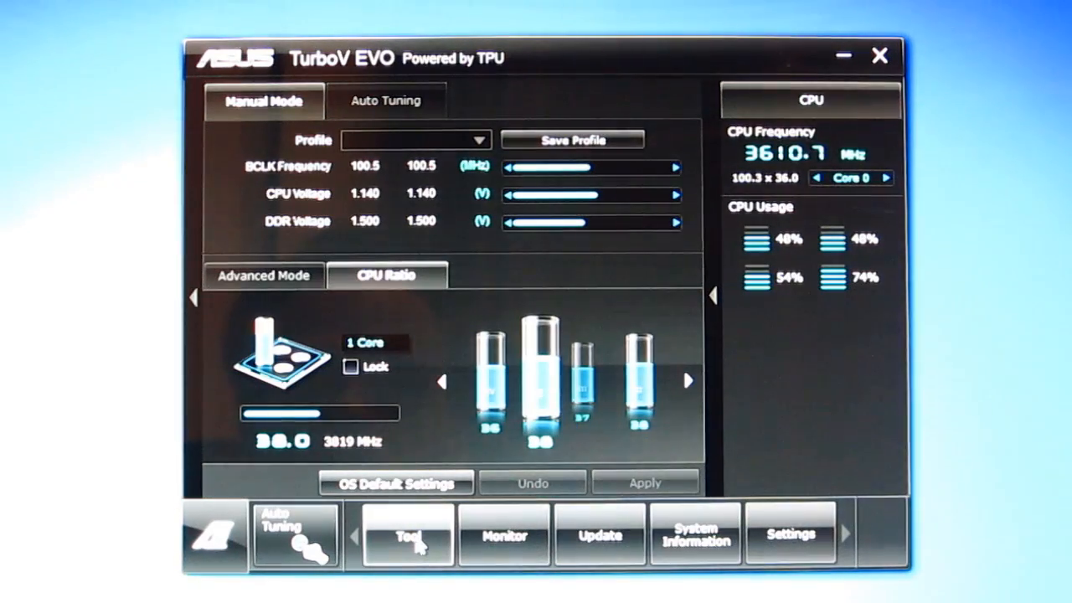
pyautogui.click(263, 276)
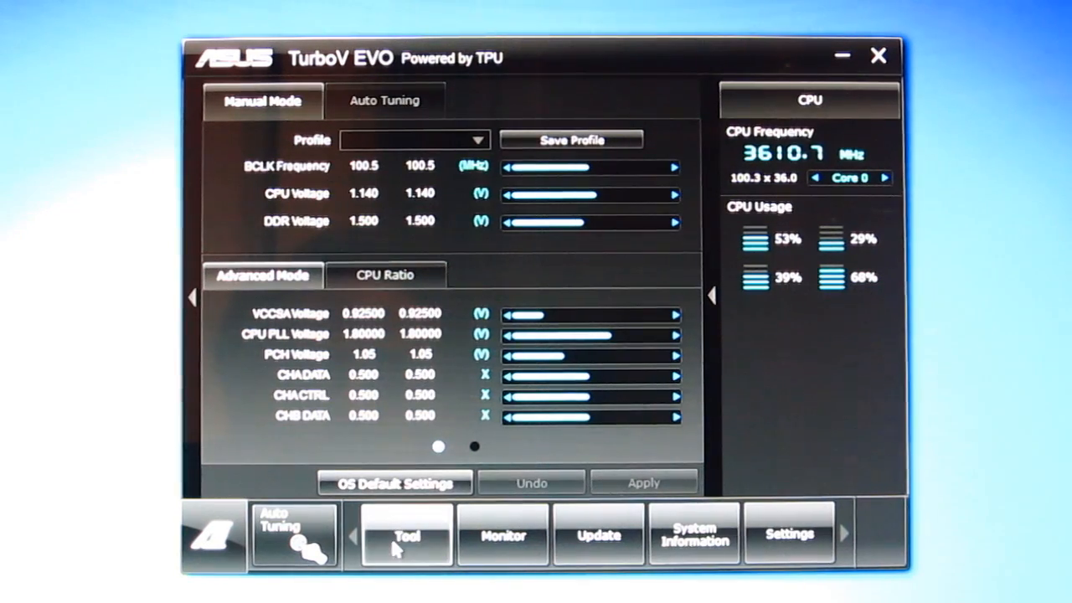
# Step: Open DIGI+ Power Control, try the 35W power level, then return to the section overview
pyautogui.click(408, 536)
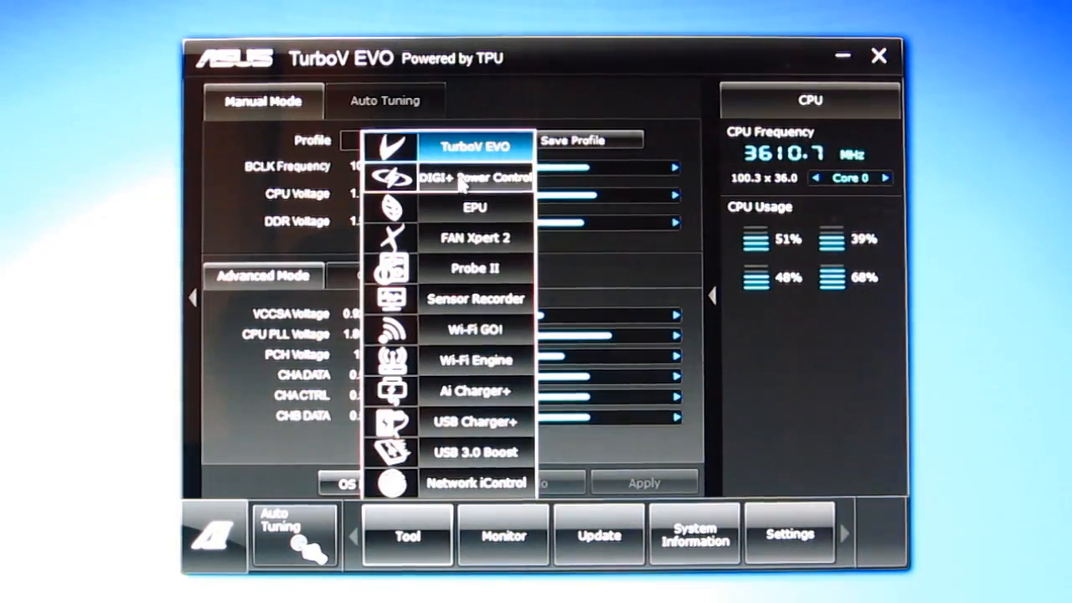
pyautogui.click(475, 176)
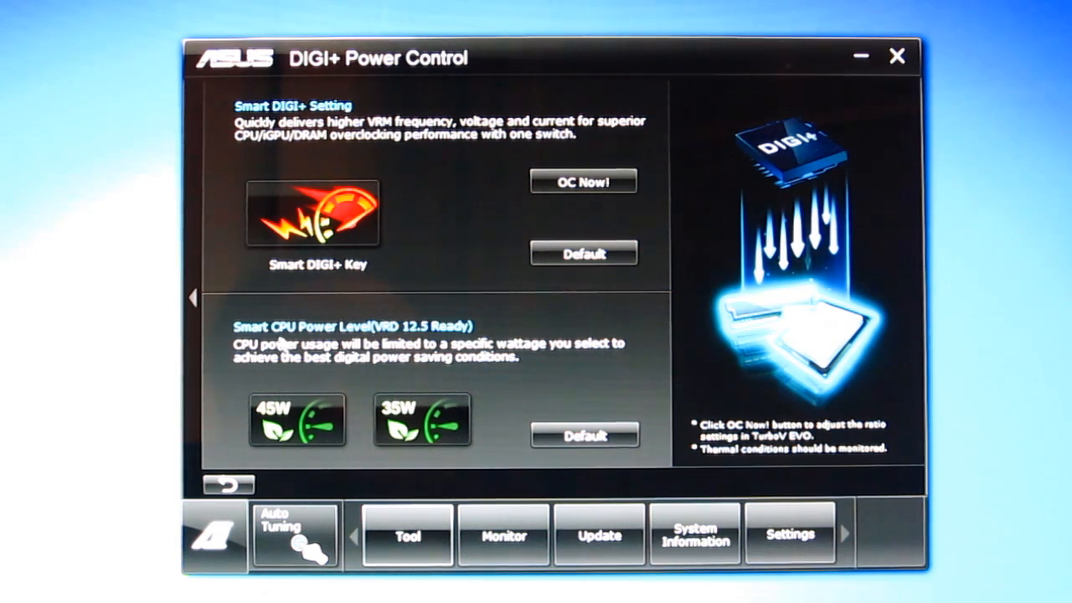
pyautogui.moveTo(310, 377)
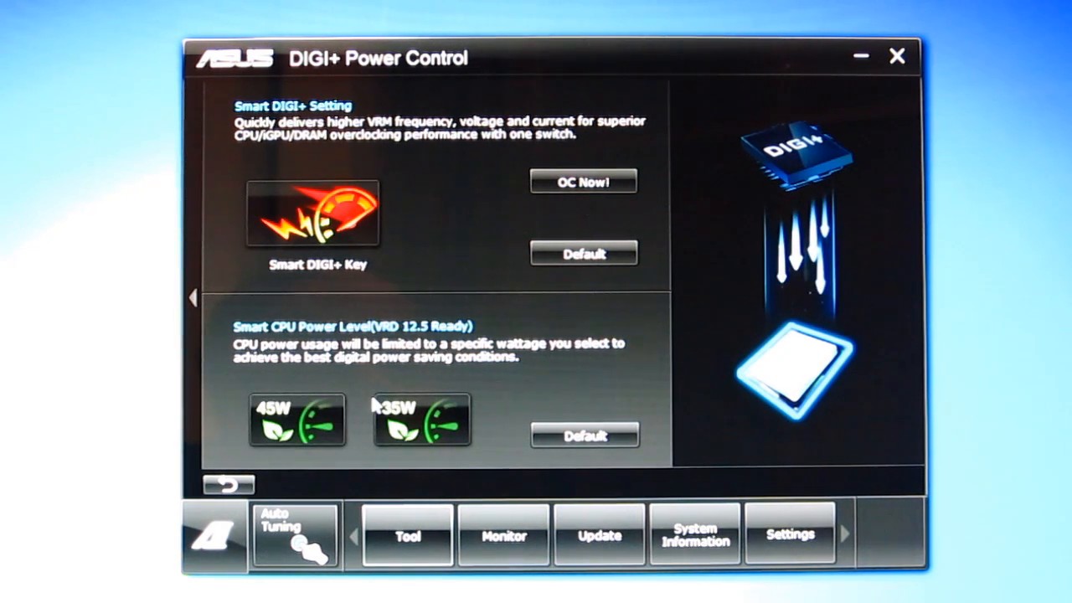
pyautogui.click(298, 422)
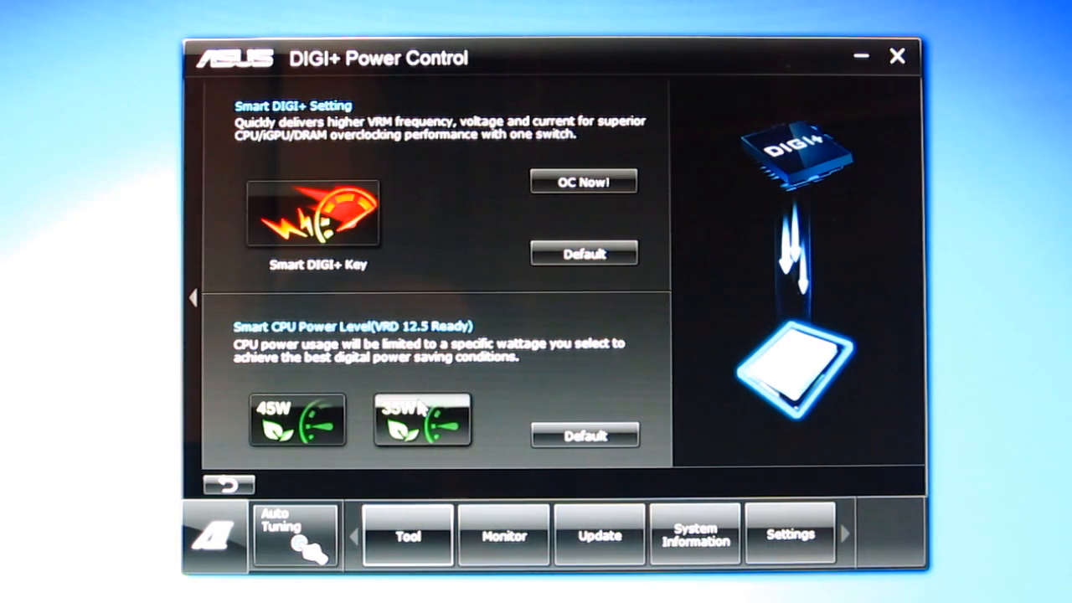
pyautogui.click(295, 421)
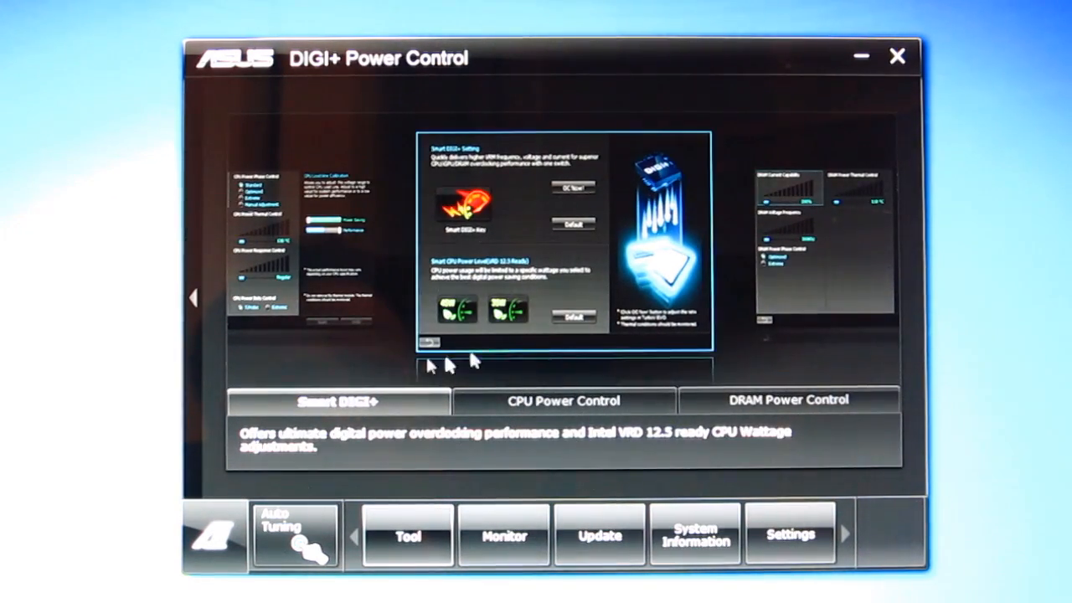
# Step: View the CPU Power Control page, go back, then open DRAM Power Control
pyautogui.click(563, 400)
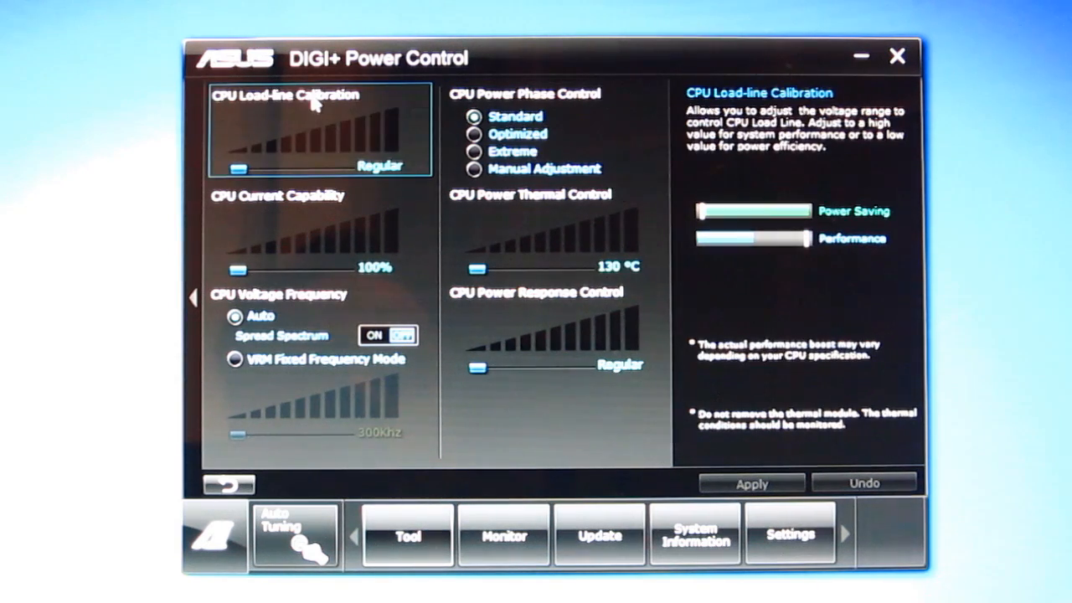
pyautogui.click(293, 226)
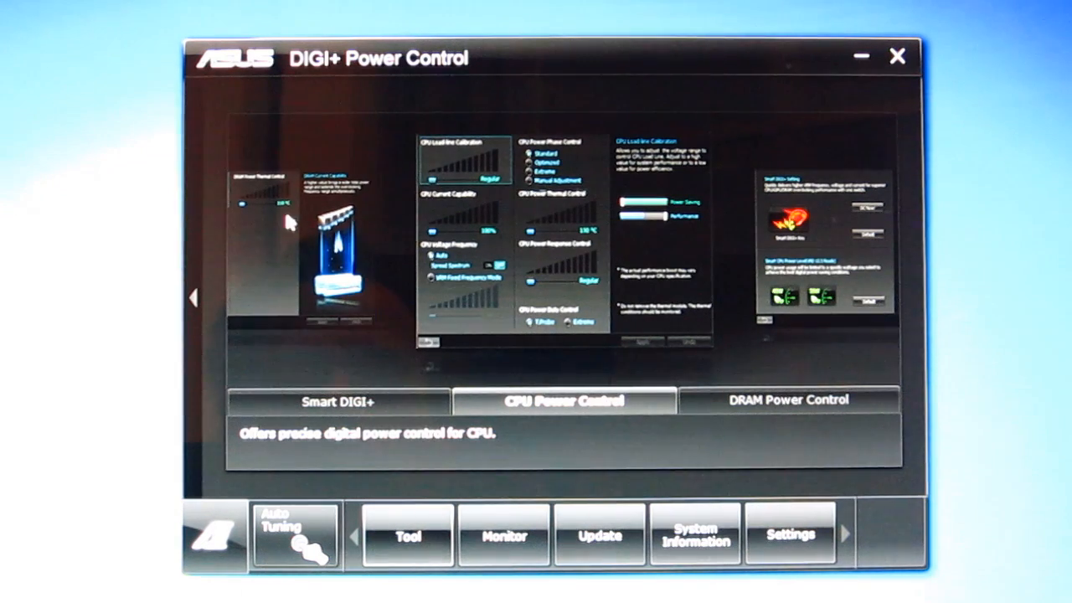
pyautogui.click(789, 400)
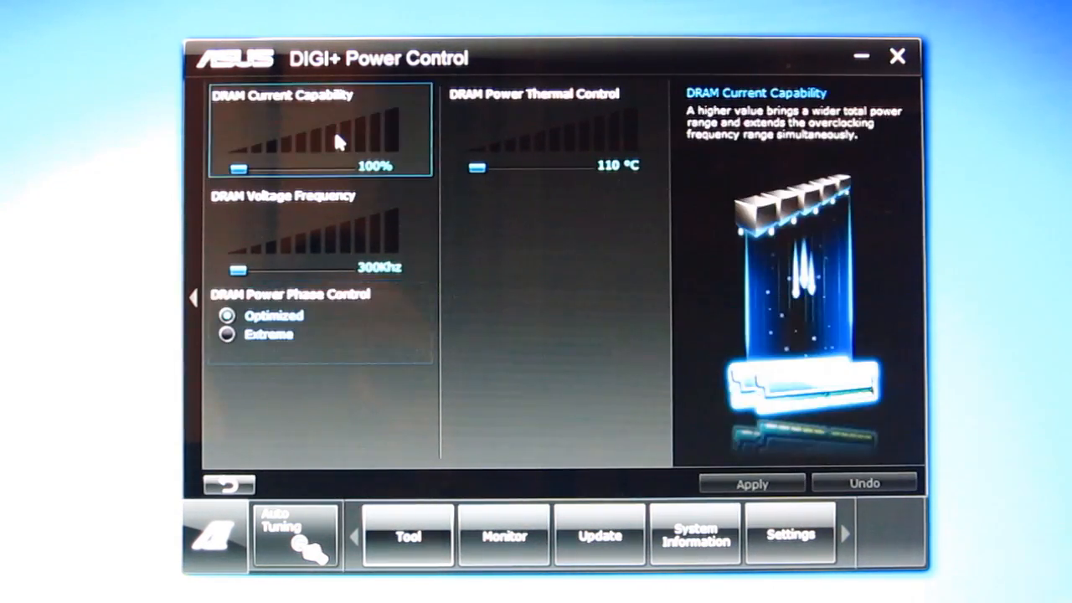
pyautogui.moveTo(465, 134)
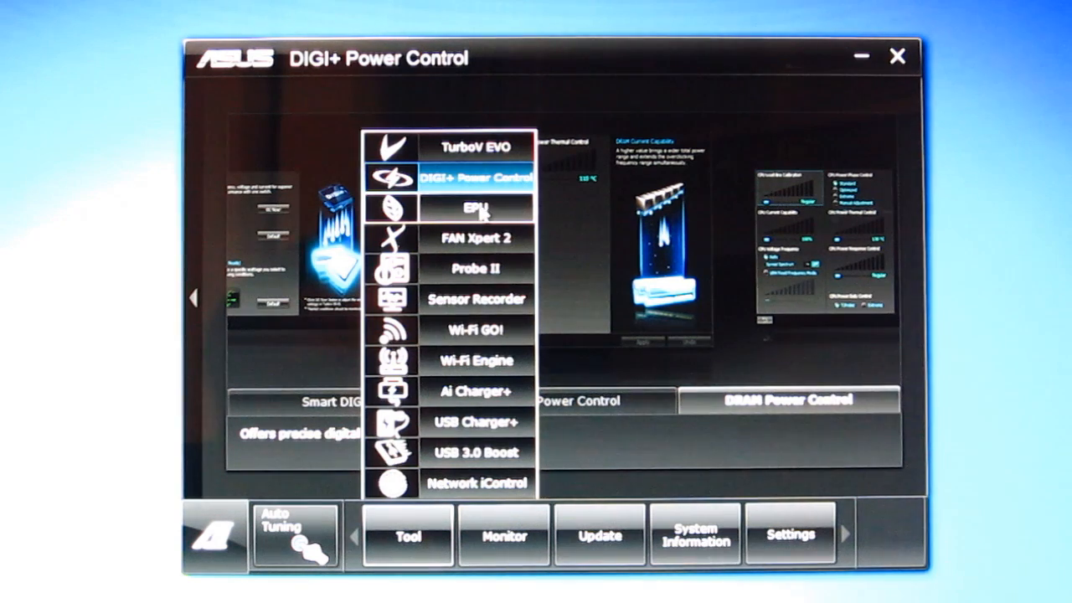
# Step: Open the EPU power-saving tool, then bring up the tools list again
pyautogui.click(476, 206)
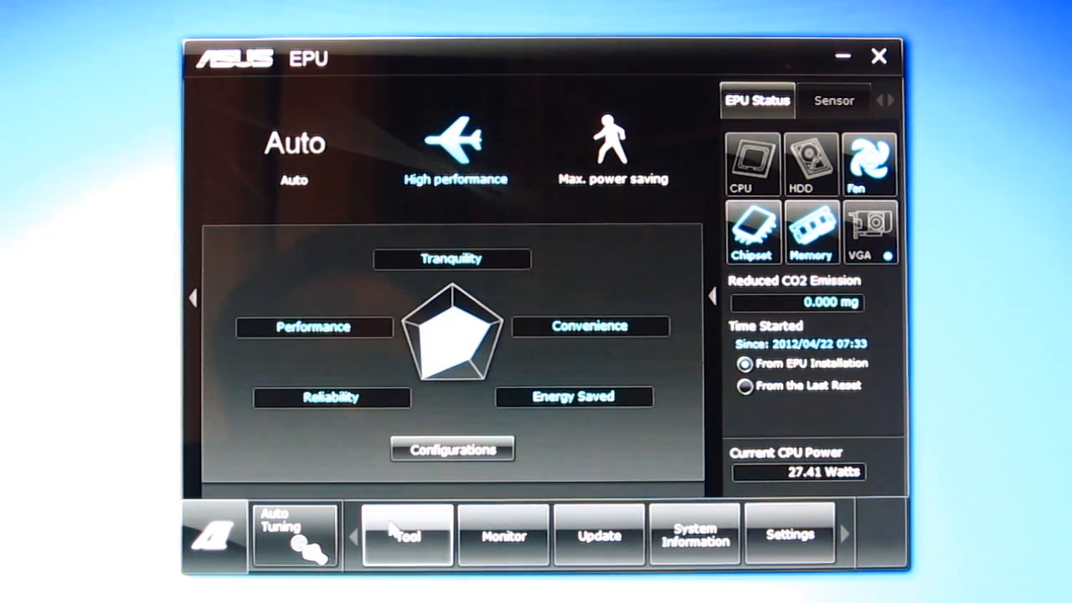
pyautogui.click(407, 537)
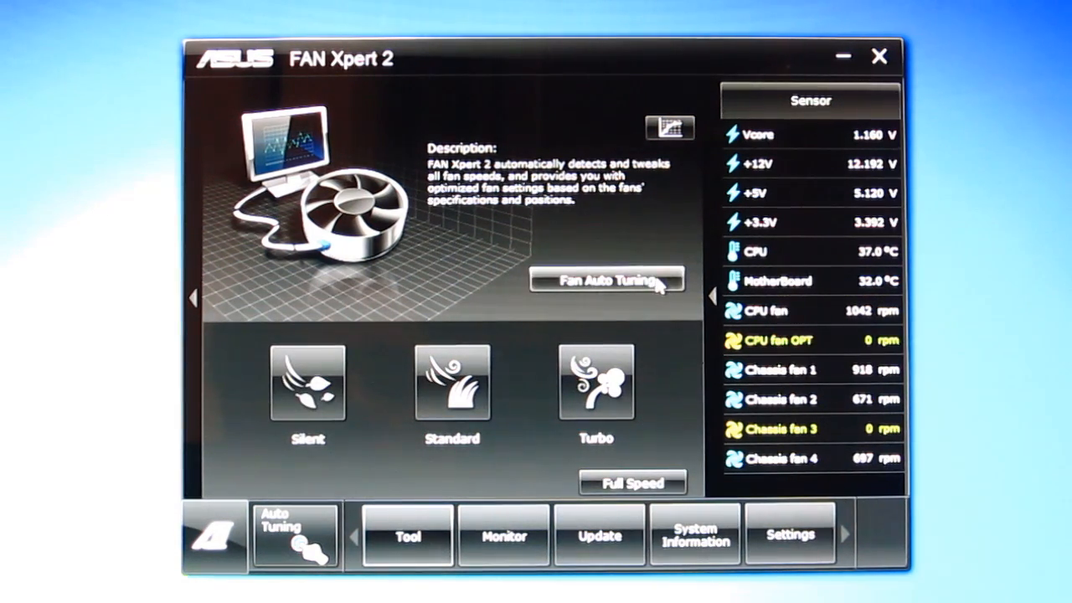
# Step: Start FAN Xpert 2's automatic fan tuning wizard
pyautogui.click(605, 280)
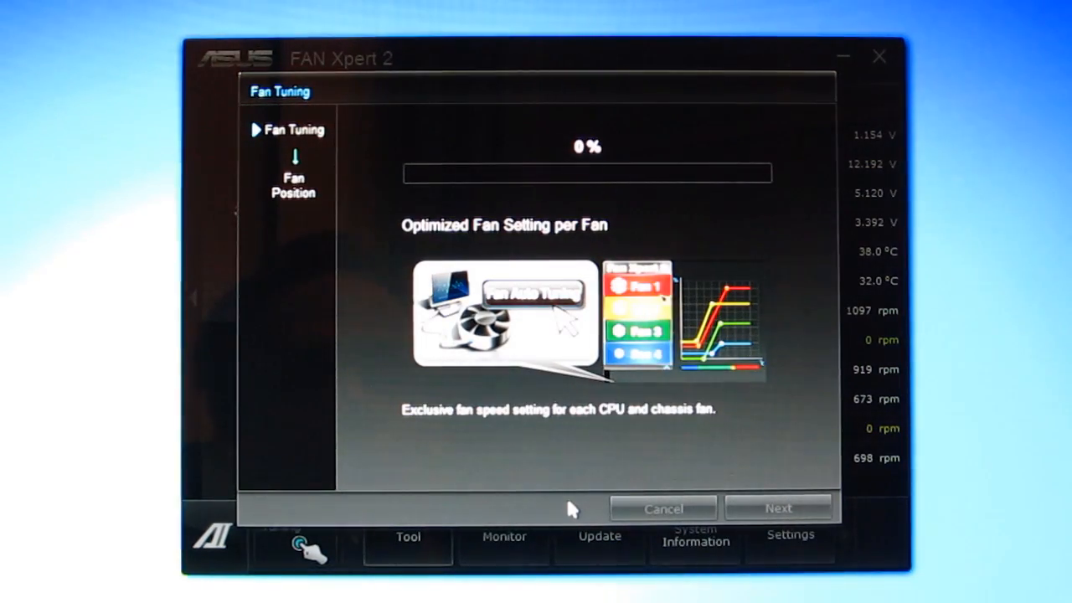
pyautogui.moveTo(553, 186)
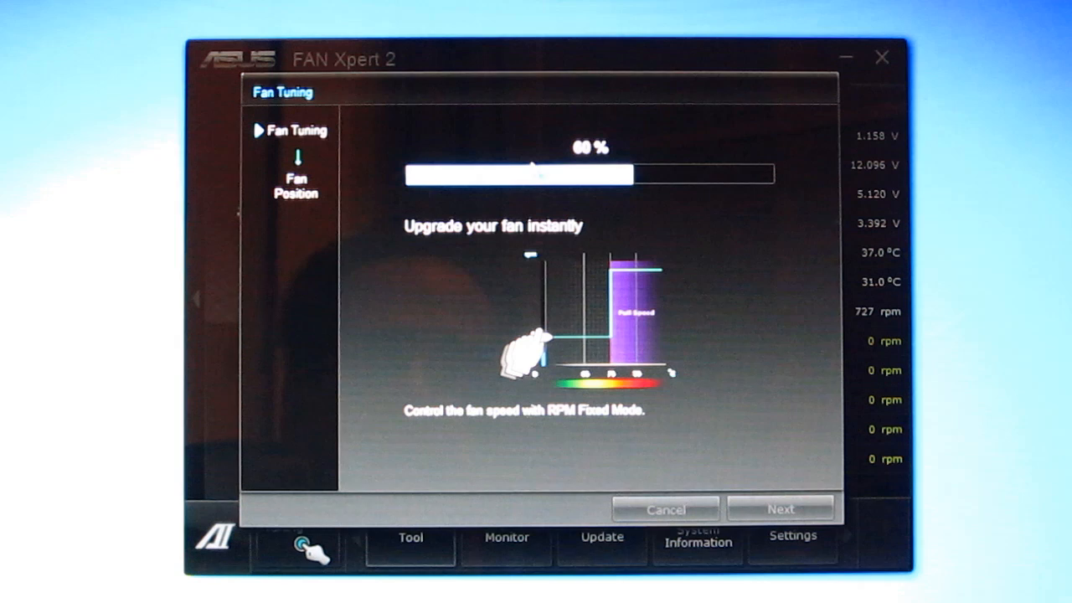
pyautogui.moveTo(517, 199)
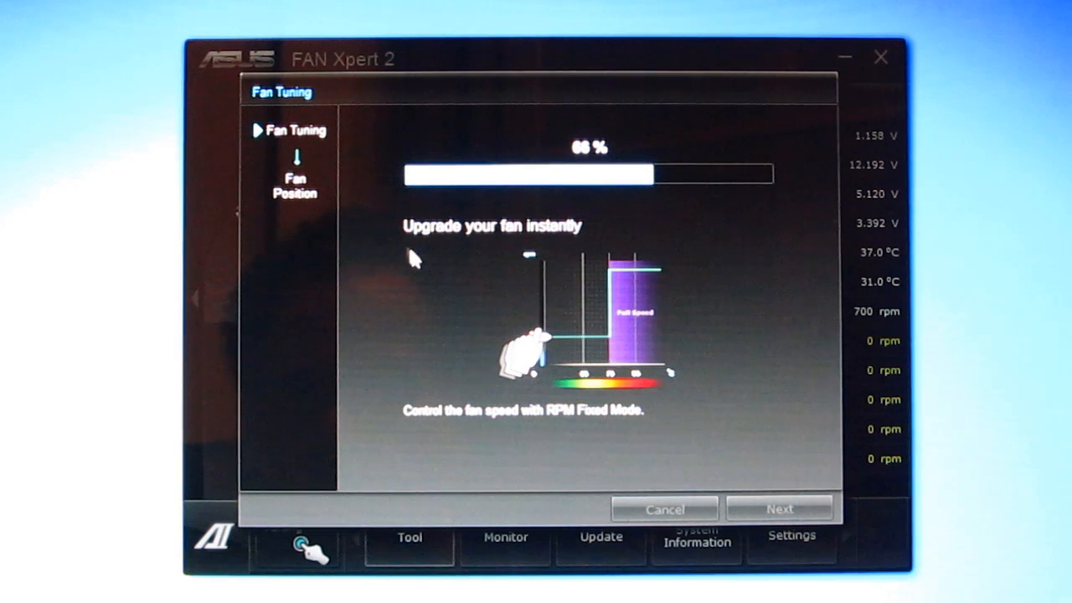
pyautogui.moveTo(653, 438)
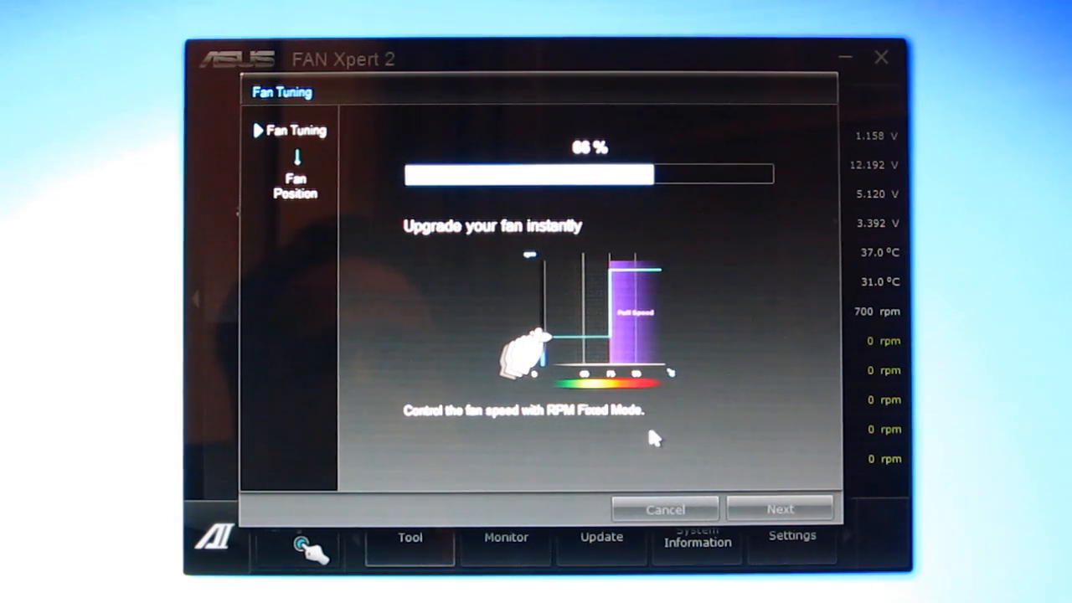
pyautogui.moveTo(411, 197)
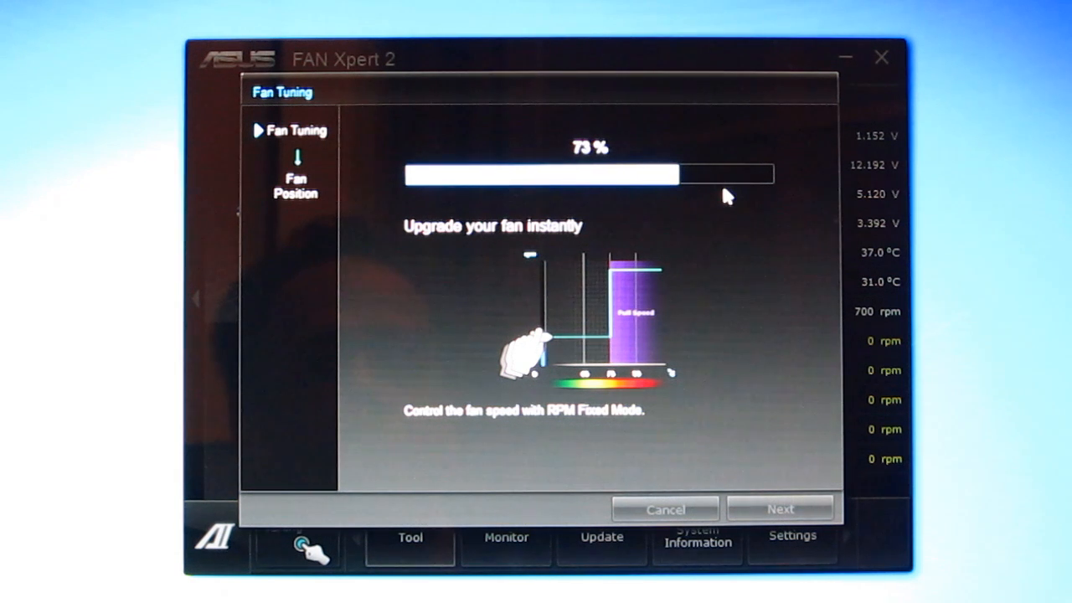
pyautogui.moveTo(764, 347)
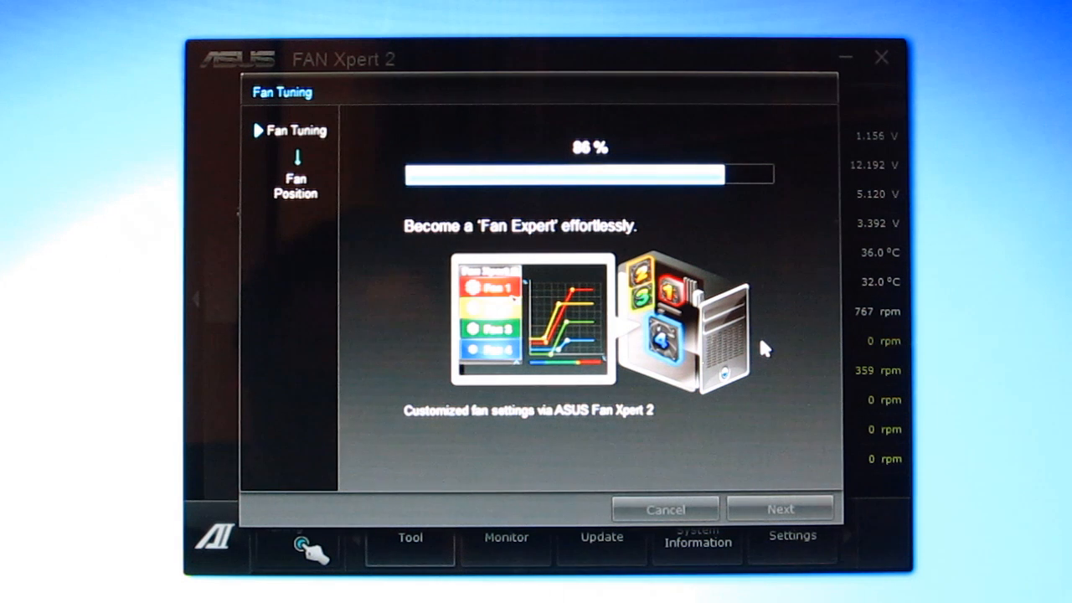
pyautogui.moveTo(507, 243)
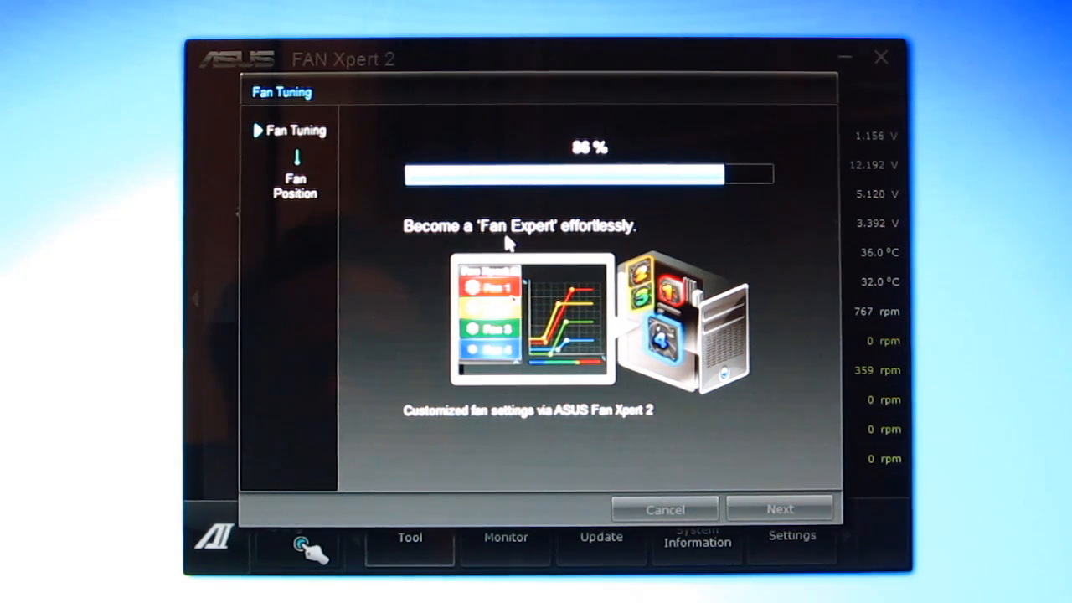
pyautogui.moveTo(440, 254)
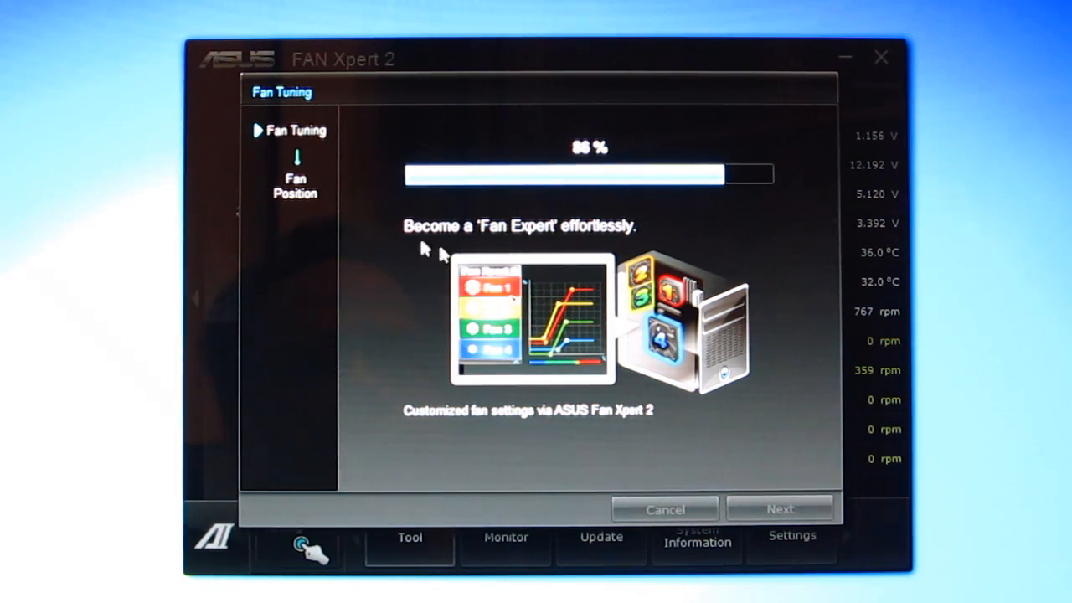
pyautogui.moveTo(625, 427)
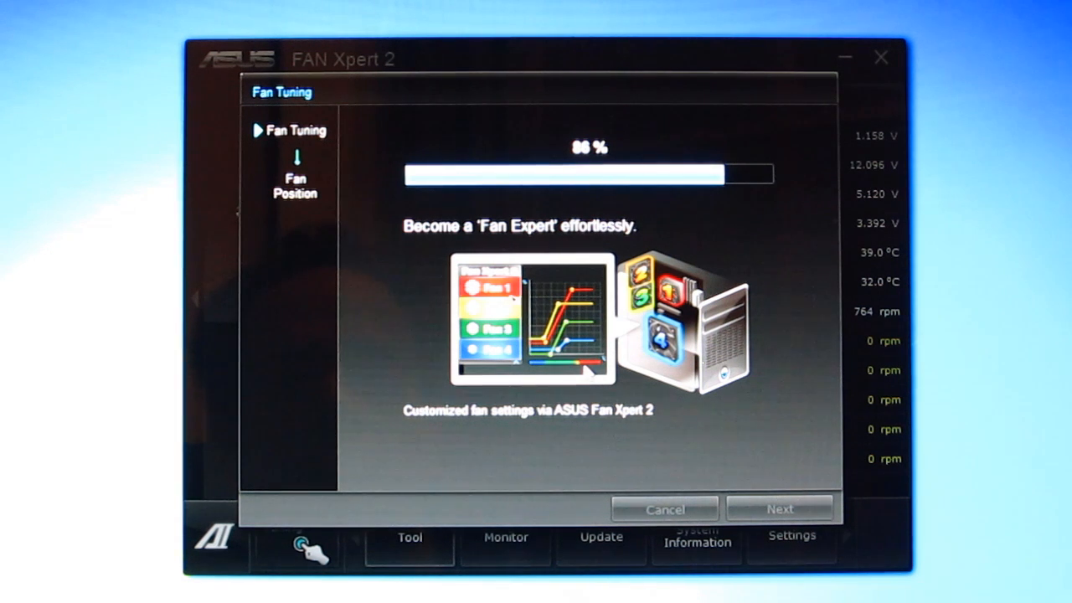
pyautogui.moveTo(419, 207)
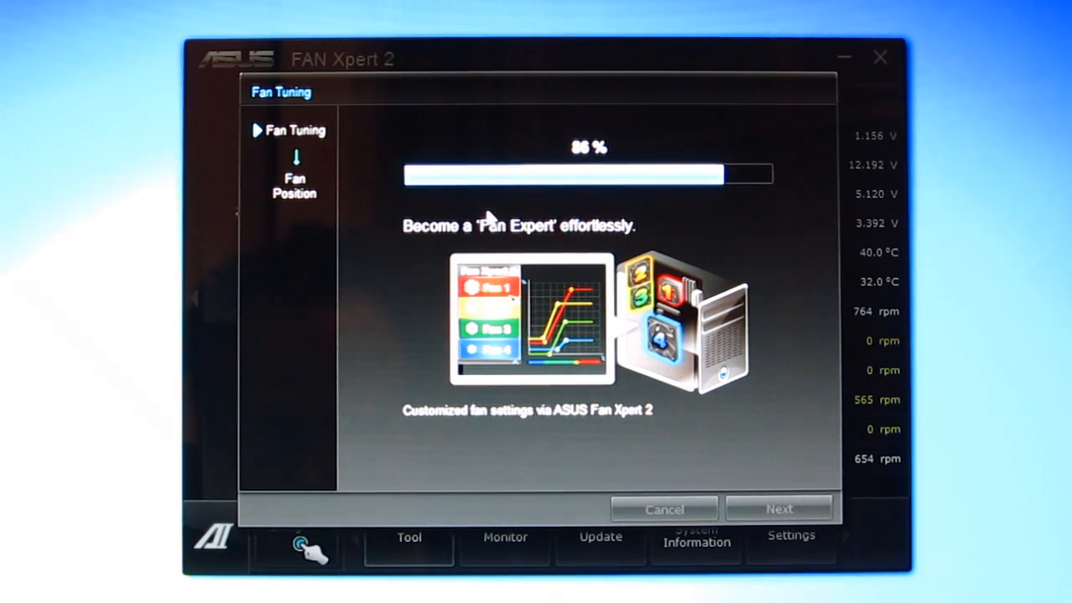
pyautogui.moveTo(443, 300)
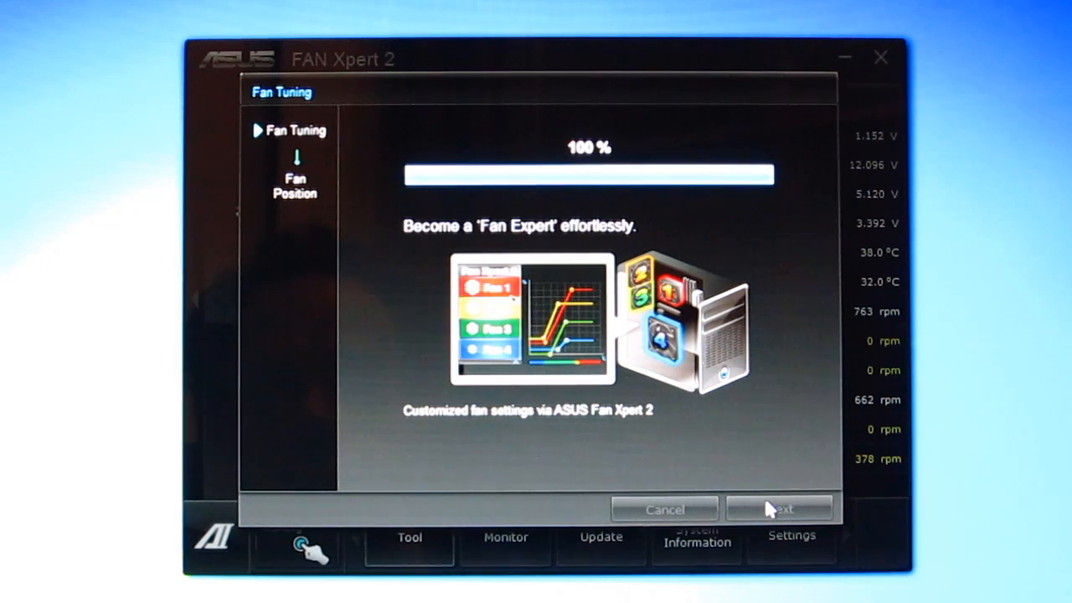
# Step: Set Chassis fan 1 as top, fan 2 as back, fan 4 as front, and finish tuning
pyautogui.click(778, 509)
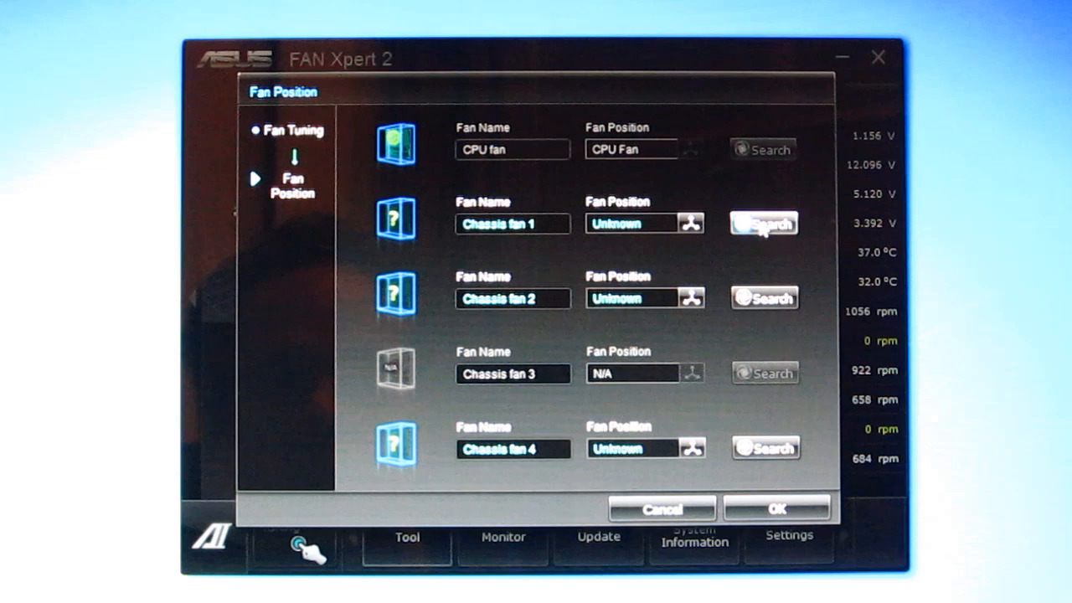
pyautogui.click(763, 223)
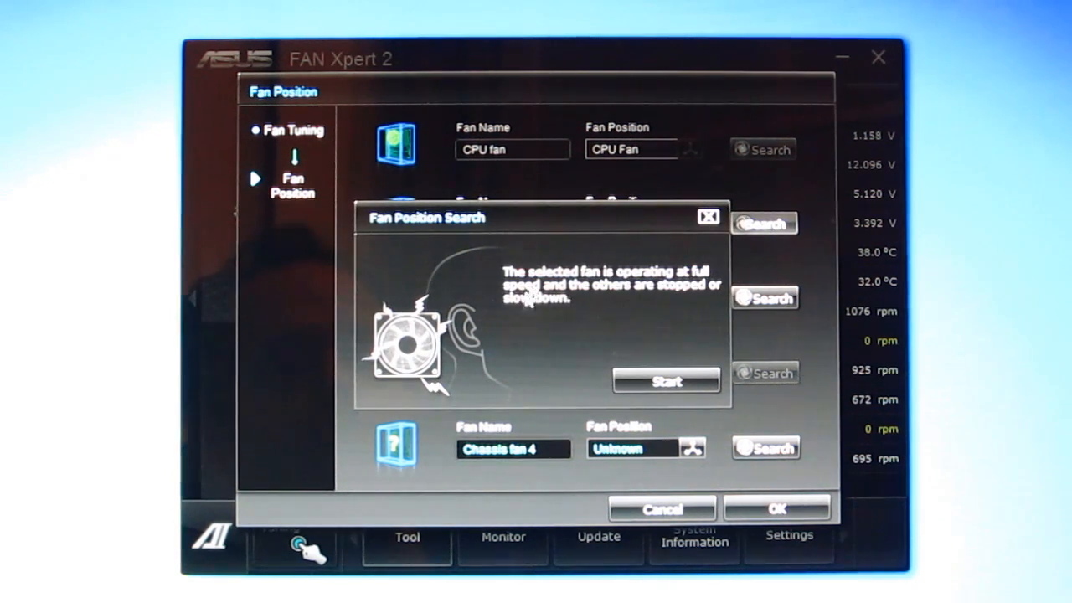
pyautogui.moveTo(559, 312)
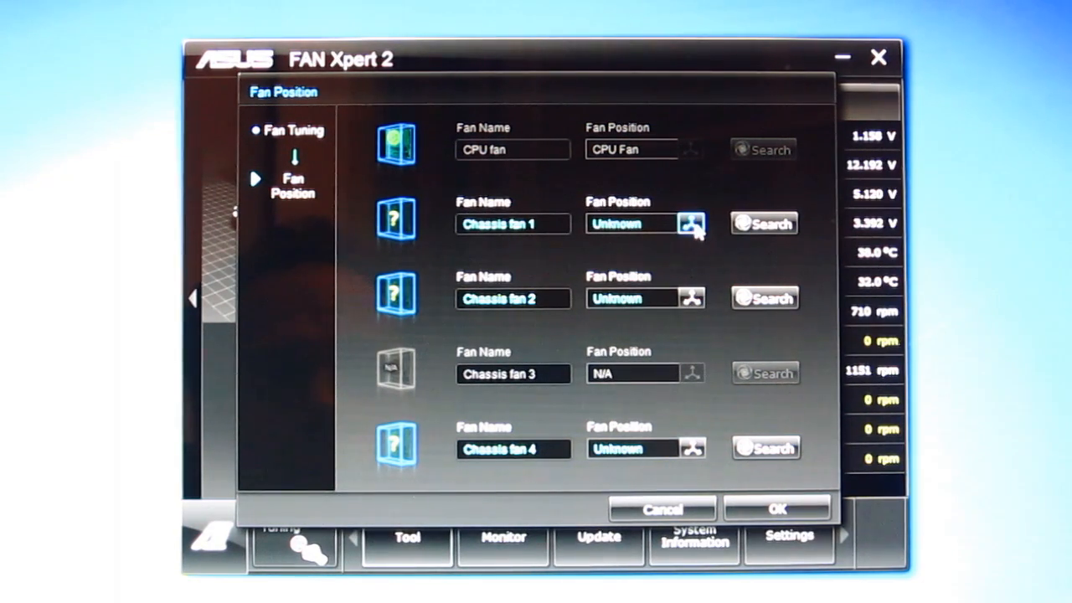
pyautogui.click(691, 223)
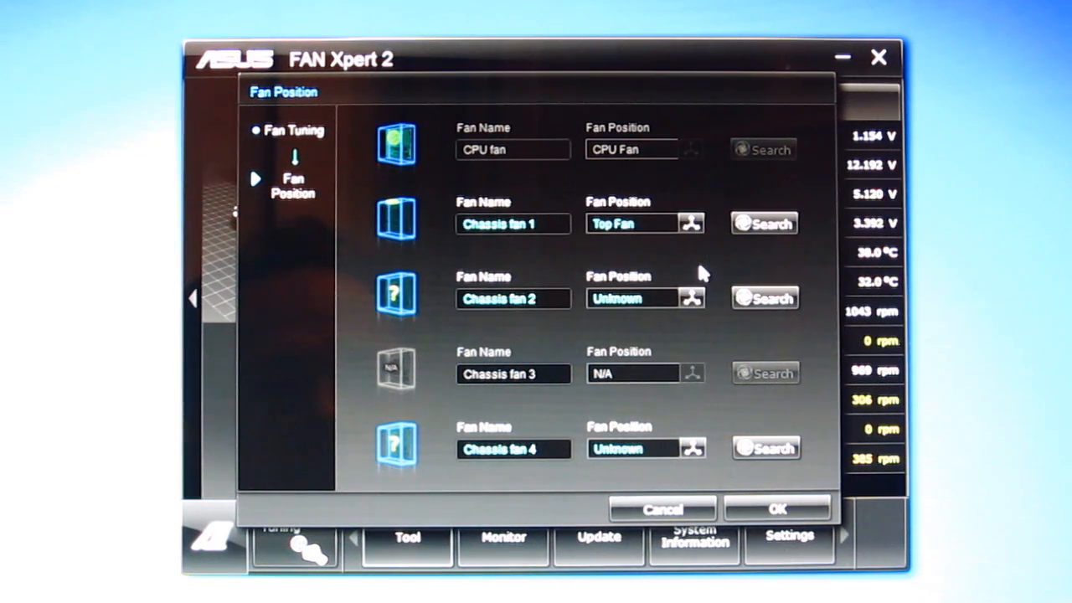
pyautogui.moveTo(658, 252)
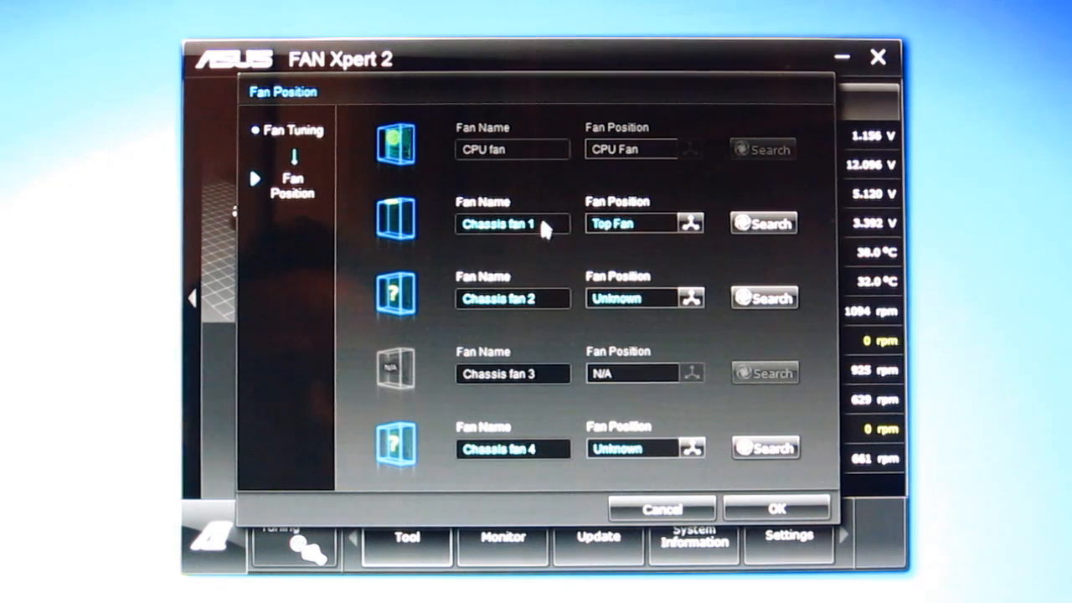
pyautogui.moveTo(695, 327)
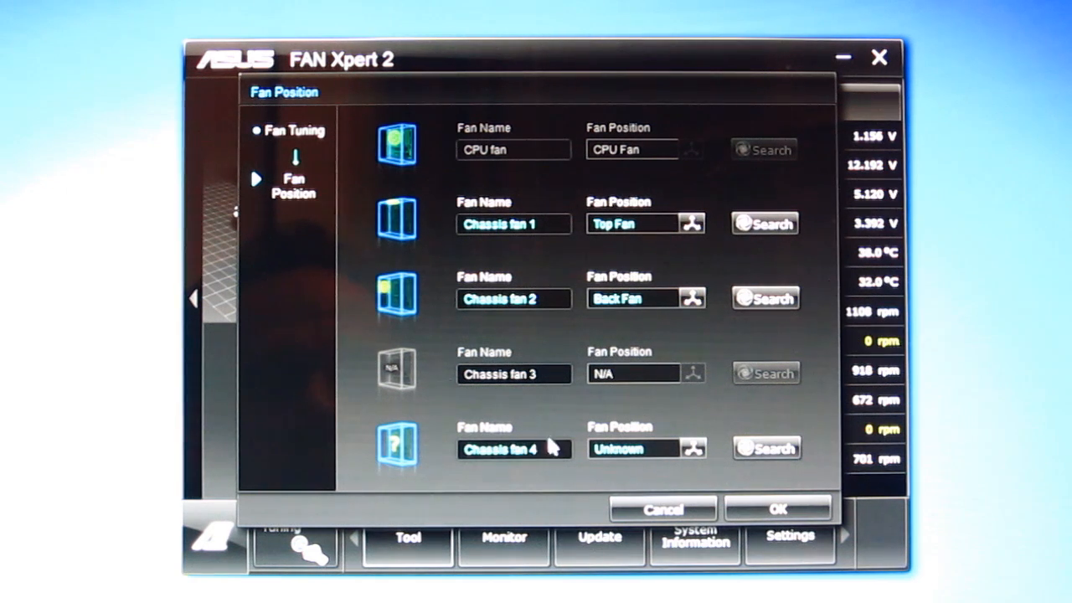
pyautogui.click(694, 449)
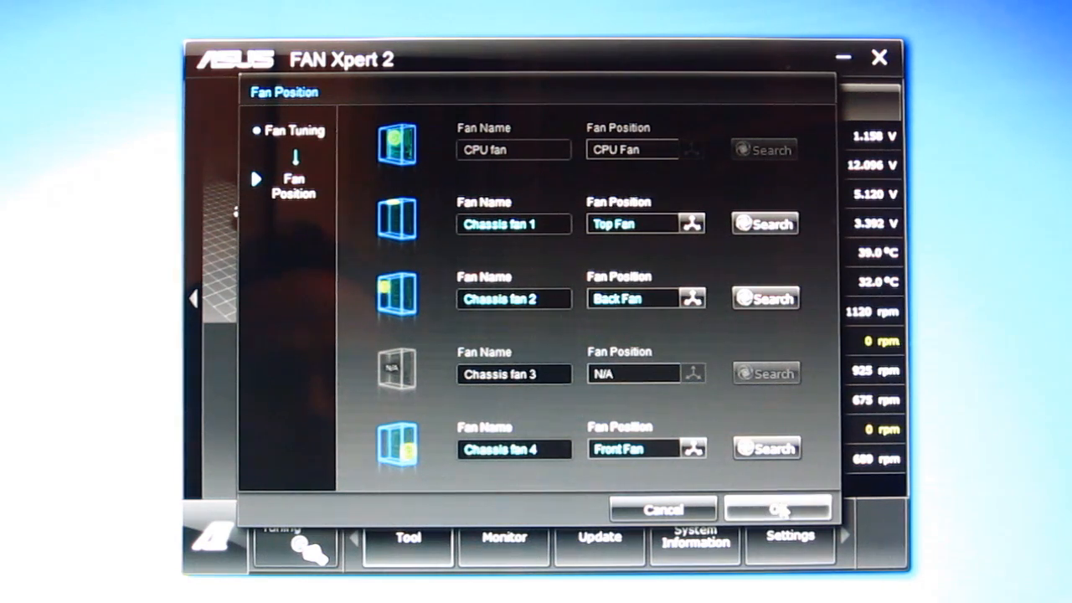
pyautogui.click(778, 510)
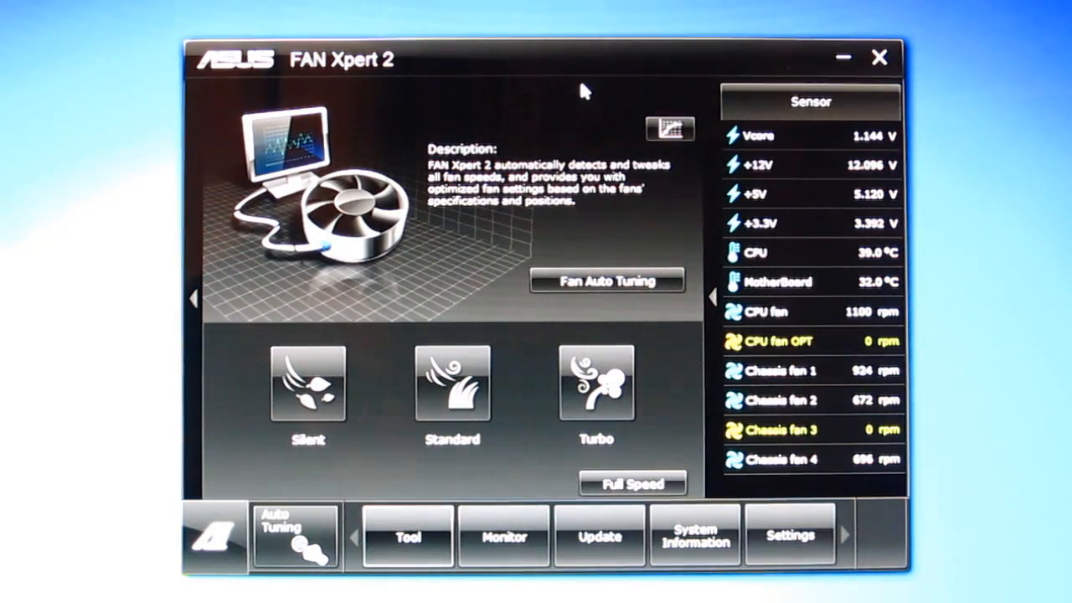
# Step: Open the per-fan speed curves and page through Chassis fan 1 and 2
pyautogui.click(451, 383)
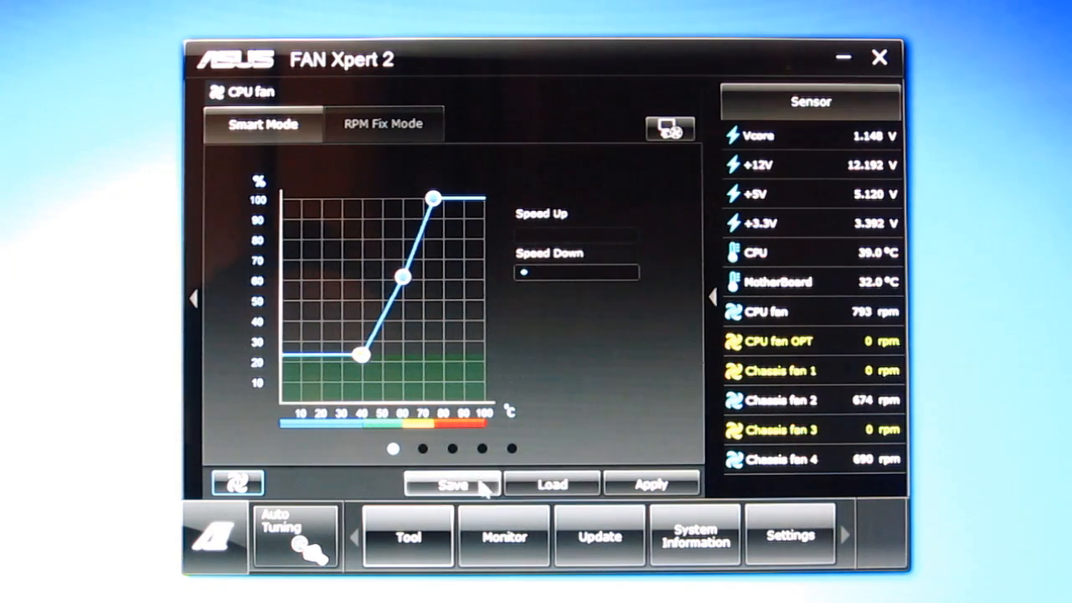
pyautogui.click(422, 449)
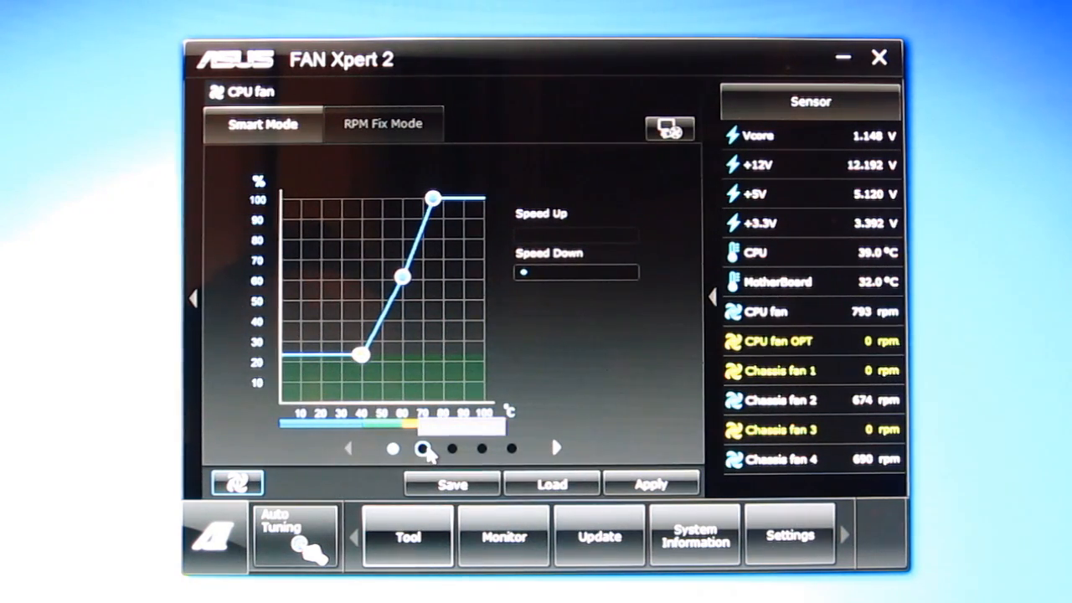
pyautogui.click(421, 448)
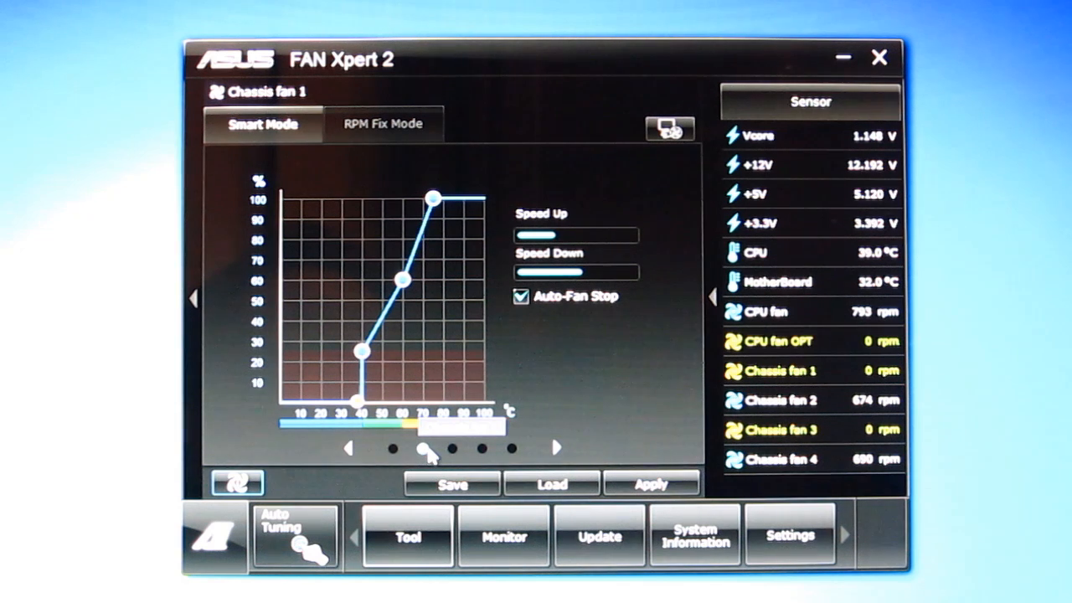
pyautogui.click(453, 449)
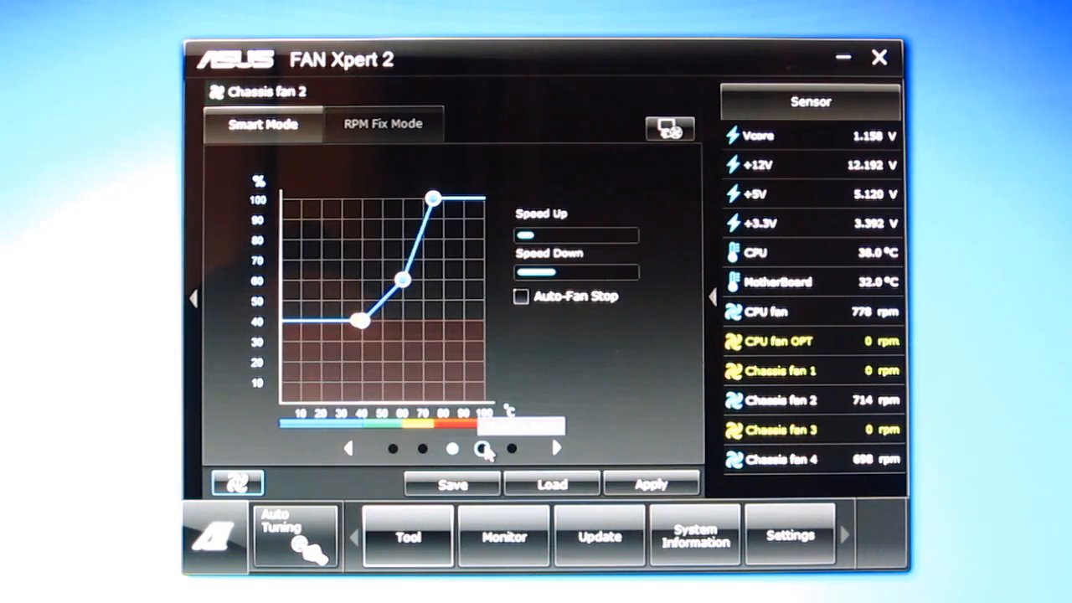
# Step: Show Chassis fan 4's Smart Mode curve and drag its points to reshape it
pyautogui.click(557, 448)
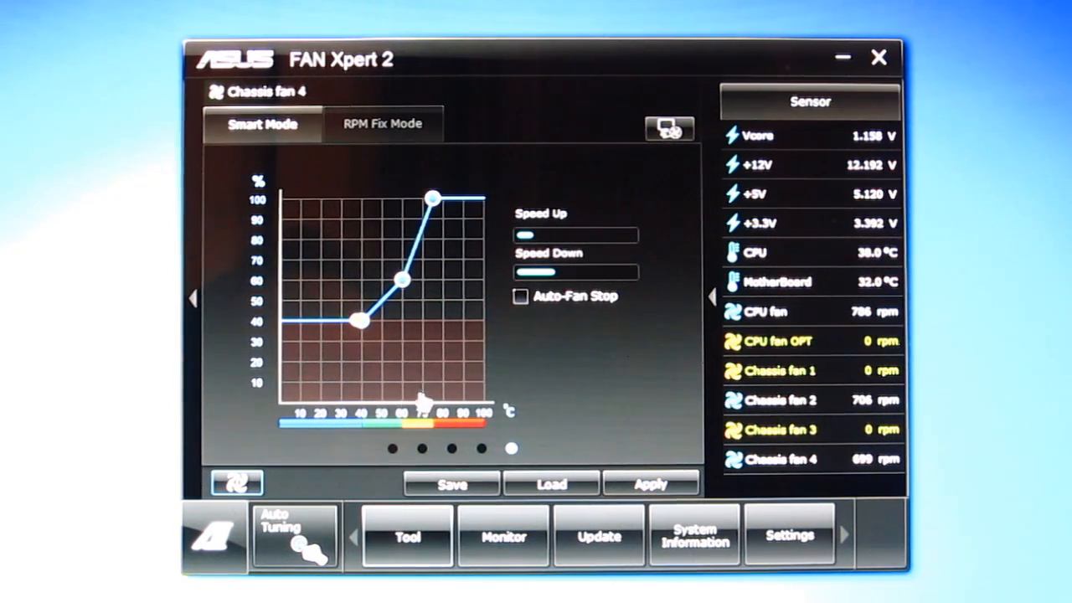
pyautogui.moveTo(358, 321); pyautogui.dragTo(359, 304)
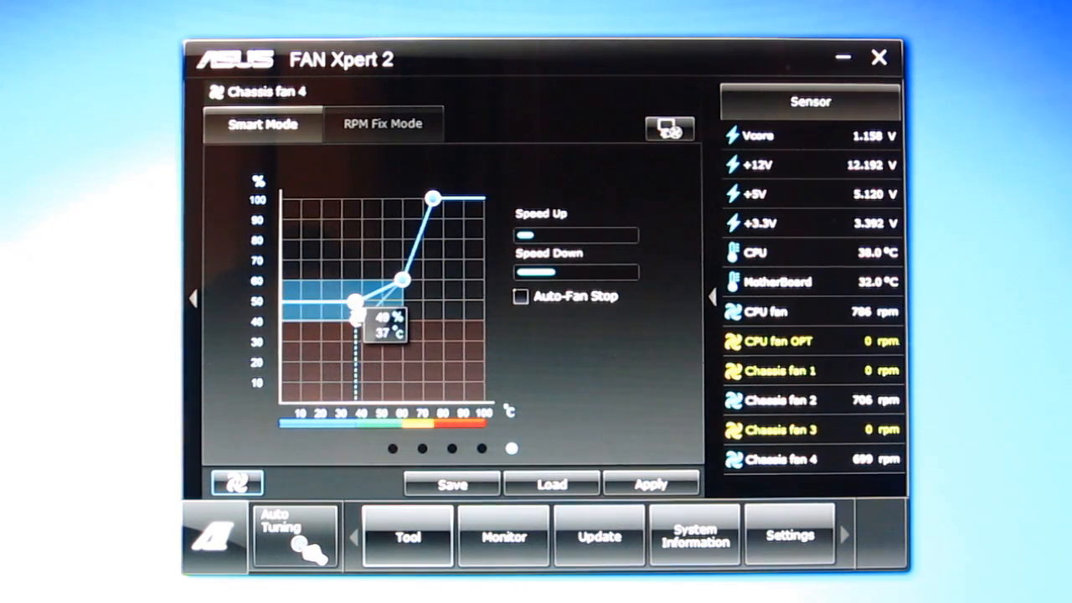
pyautogui.moveTo(356, 303); pyautogui.dragTo(356, 321)
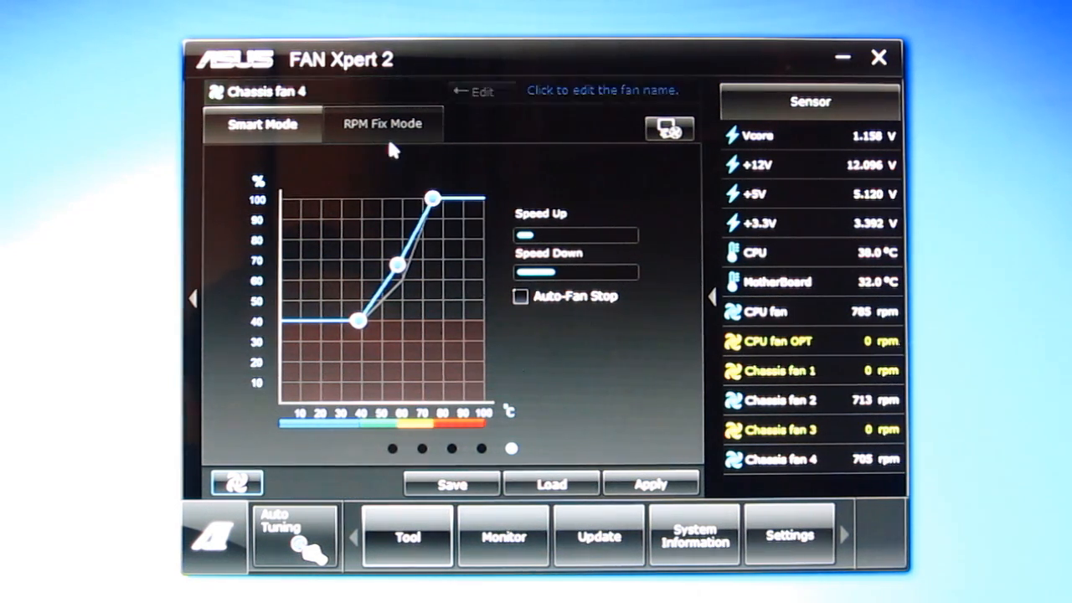
# Step: Switch Chassis fan 4 between RPM Fix Mode at 650 rpm and Smart Mode
pyautogui.click(383, 124)
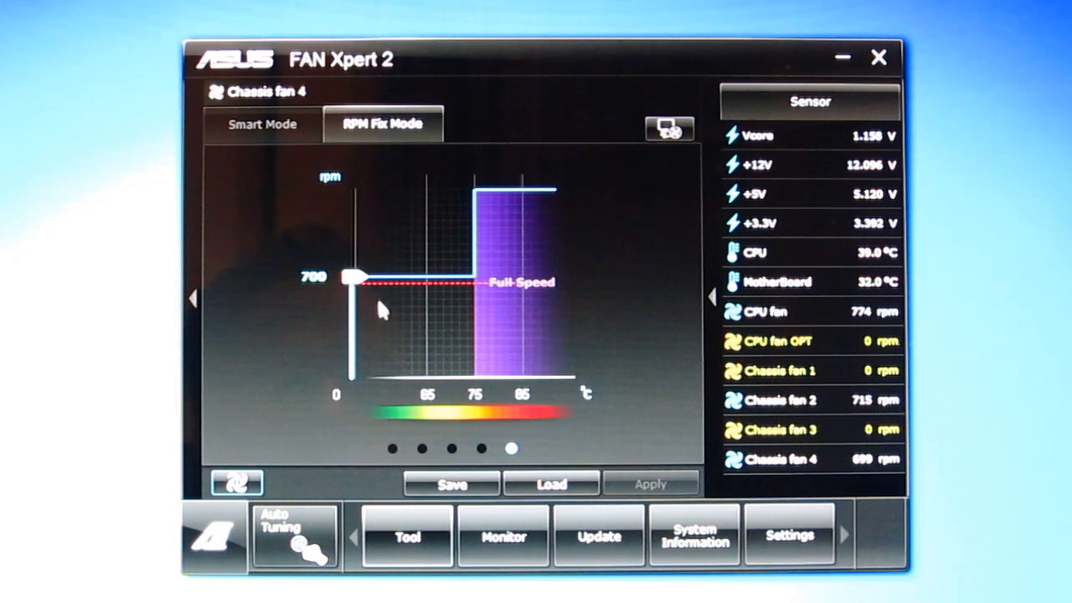
pyautogui.moveTo(317, 259)
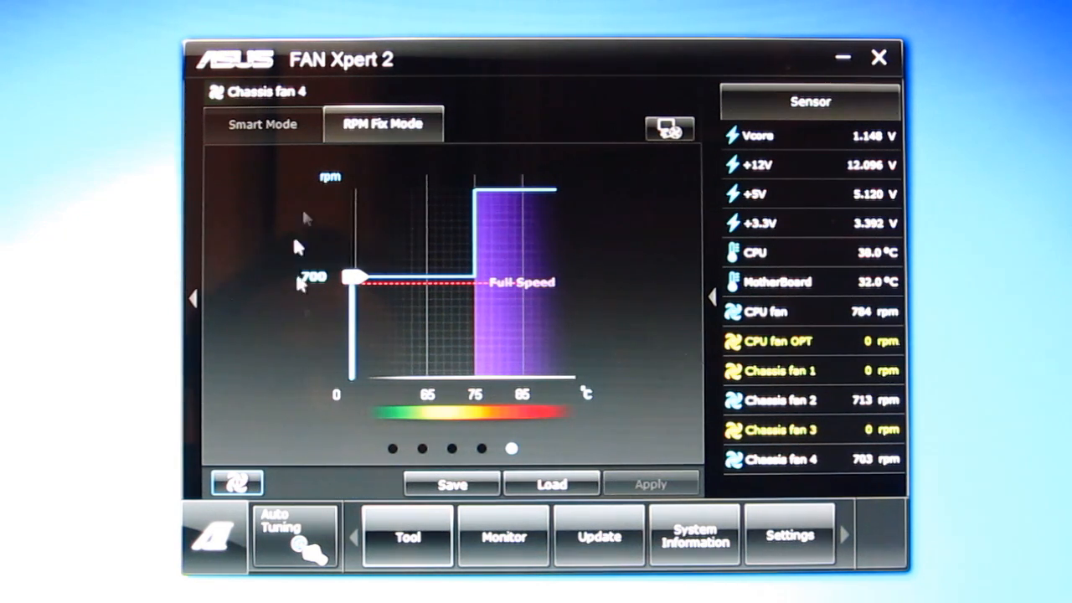
pyautogui.click(263, 124)
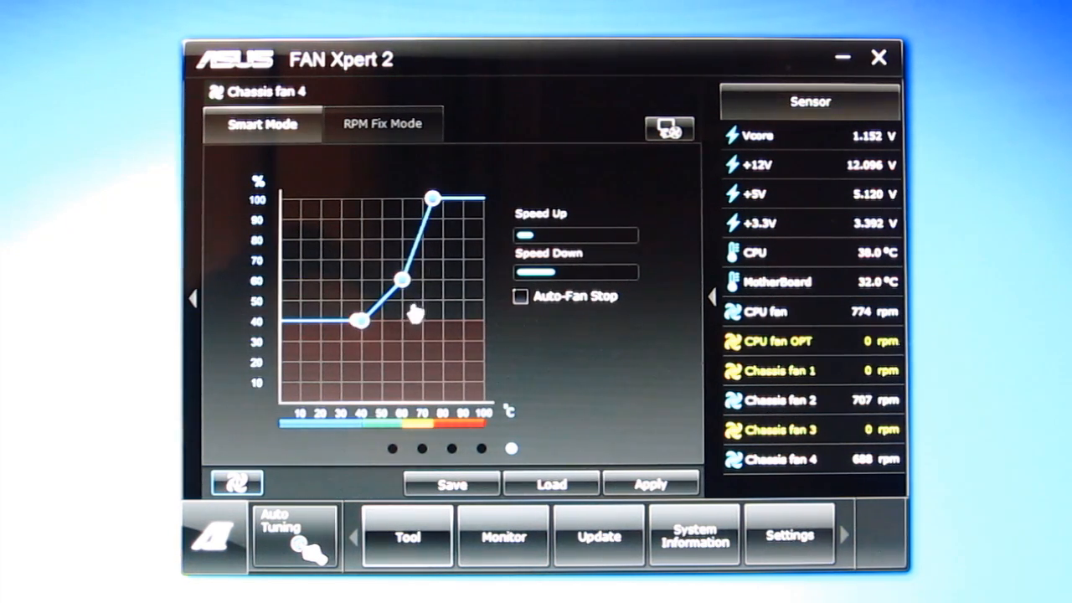
pyautogui.moveTo(399, 332)
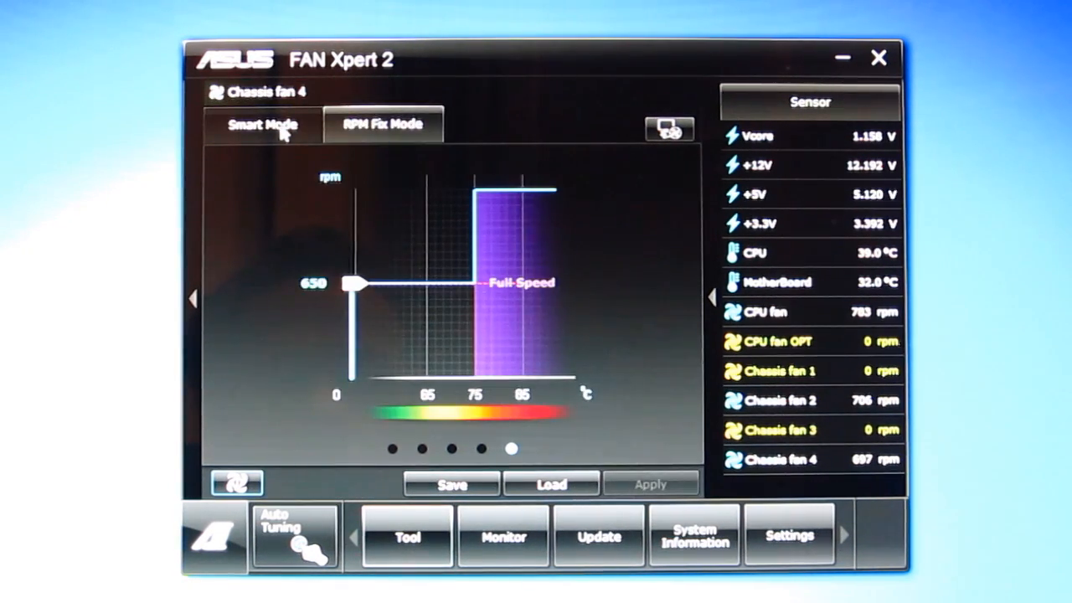
pyautogui.click(263, 124)
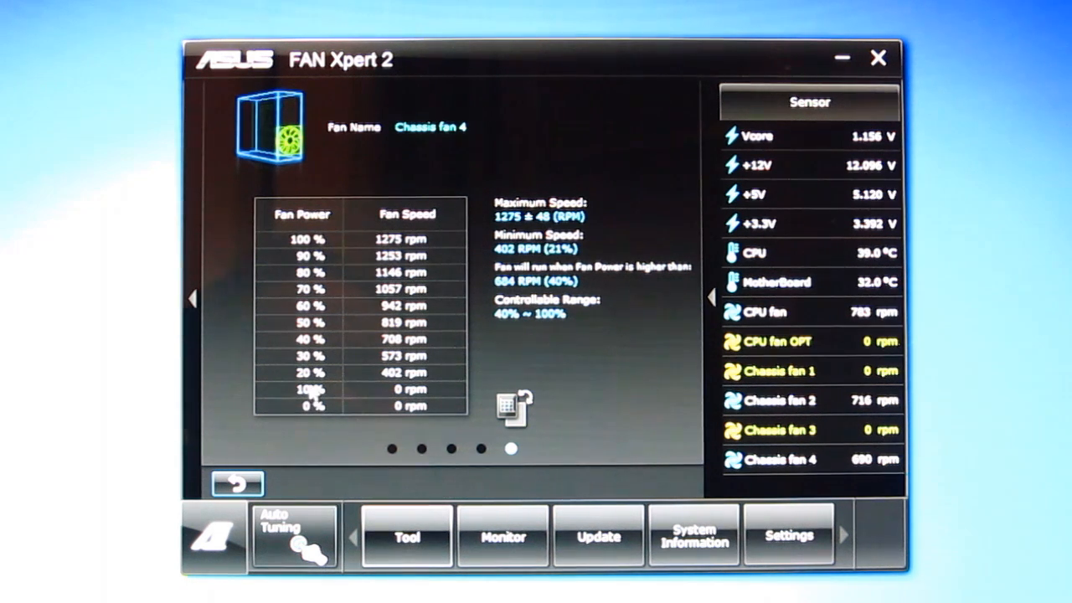
pyautogui.moveTo(368, 381)
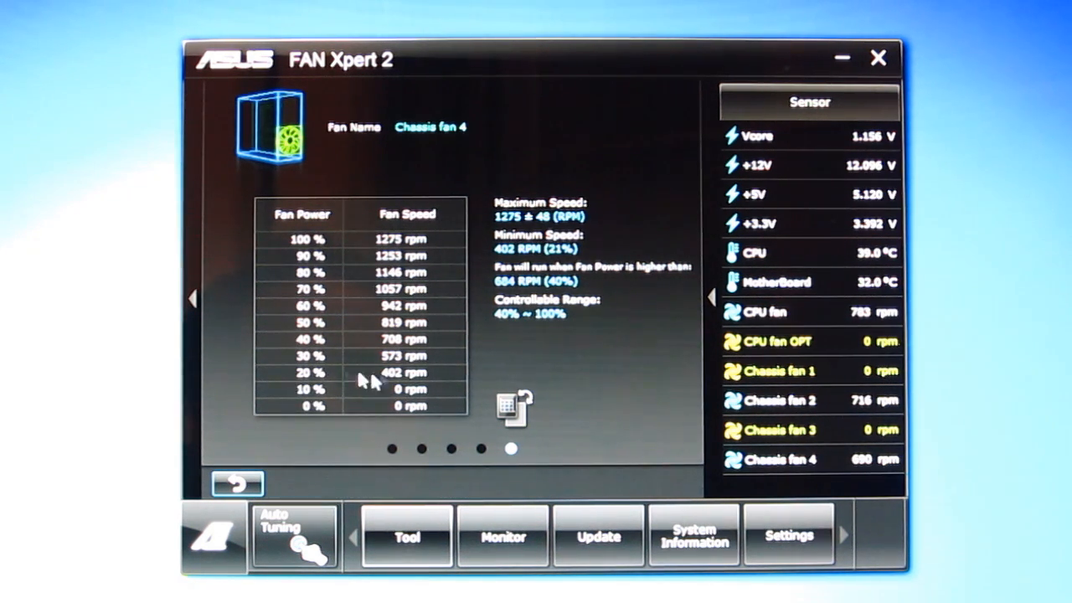
pyautogui.moveTo(377, 272)
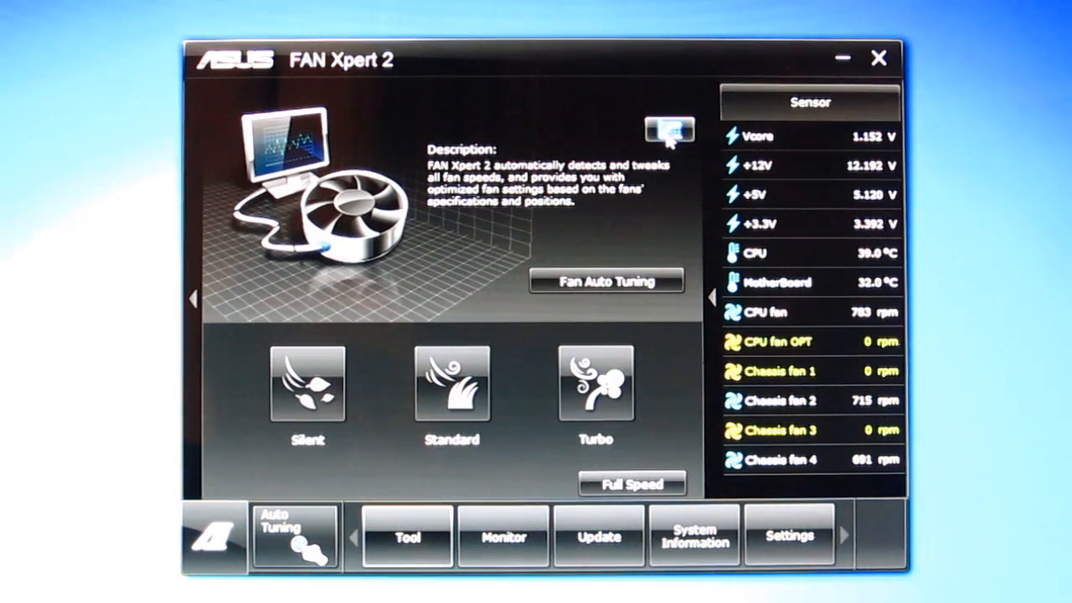
pyautogui.click(450, 383)
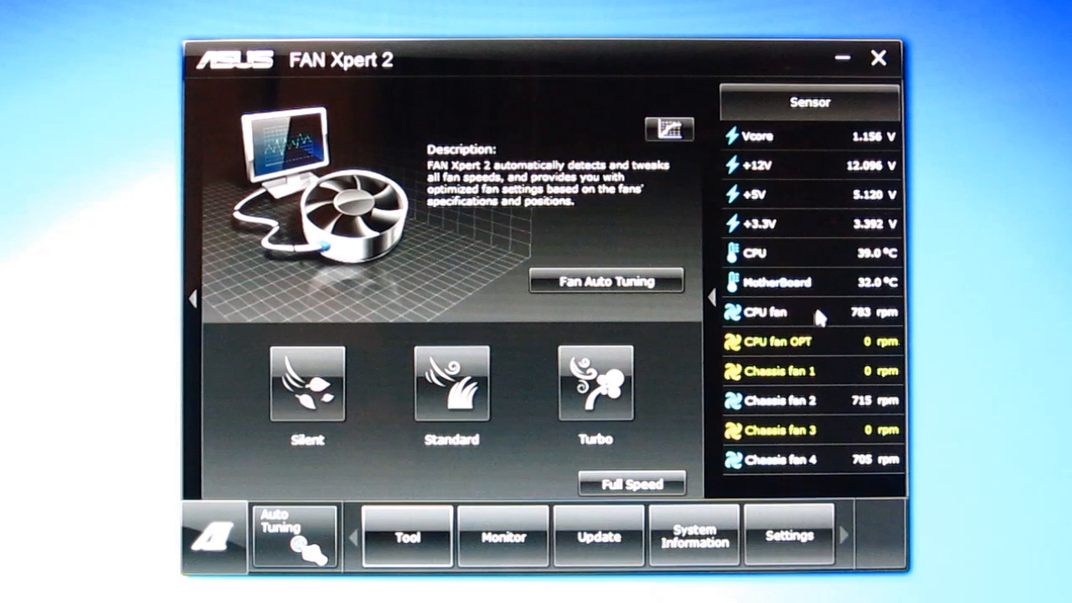
pyautogui.moveTo(867, 347)
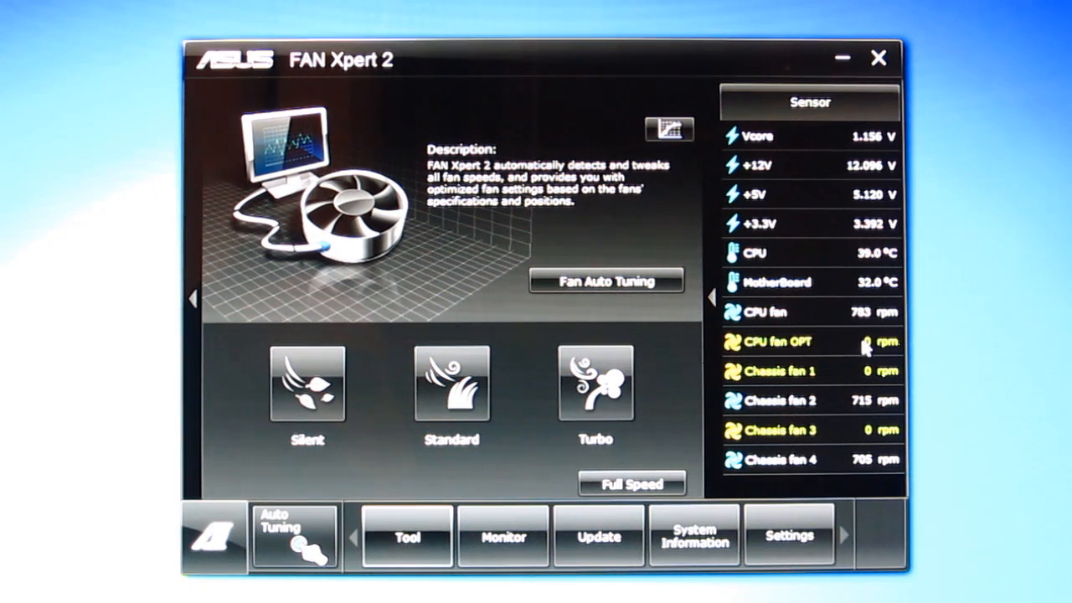
pyautogui.moveTo(863, 378)
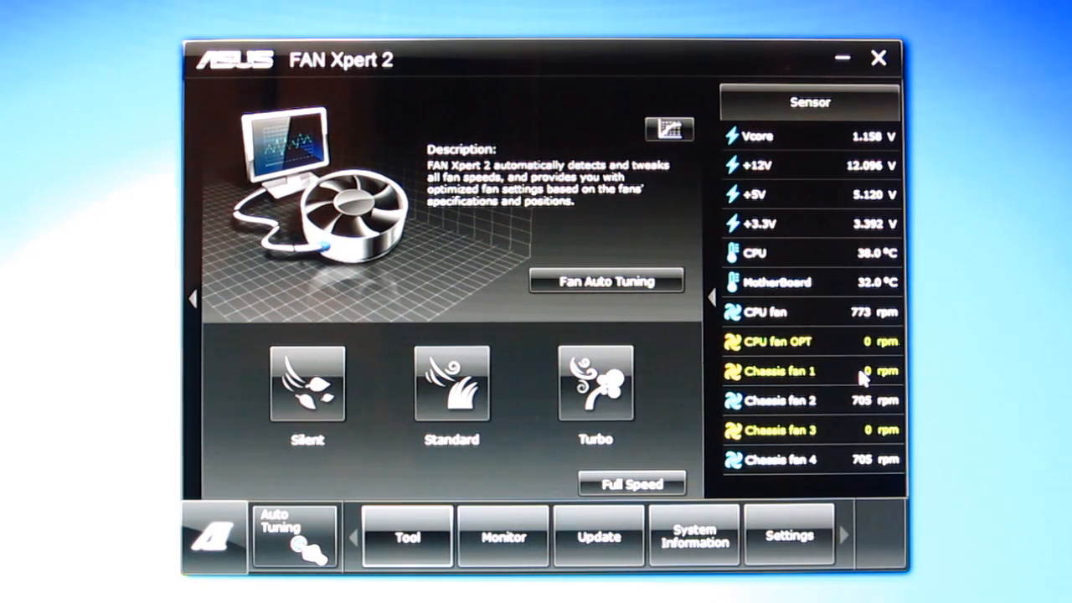
pyautogui.moveTo(748, 439)
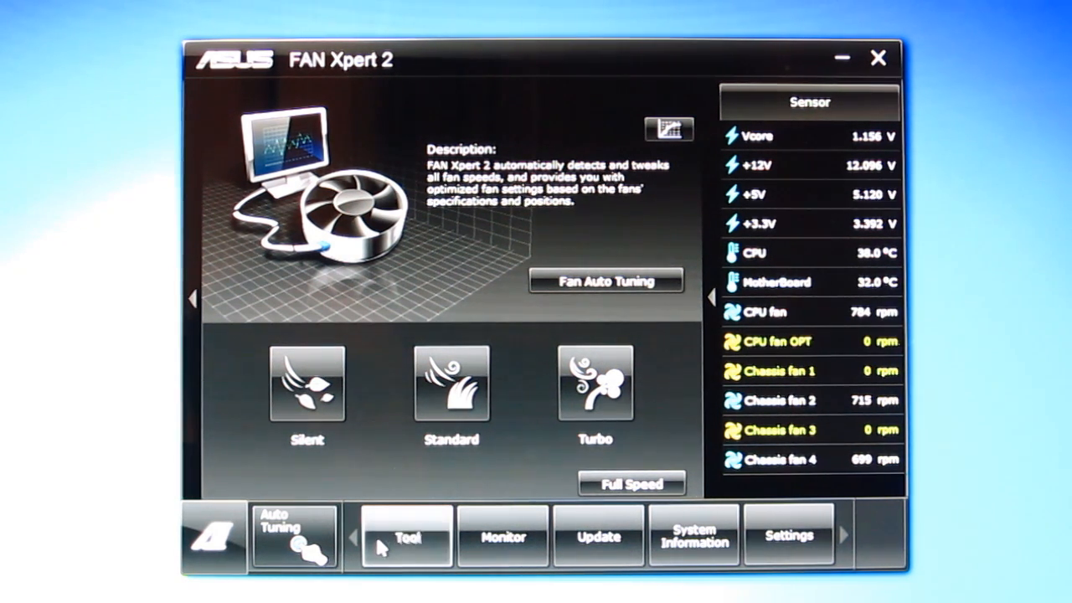
# Step: Open Probe II, view the Temperature thresholds, and return to the Voltage tab
pyautogui.click(406, 537)
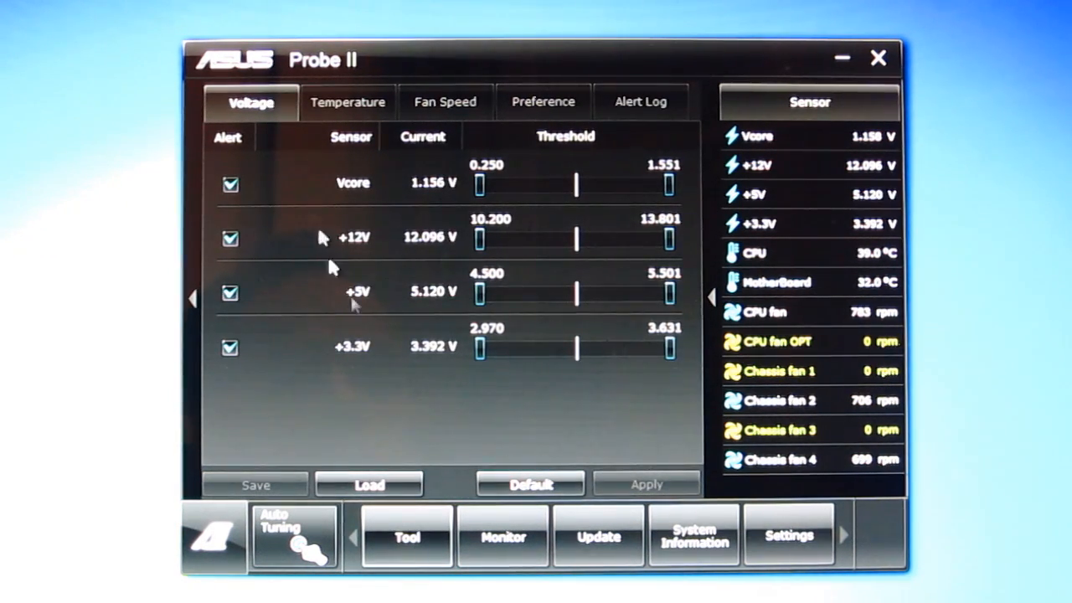
pyautogui.moveTo(344, 113)
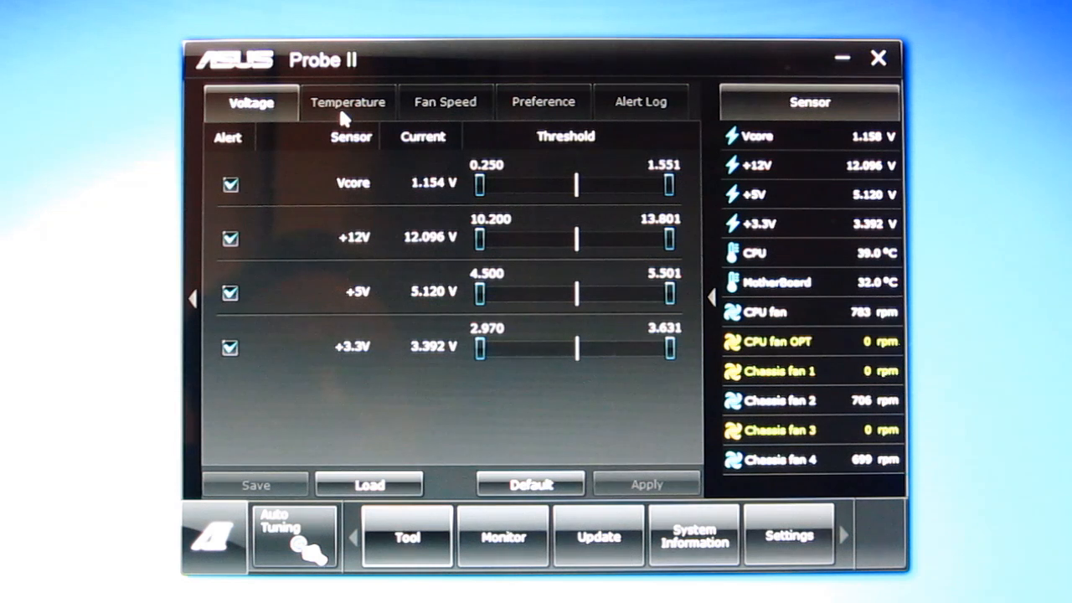
pyautogui.click(445, 101)
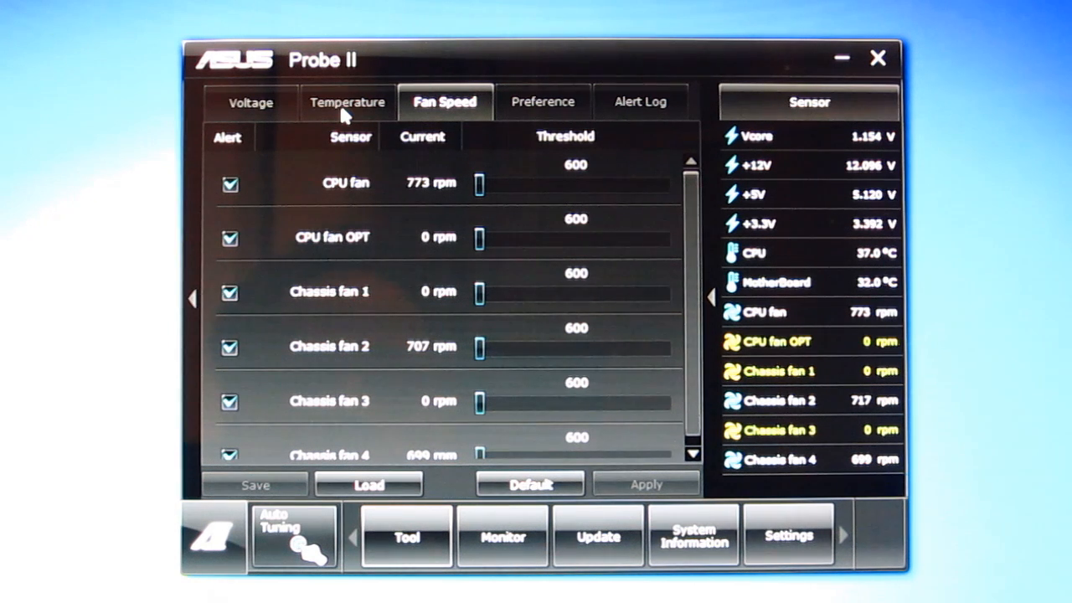
pyautogui.click(249, 102)
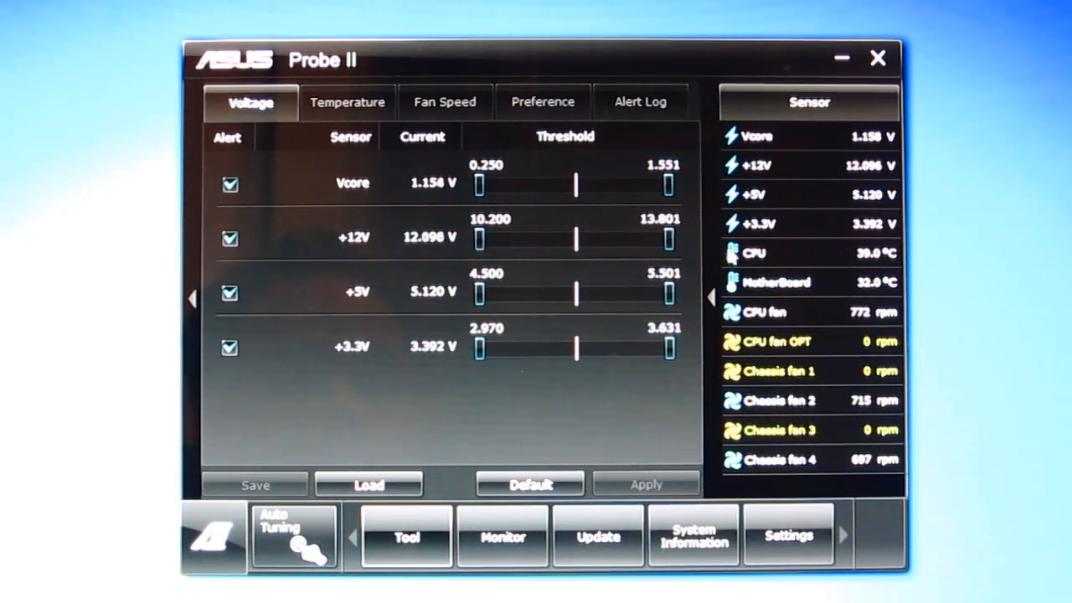
# Step: Tighten the +12V alert range to 11.622–12.361 V and show the tools list
pyautogui.moveTo(668, 239); pyautogui.dragTo(652, 239)
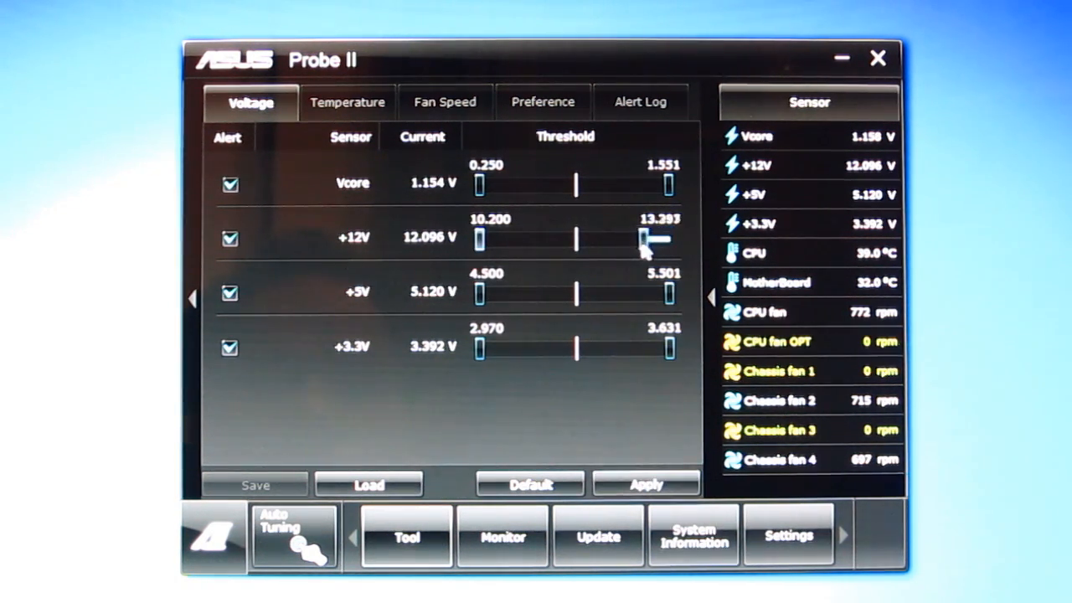
pyautogui.moveTo(662, 238); pyautogui.dragTo(595, 240)
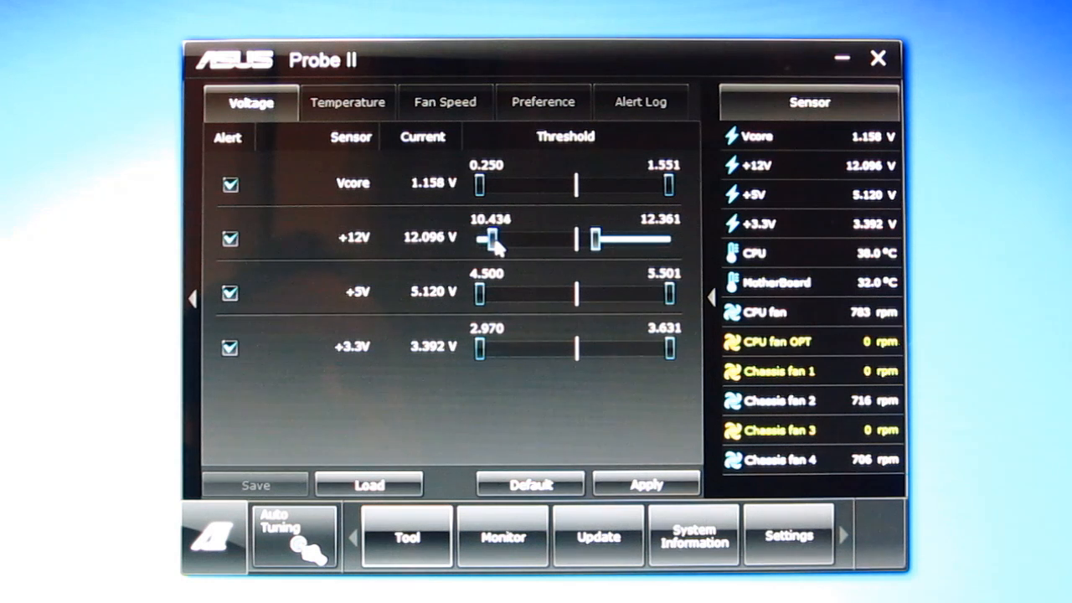
pyautogui.moveTo(485, 240); pyautogui.dragTo(532, 239)
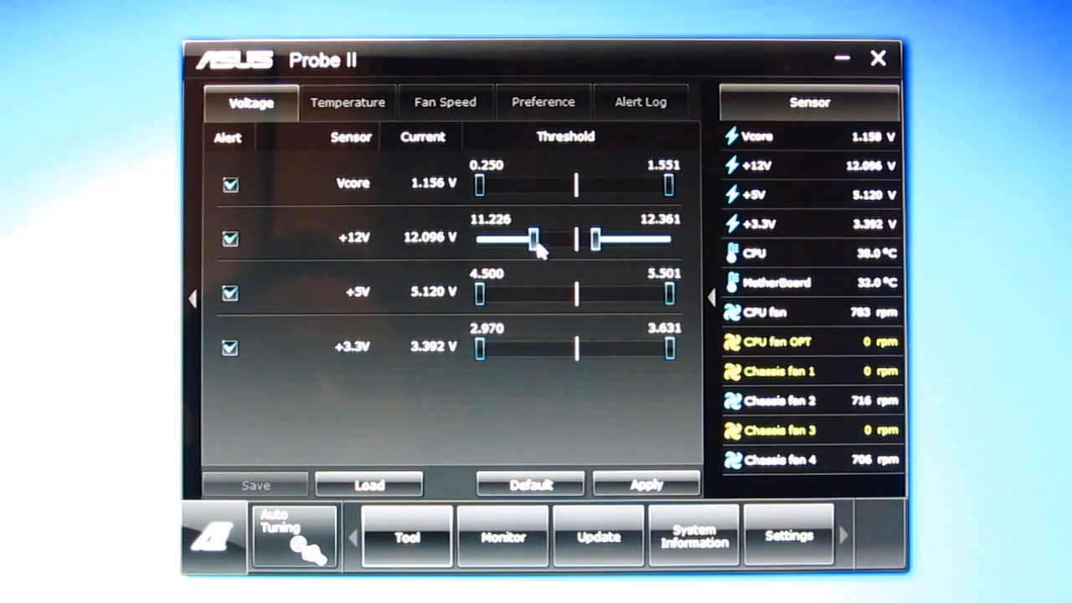
pyautogui.moveTo(532, 241); pyautogui.dragTo(551, 240)
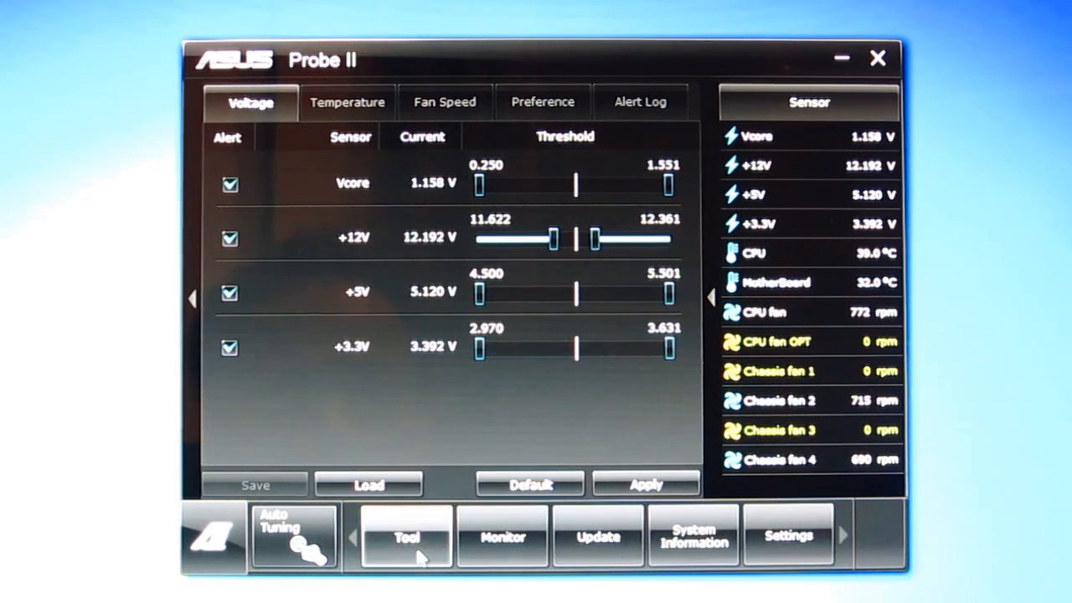
pyautogui.click(407, 537)
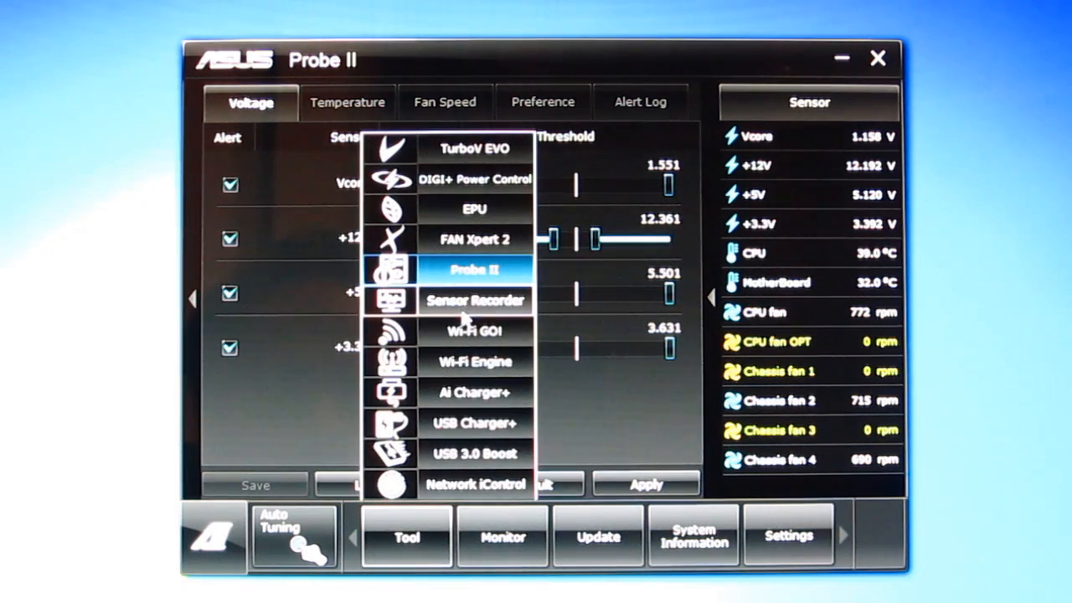
# Step: In Sensor Recorder, zoom the voltage graph's time axis, then view History Record settings
pyautogui.click(475, 300)
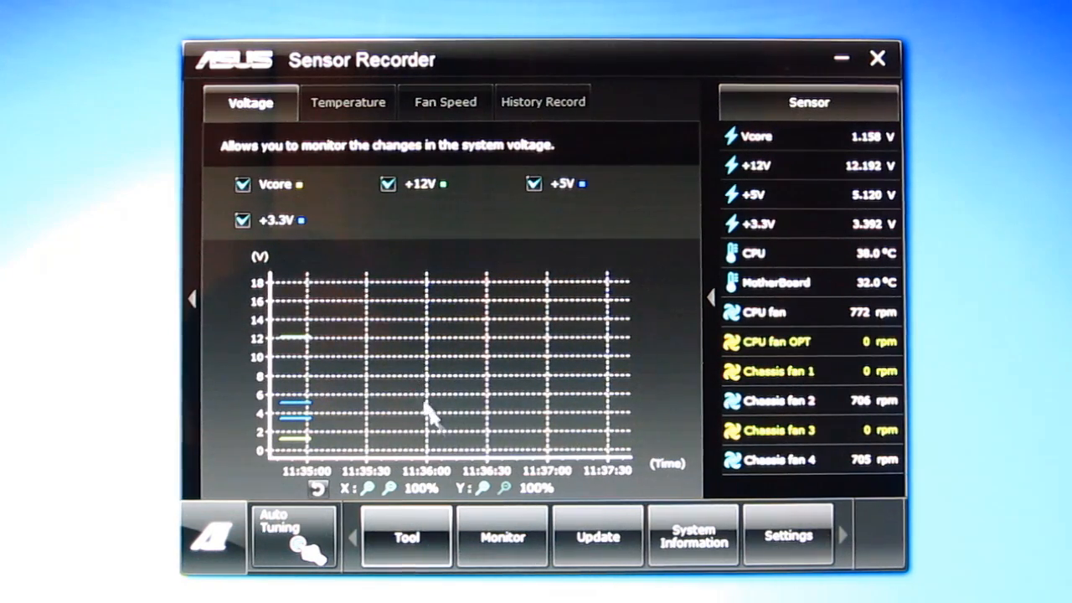
pyautogui.click(387, 489)
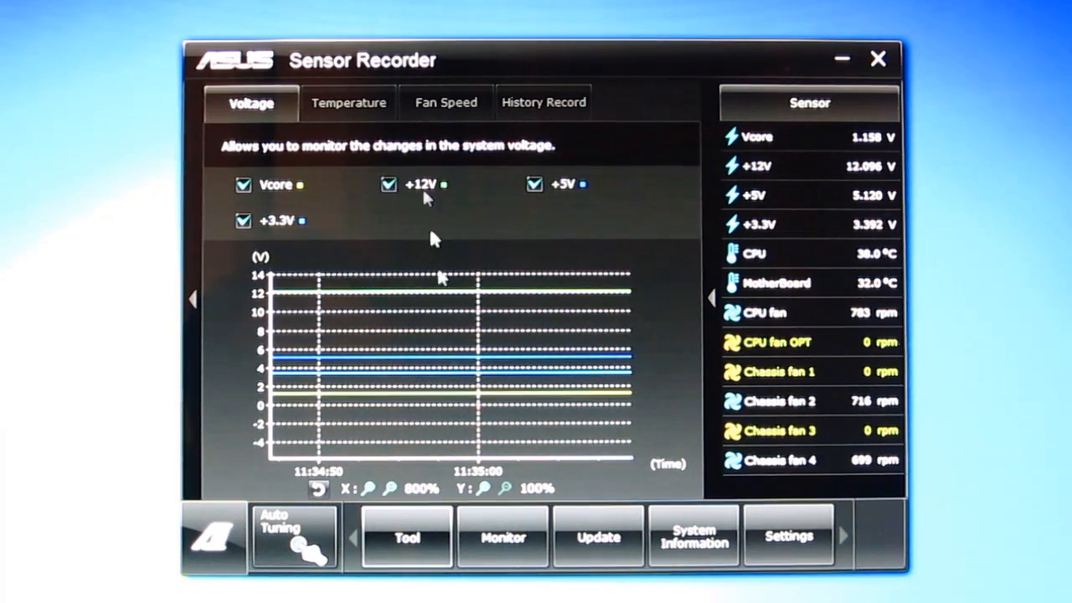
pyautogui.click(543, 102)
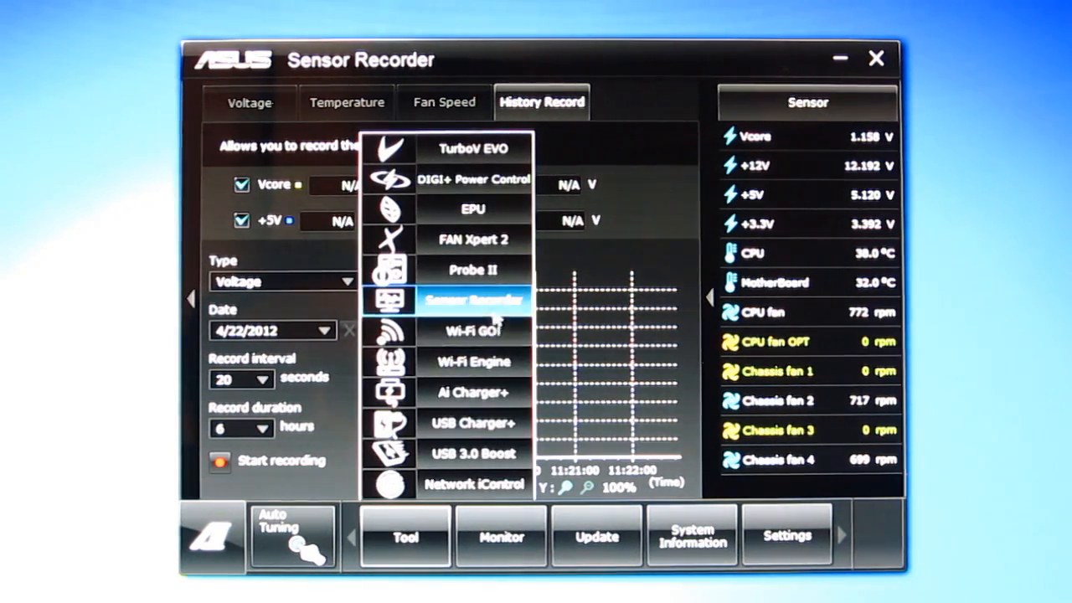
# Step: In Wi-Fi GO!, read the DLNA Media Hub, Remote Desktop, Remote Keyboard & Mouse and File Transfer descriptions
pyautogui.click(473, 330)
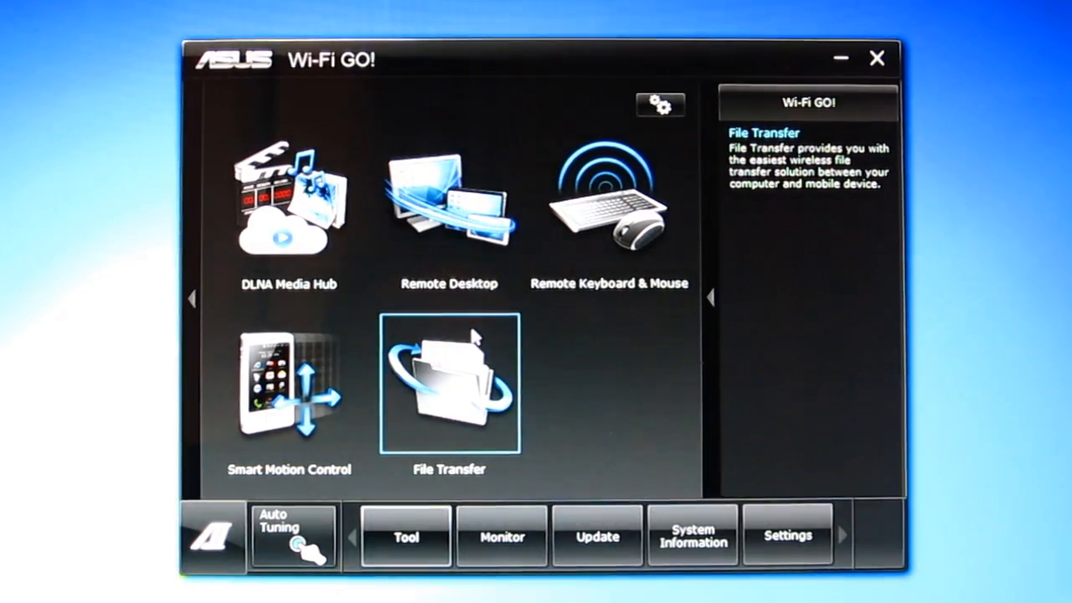
pyautogui.click(289, 205)
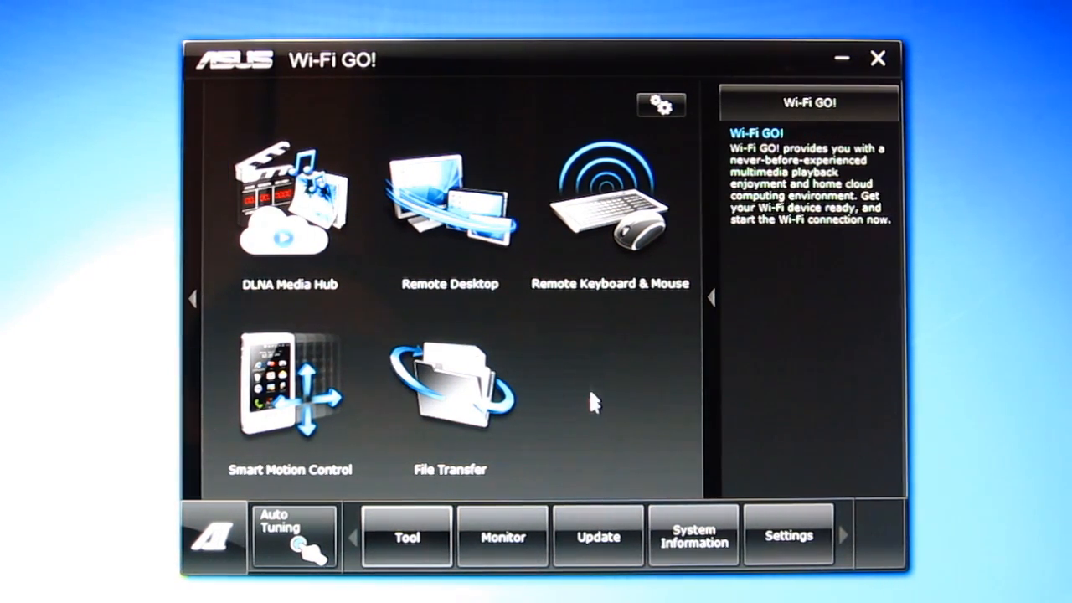
pyautogui.moveTo(594, 408)
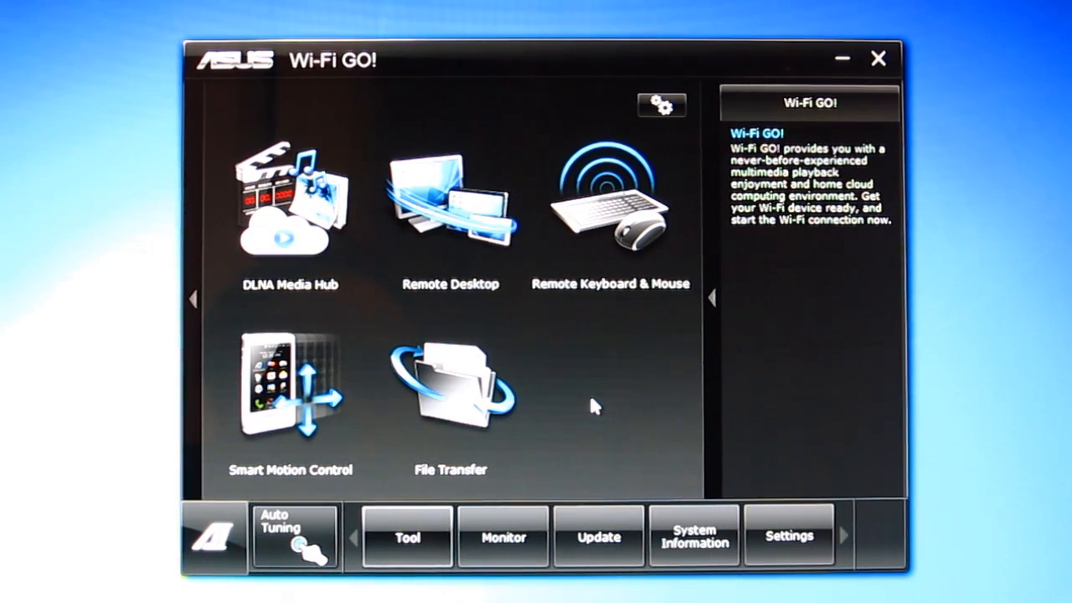
pyautogui.click(289, 201)
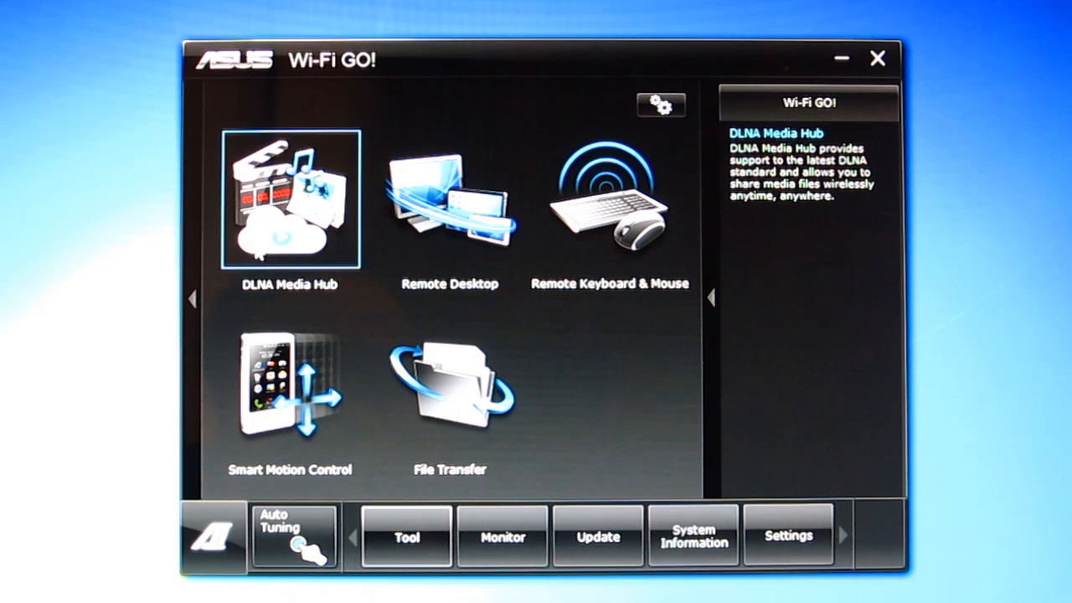
pyautogui.click(450, 196)
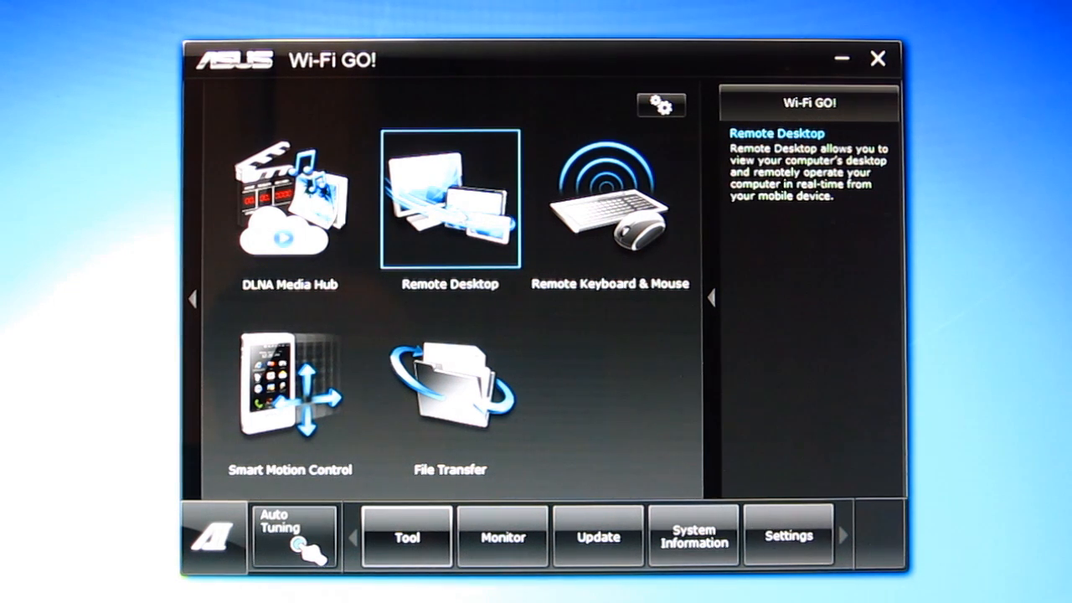
pyautogui.click(610, 201)
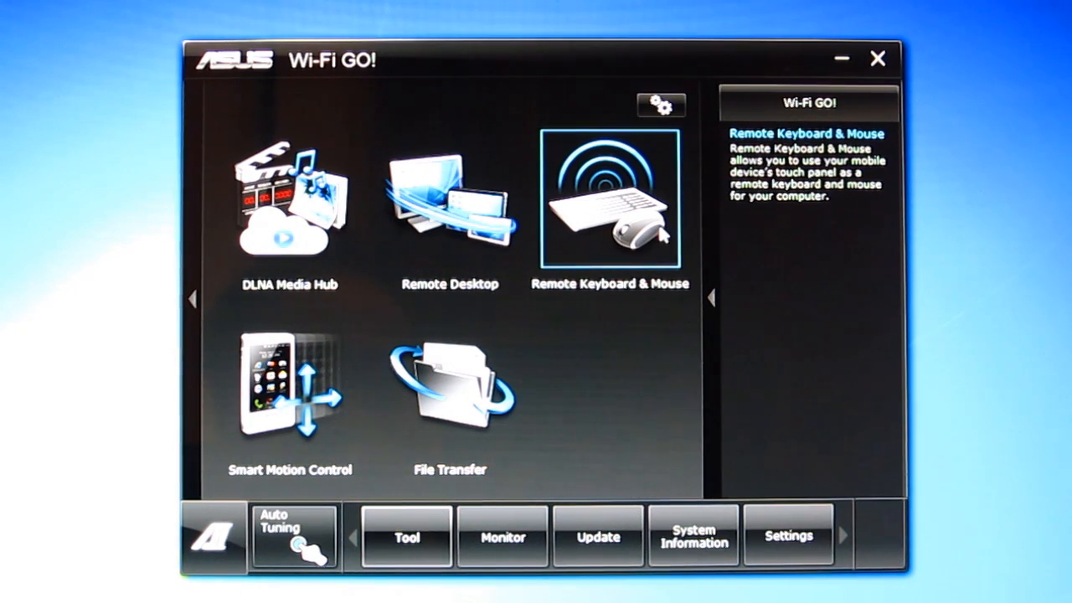
pyautogui.click(450, 384)
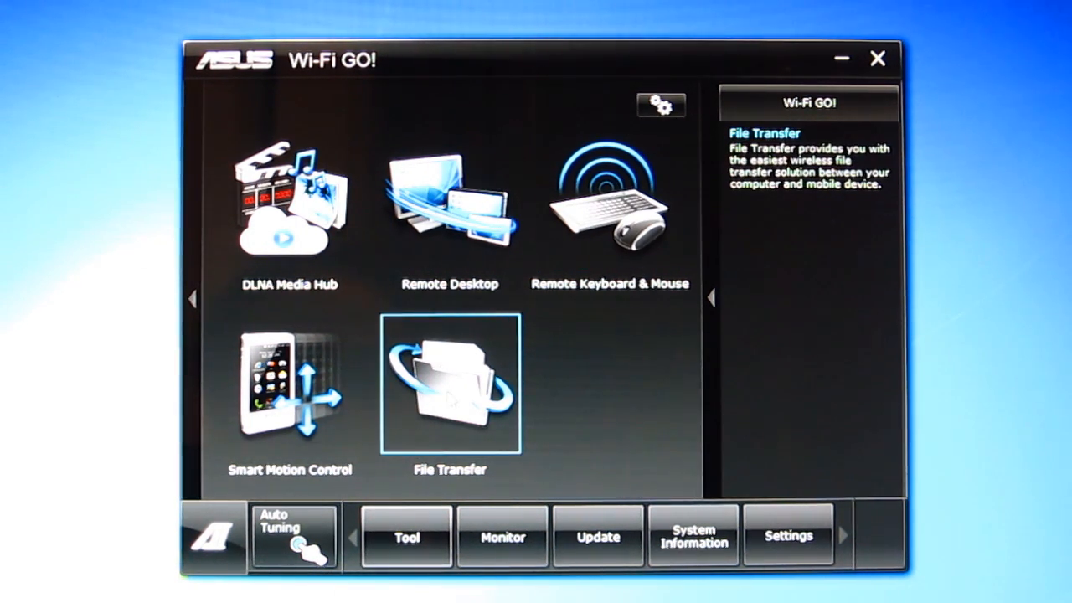
pyautogui.click(289, 386)
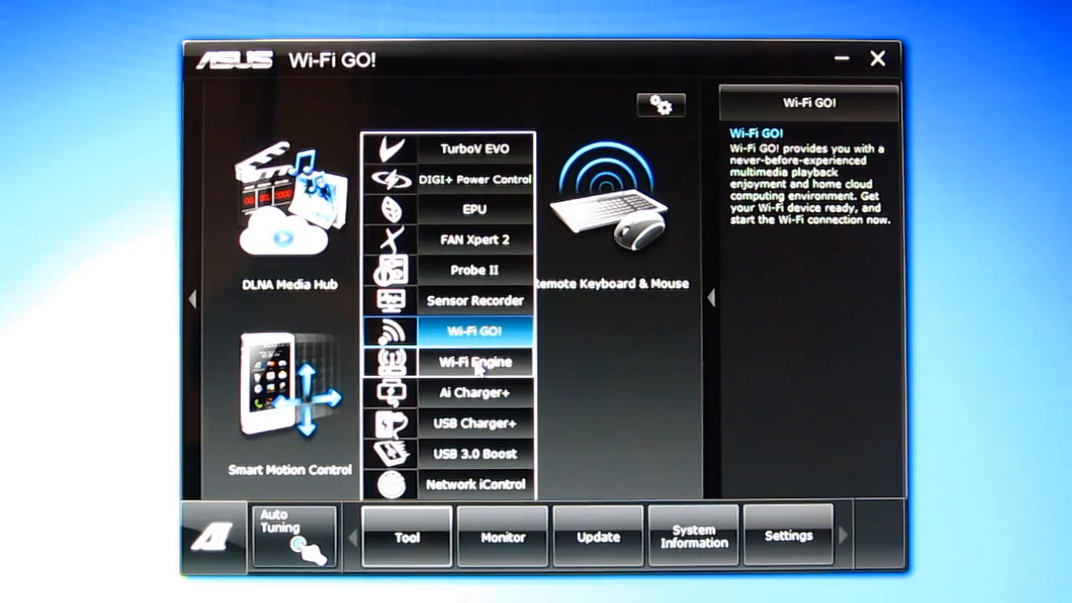
# Step: View the Wi-Fi Engine tool, then switch to USB Charger+
pyautogui.click(475, 362)
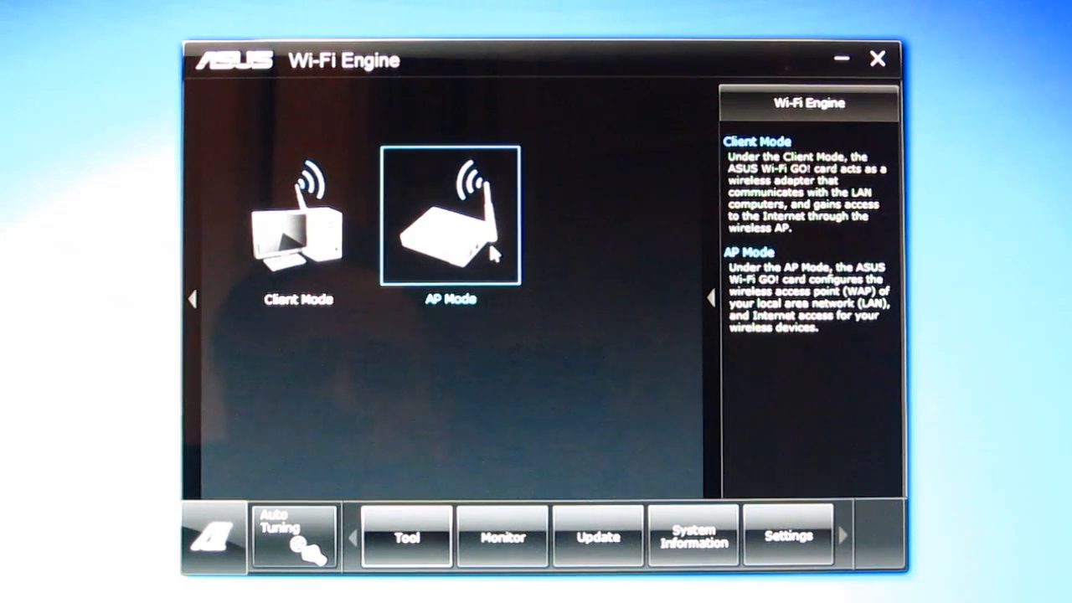
pyautogui.click(298, 217)
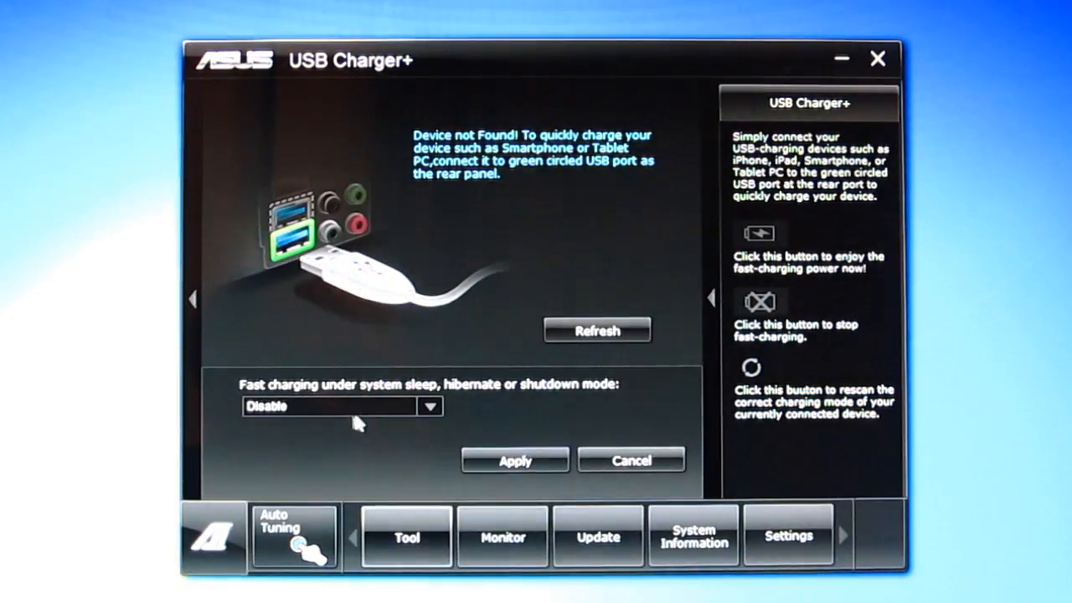
pyautogui.click(428, 406)
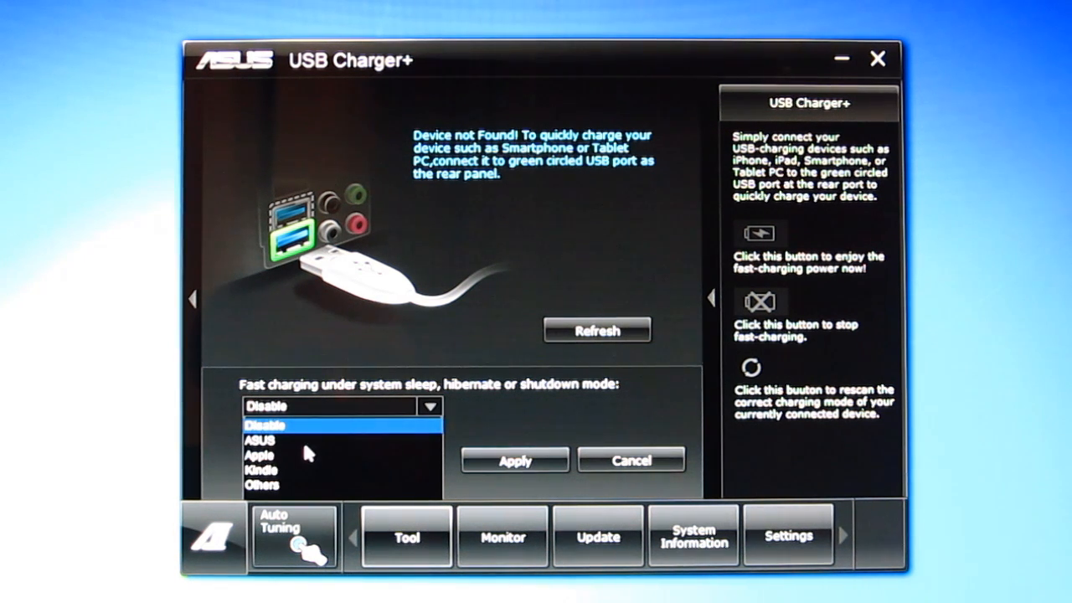
pyautogui.moveTo(255, 488)
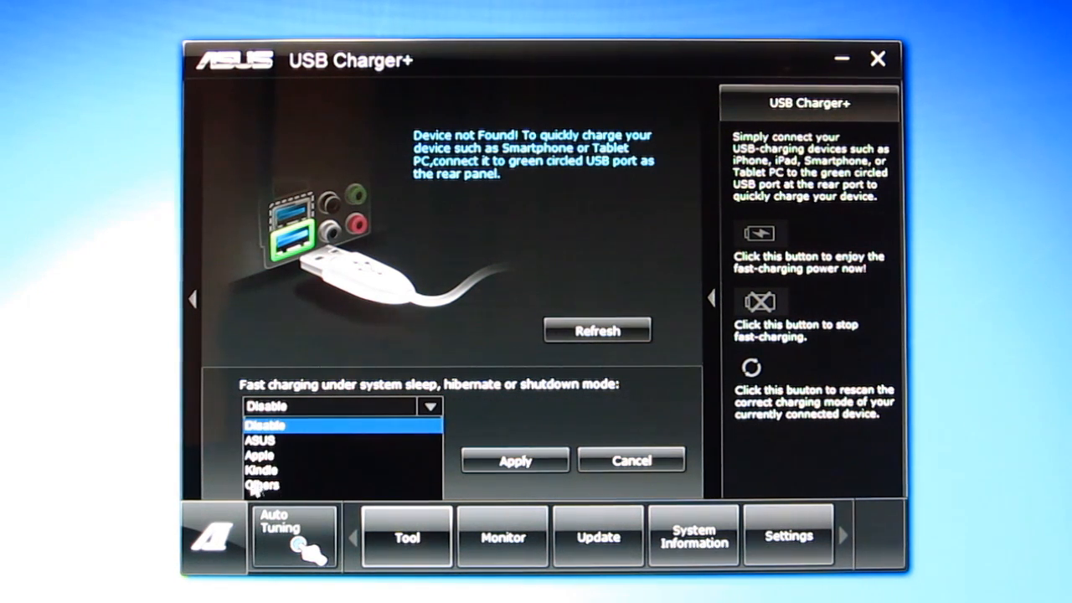
pyautogui.moveTo(343, 406)
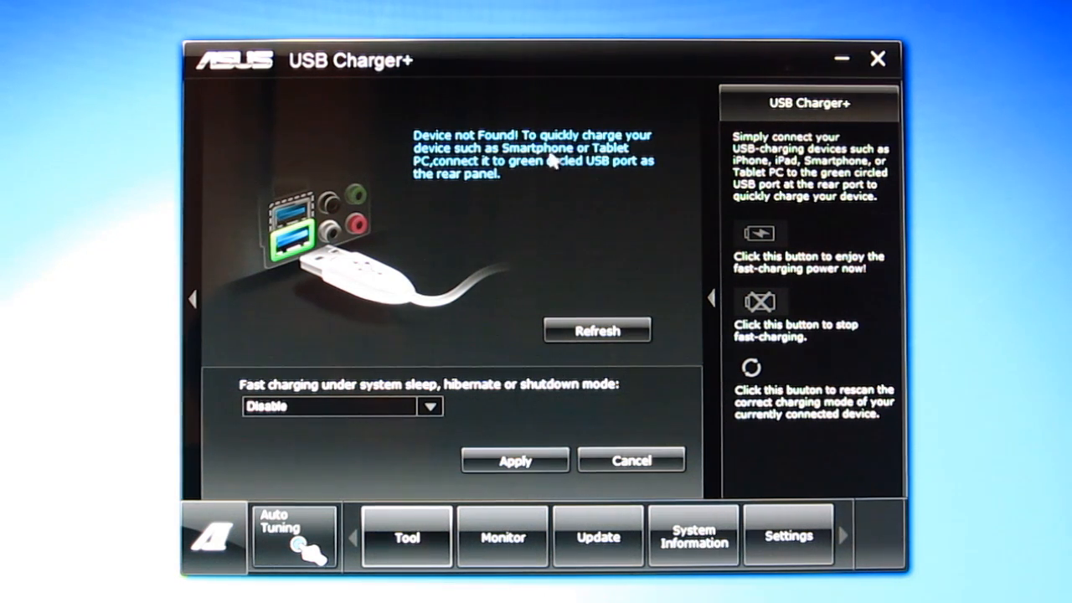
pyautogui.moveTo(658, 144)
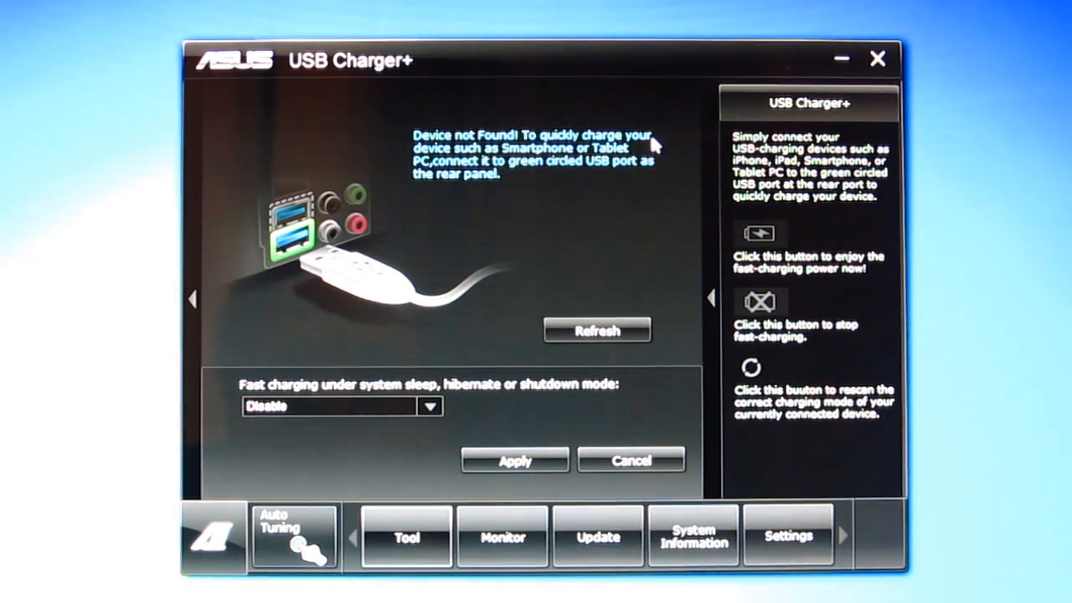
pyautogui.moveTo(418, 239)
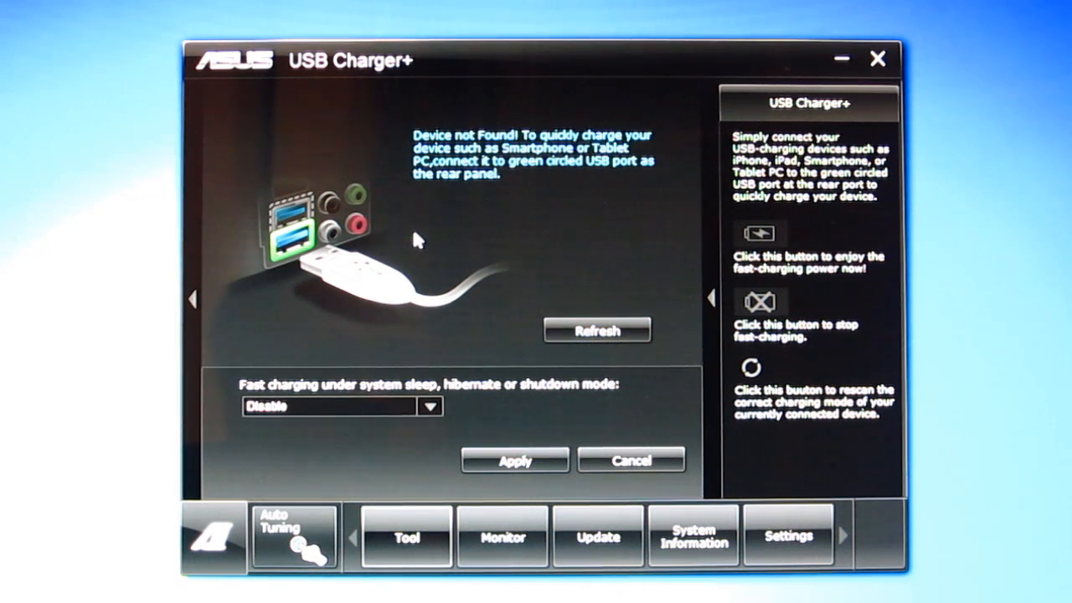
pyautogui.moveTo(440, 469)
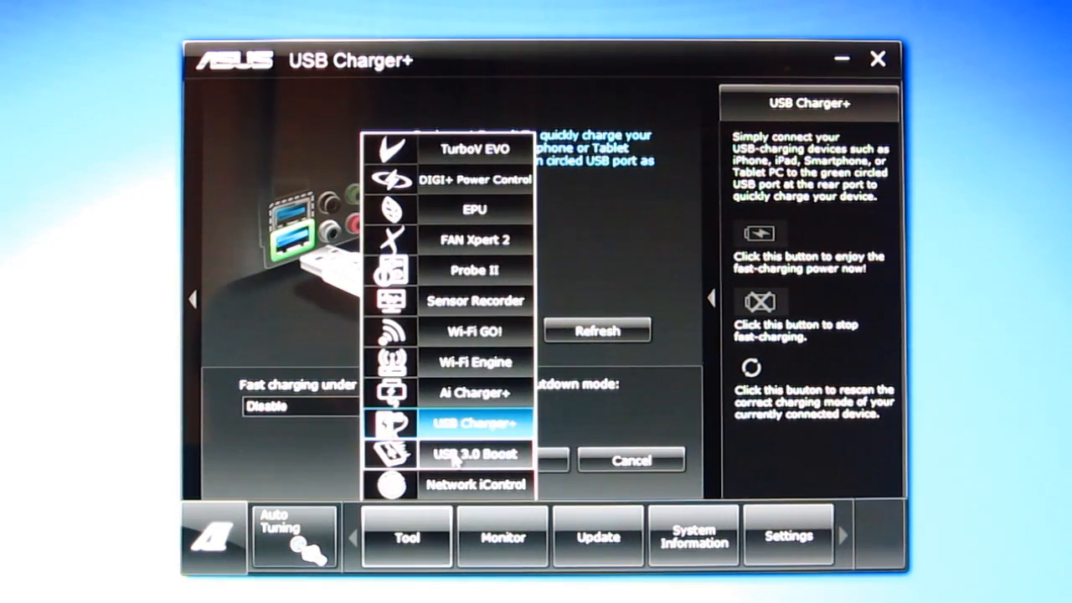
# Step: In USB 3.0 Boost, set the Corsair Force GT drive to Turbo and dismiss AutoPlay
pyautogui.click(474, 454)
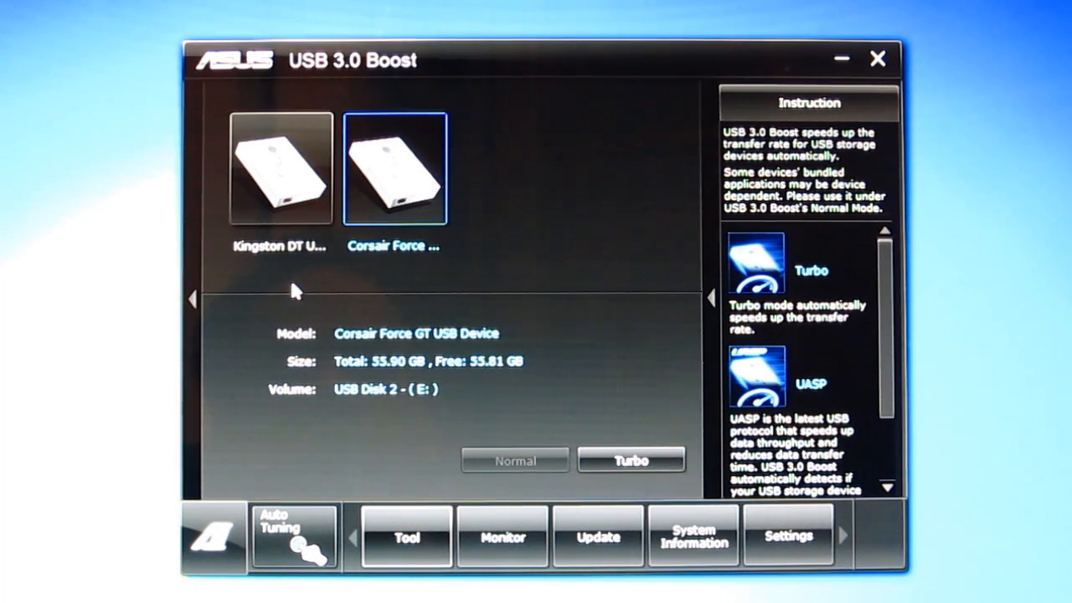
pyautogui.moveTo(490, 279)
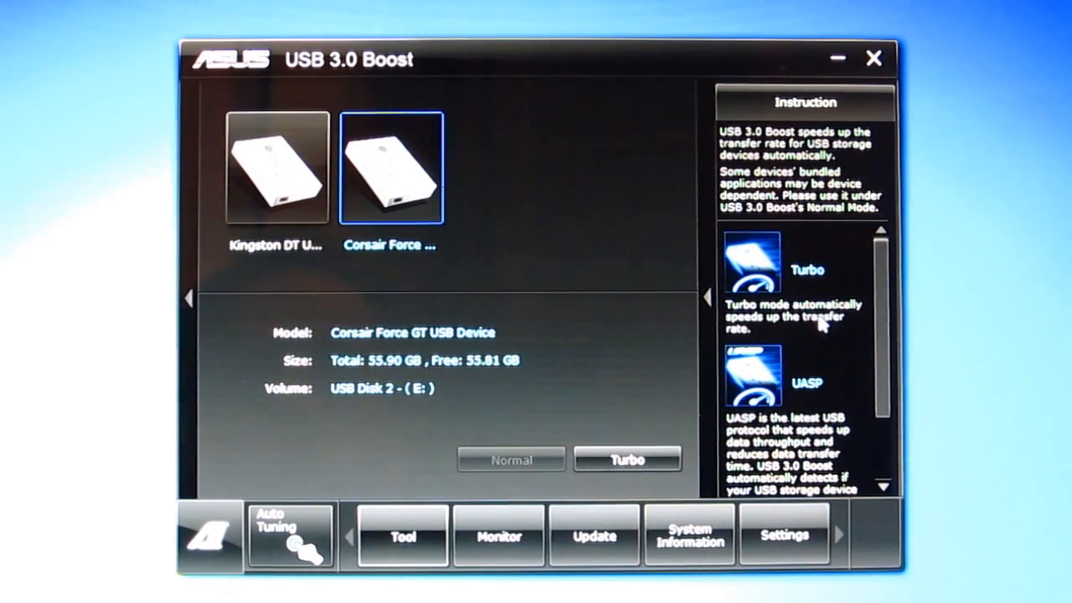
pyautogui.moveTo(846, 379)
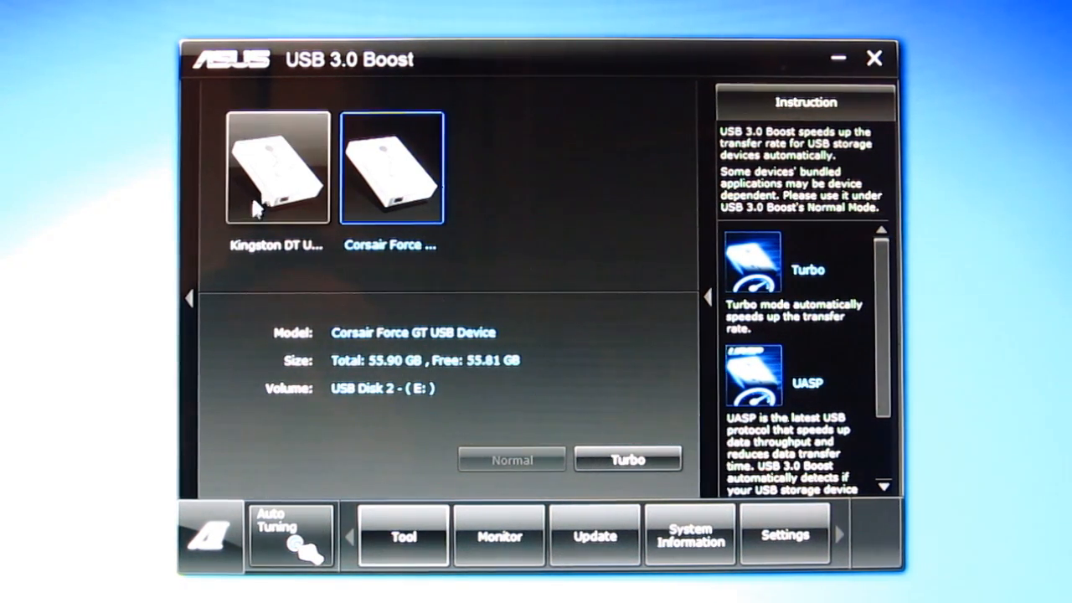
pyautogui.click(277, 167)
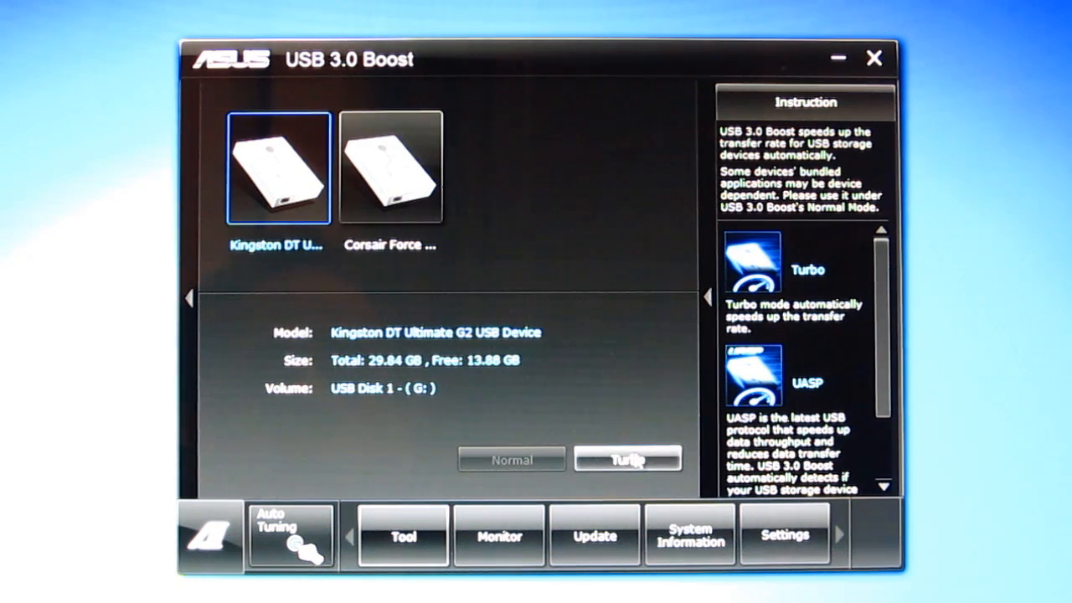
pyautogui.click(389, 166)
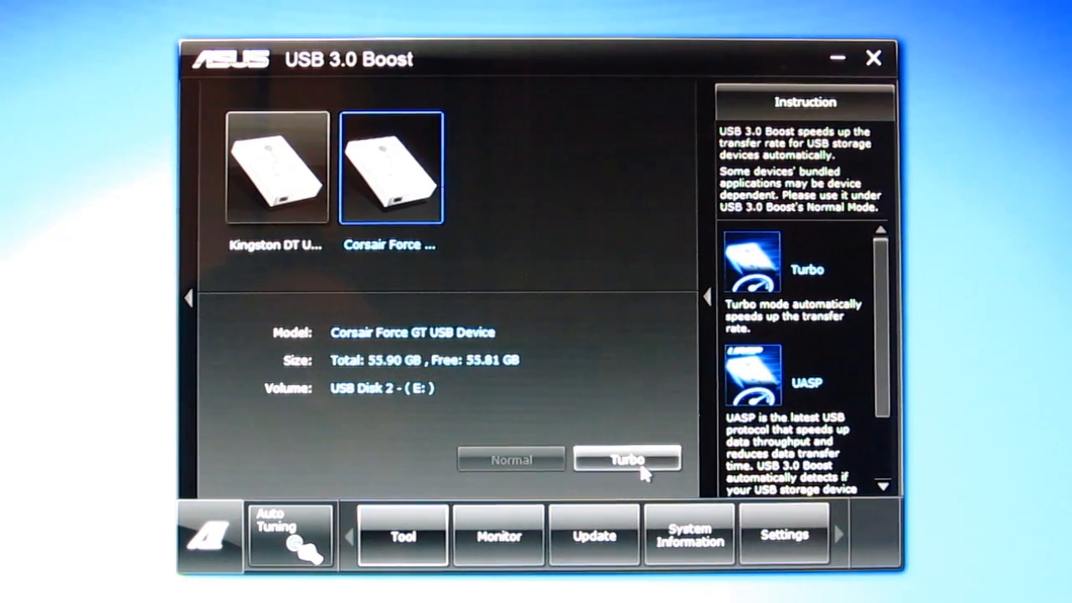
pyautogui.click(628, 461)
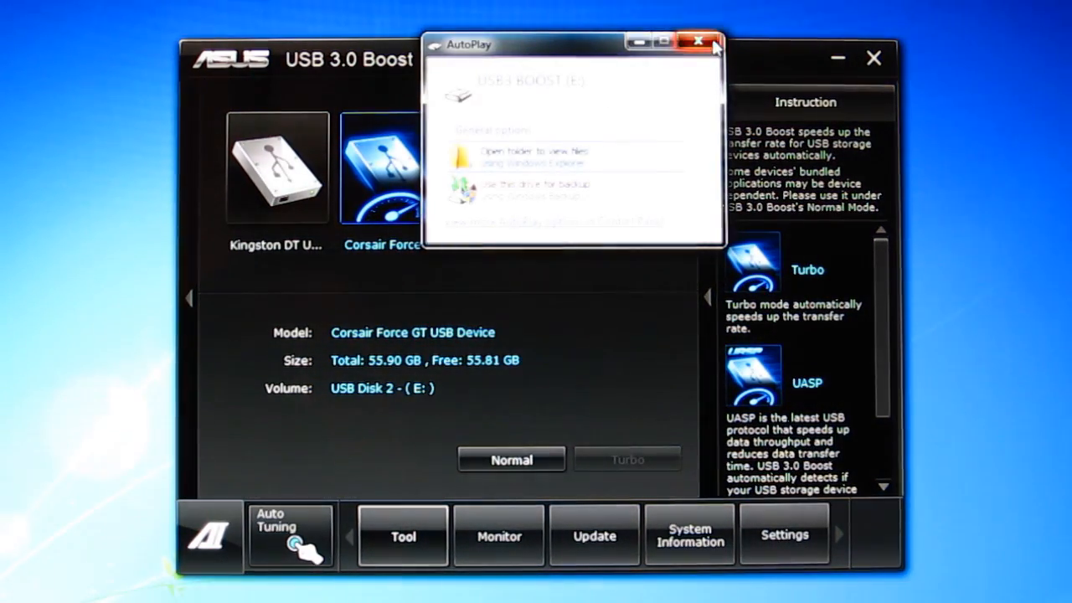
pyautogui.click(701, 42)
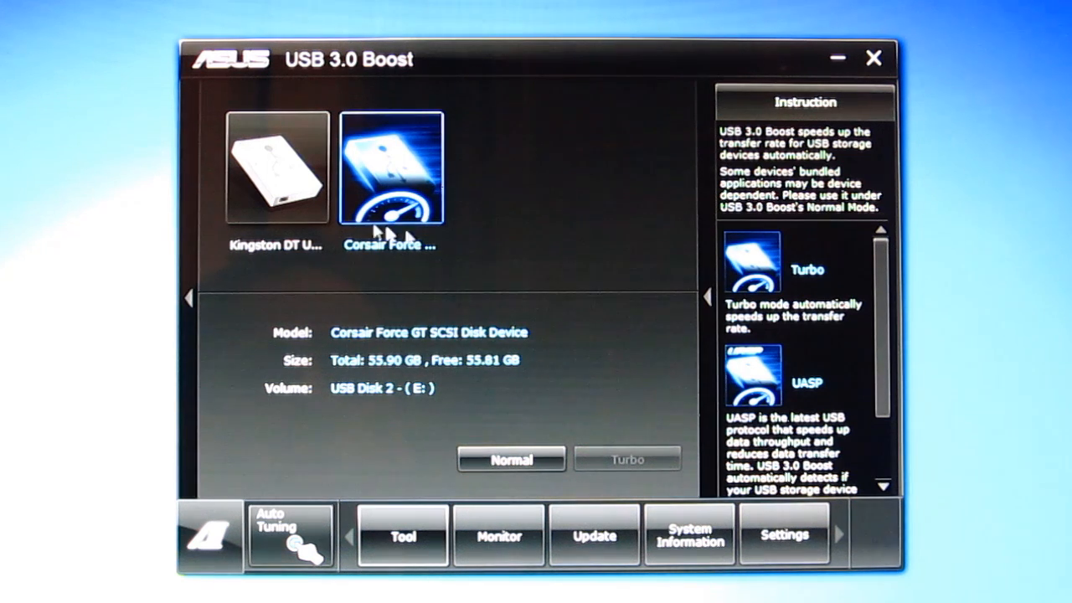
pyautogui.moveTo(710, 379)
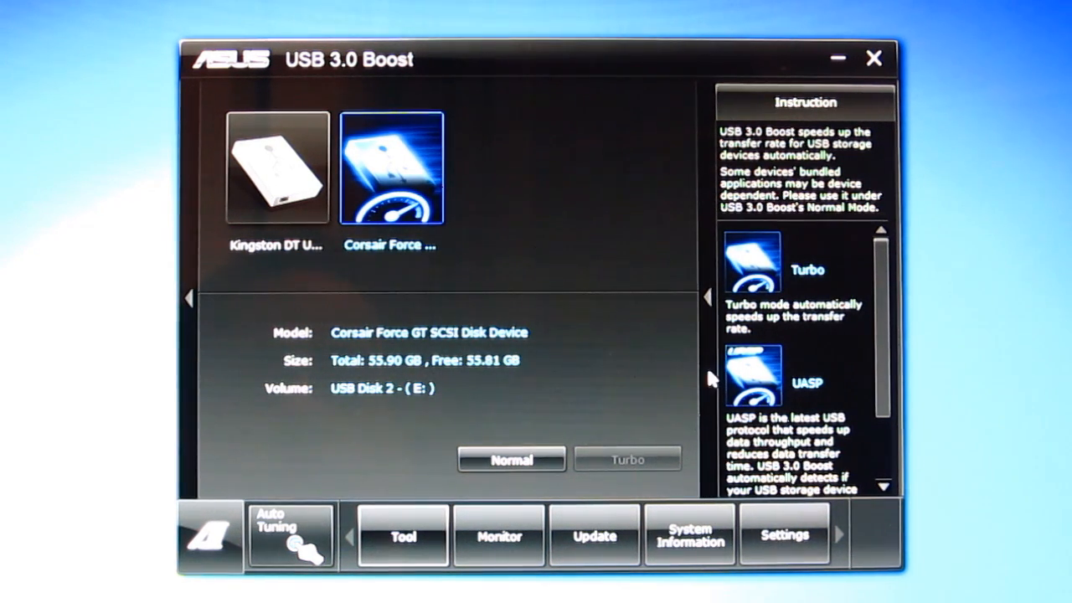
pyautogui.moveTo(393, 494)
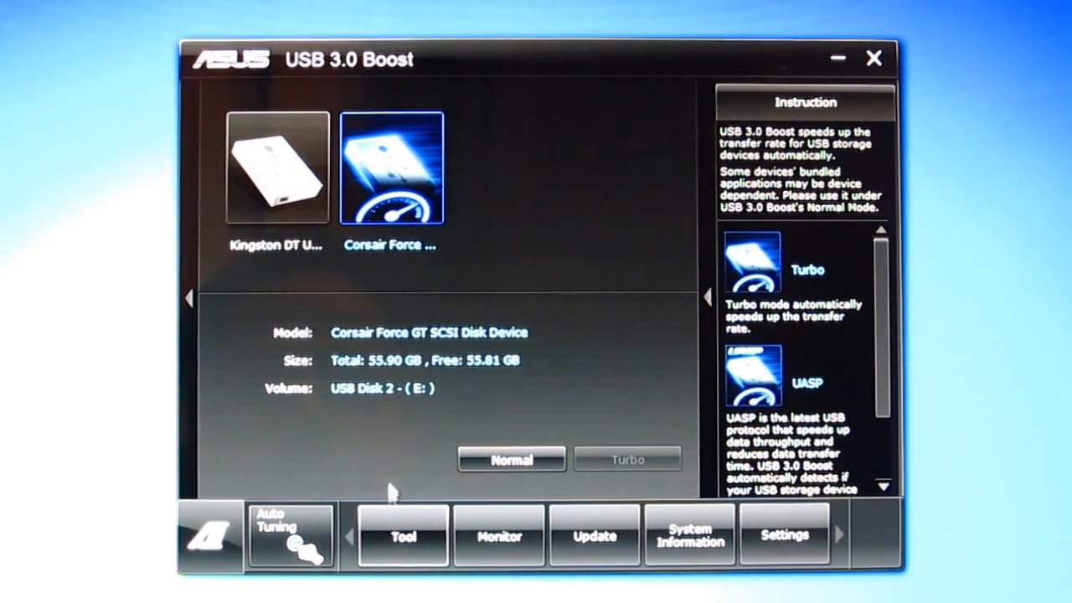
pyautogui.click(403, 536)
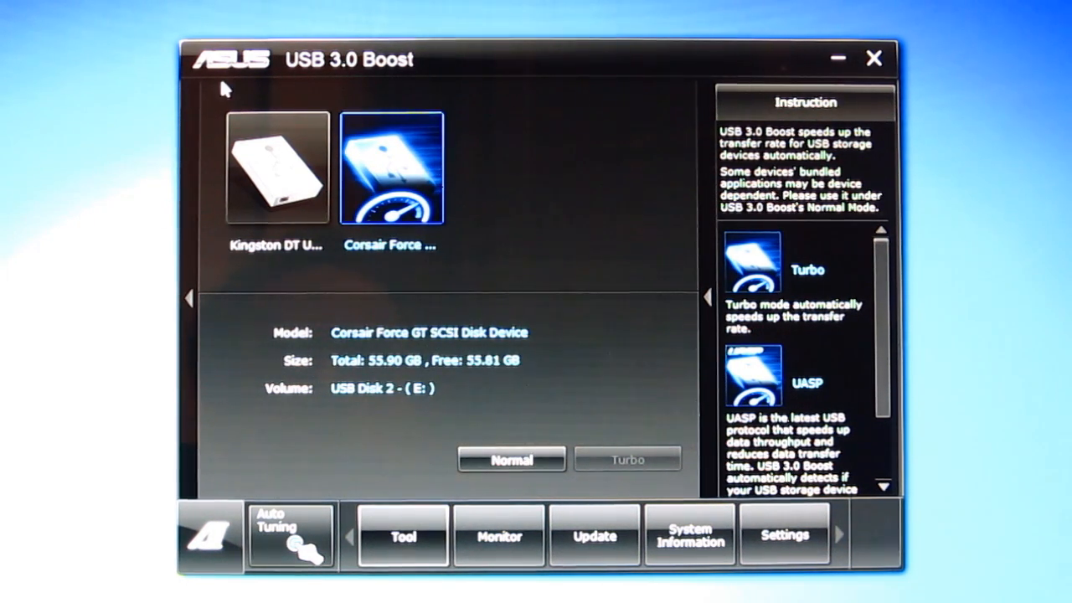
pyautogui.moveTo(207, 102)
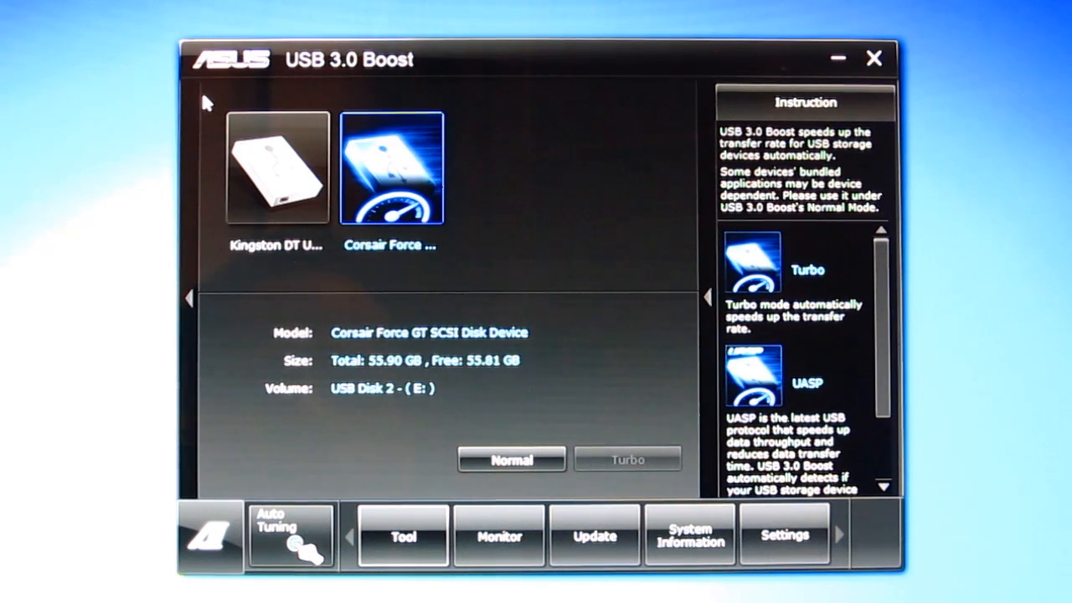
pyautogui.click(404, 537)
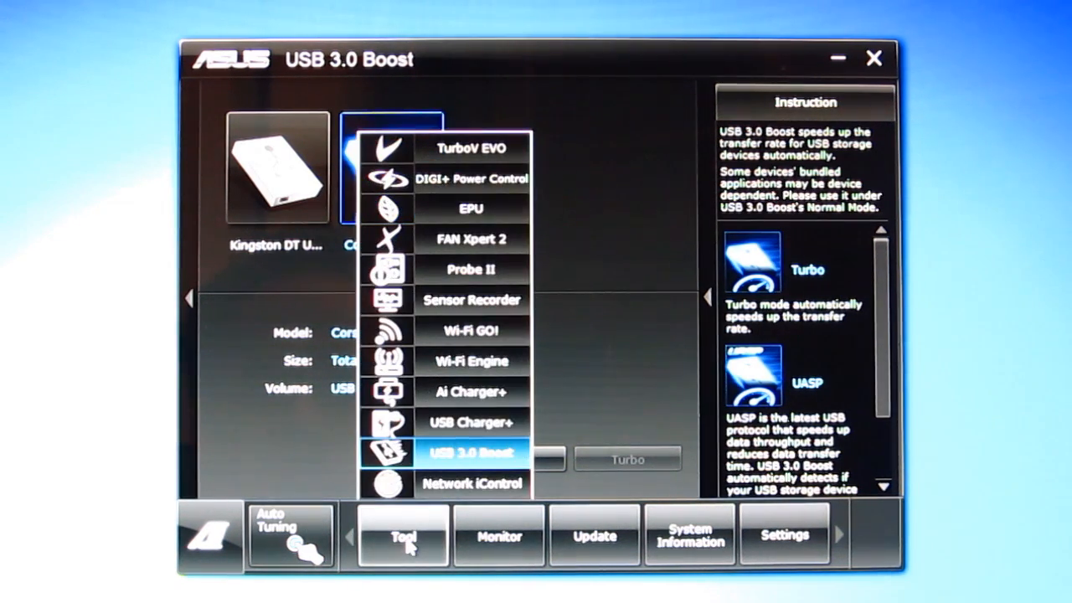
# Step: Add AI Suite II.exe and WMPNetworkSvc to Profile 1 and enable AI Suite II.exe's schedule
pyautogui.click(472, 483)
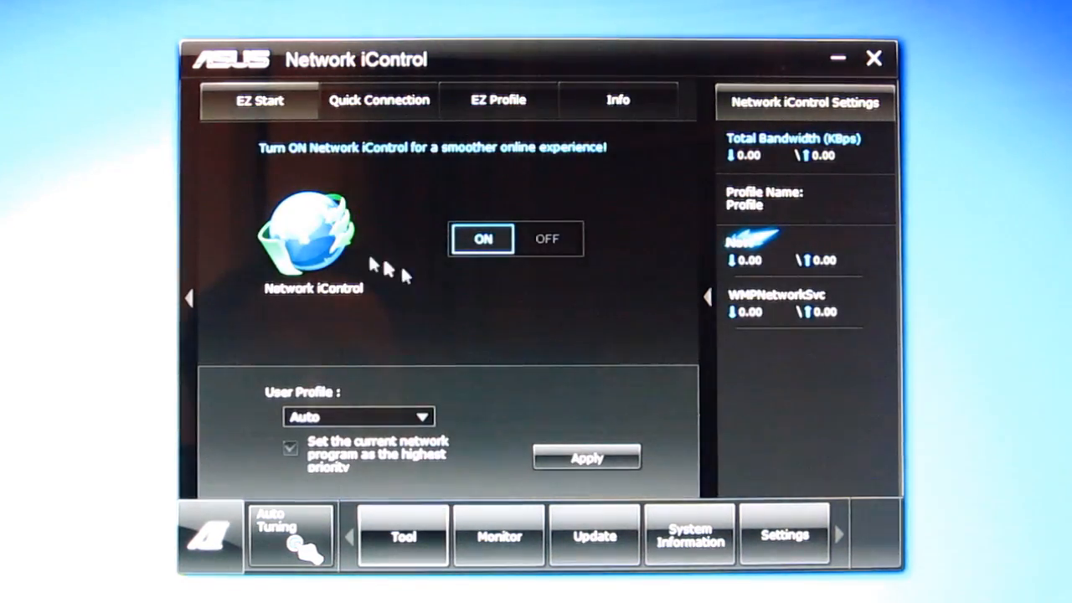
pyautogui.moveTo(201, 117)
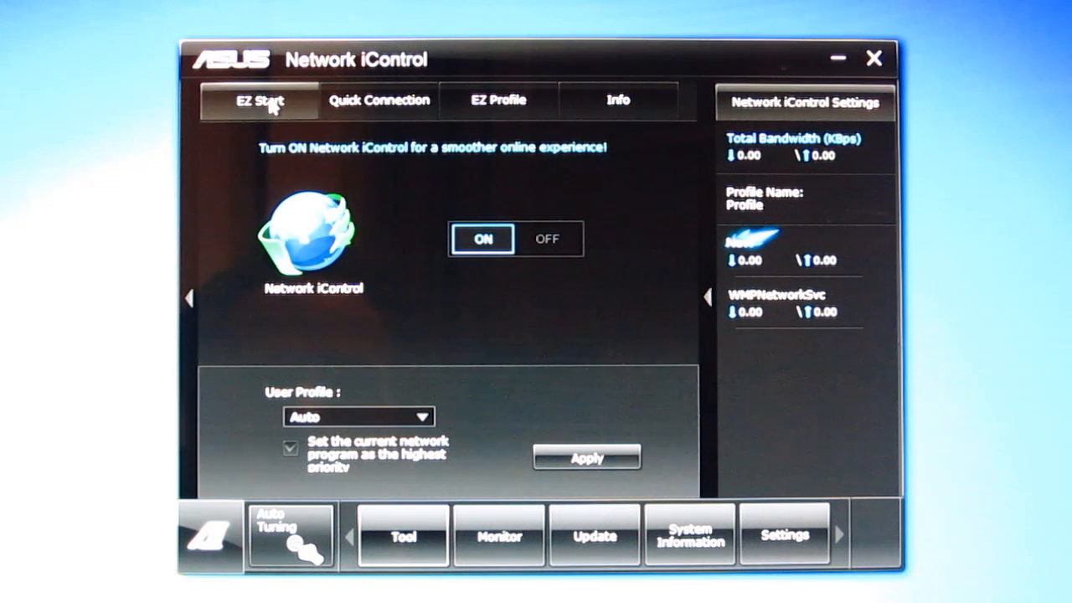
pyautogui.click(498, 99)
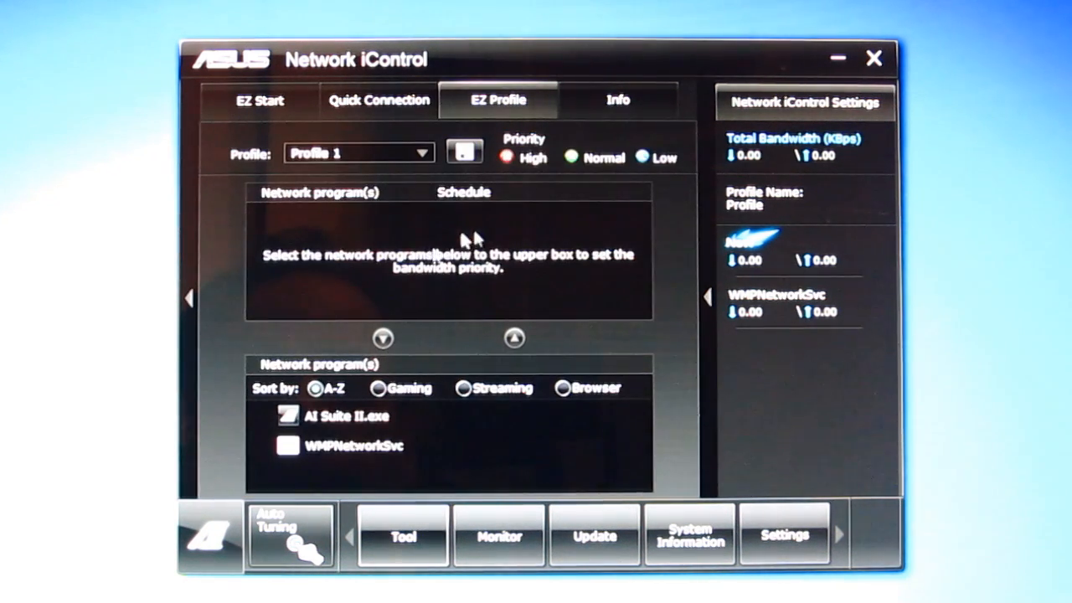
pyautogui.click(346, 415)
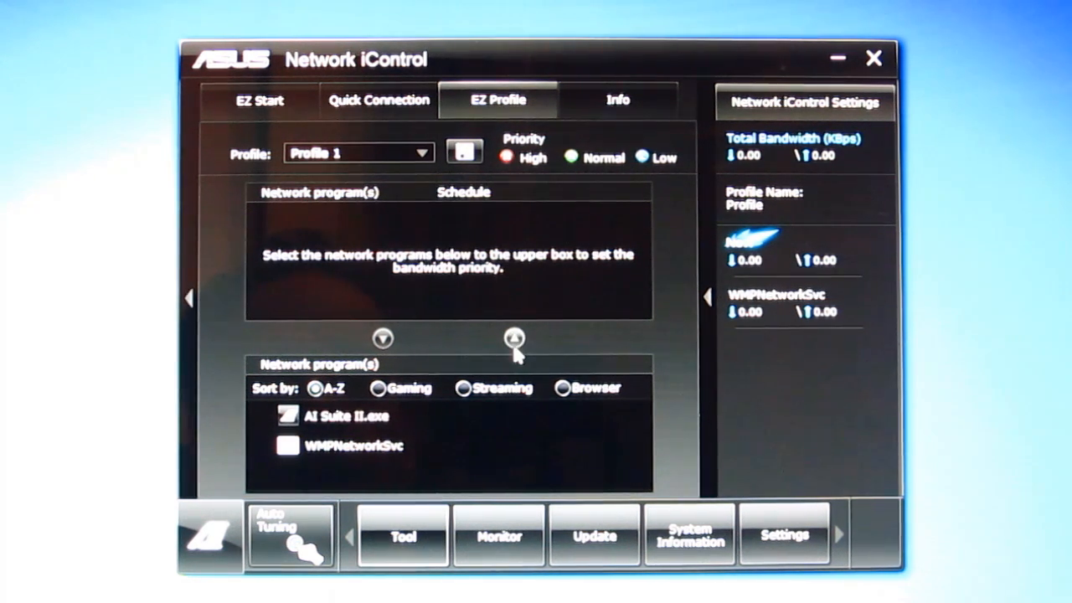
pyautogui.click(346, 417)
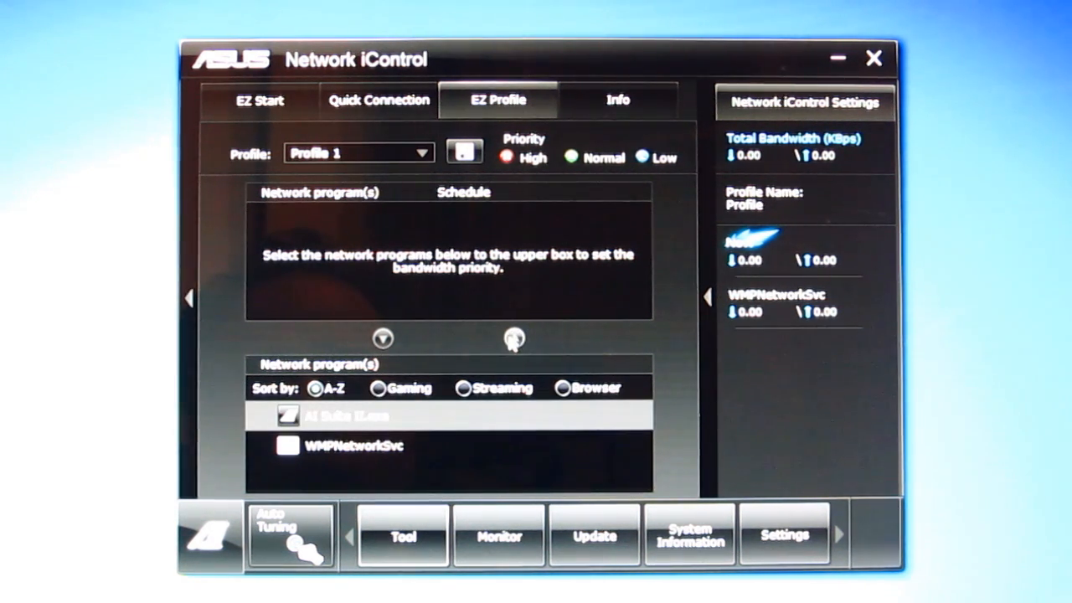
pyautogui.click(514, 339)
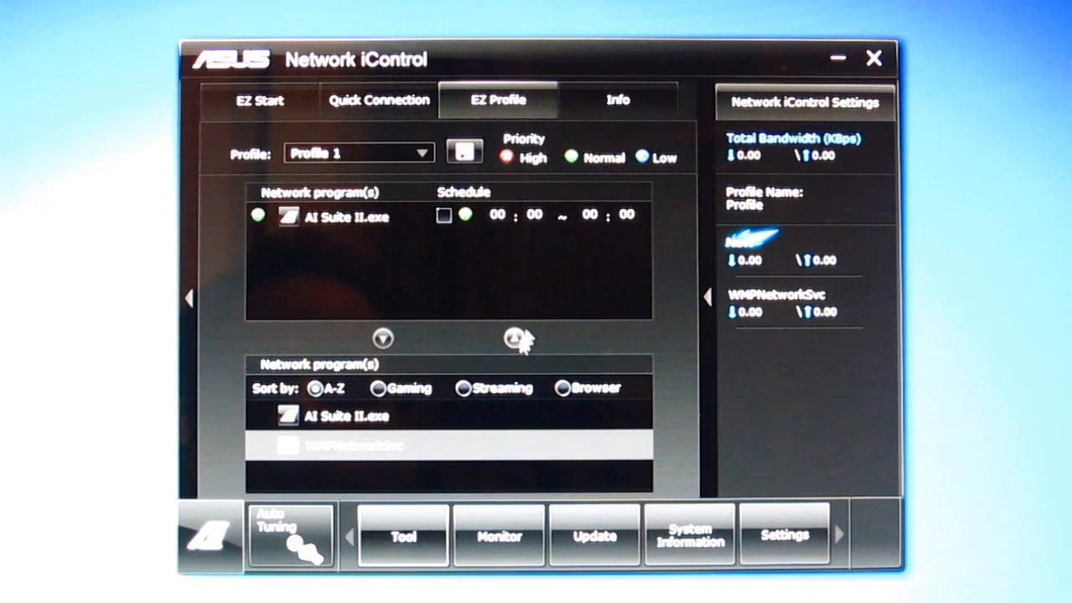
pyautogui.click(514, 339)
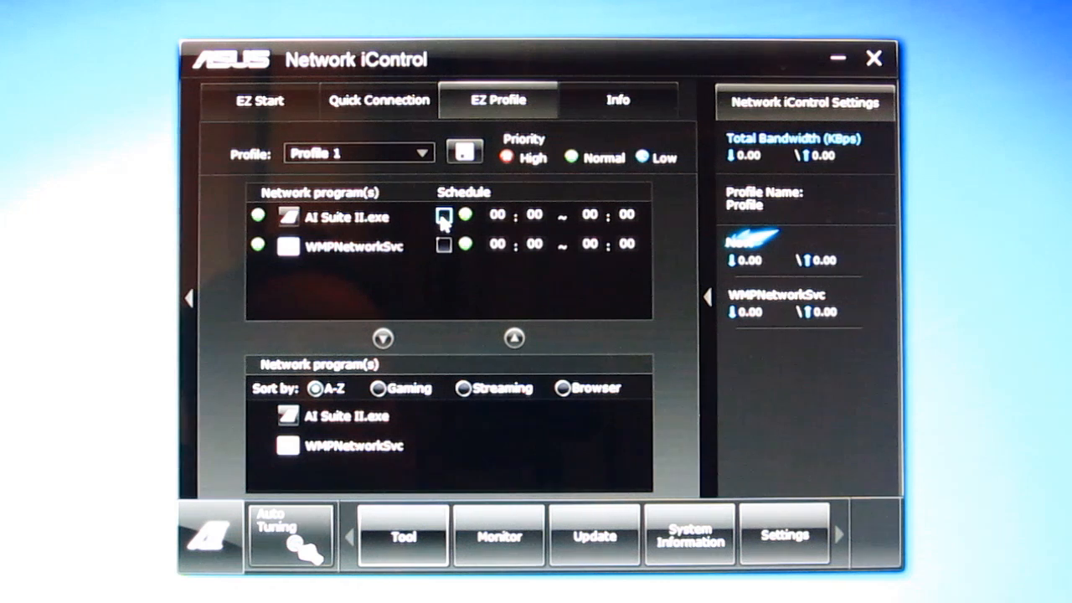
pyautogui.click(444, 215)
pyautogui.write('20')
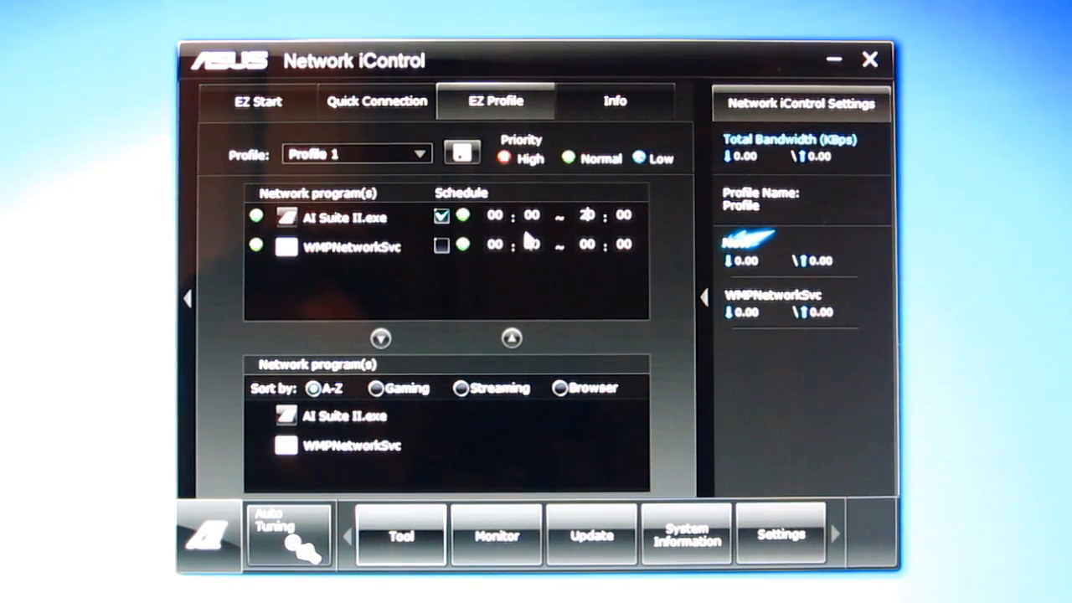
pyautogui.moveTo(461, 317)
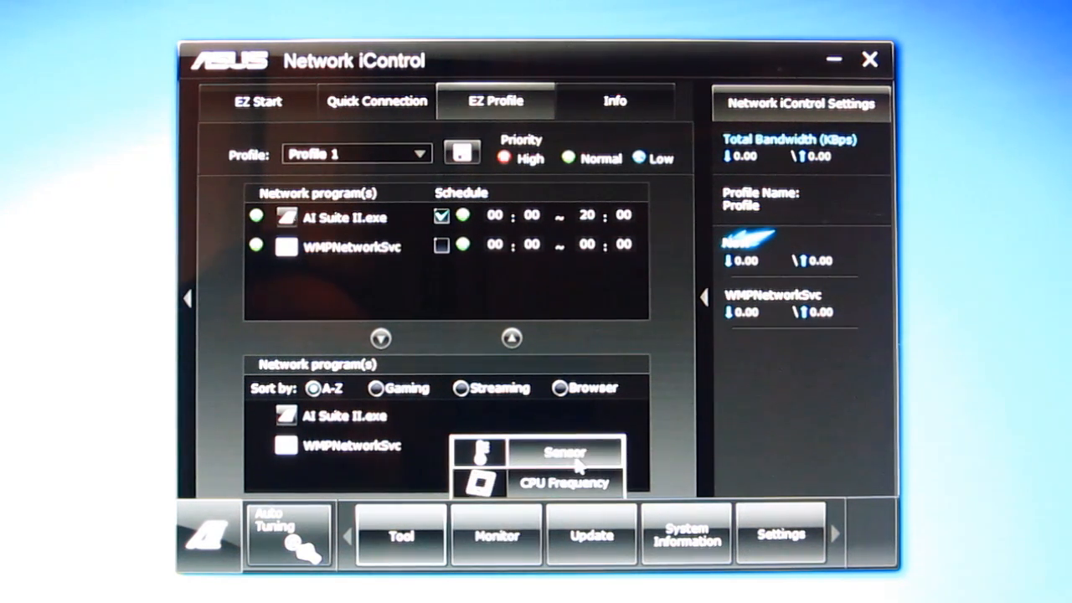
# Step: Check sensor and CPU frequency readings, then confirm leaving Network iControl for TurboV EVO
pyautogui.click(566, 454)
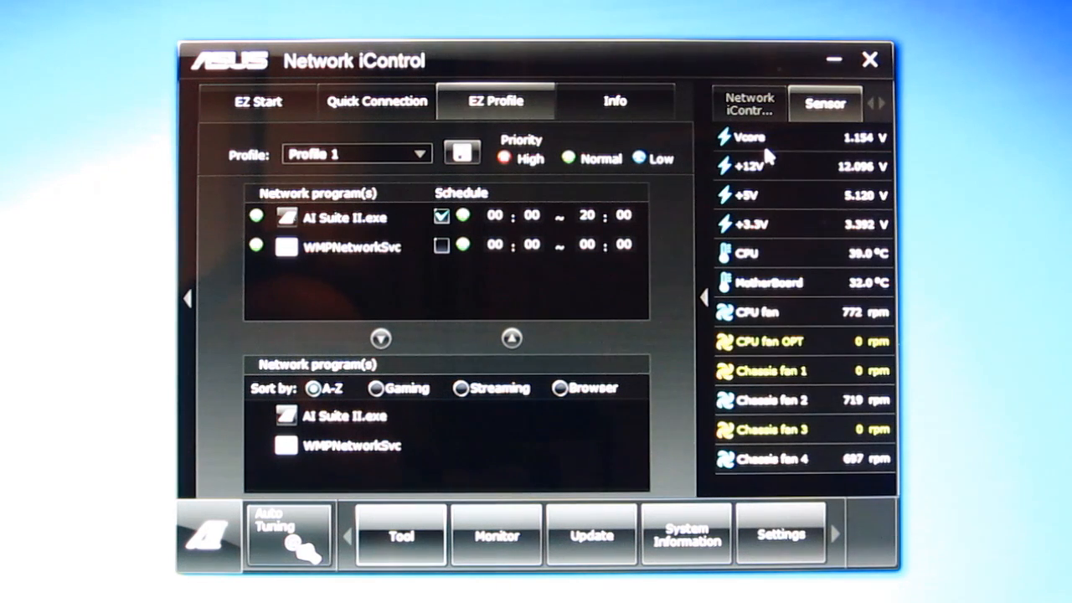
pyautogui.moveTo(819, 472)
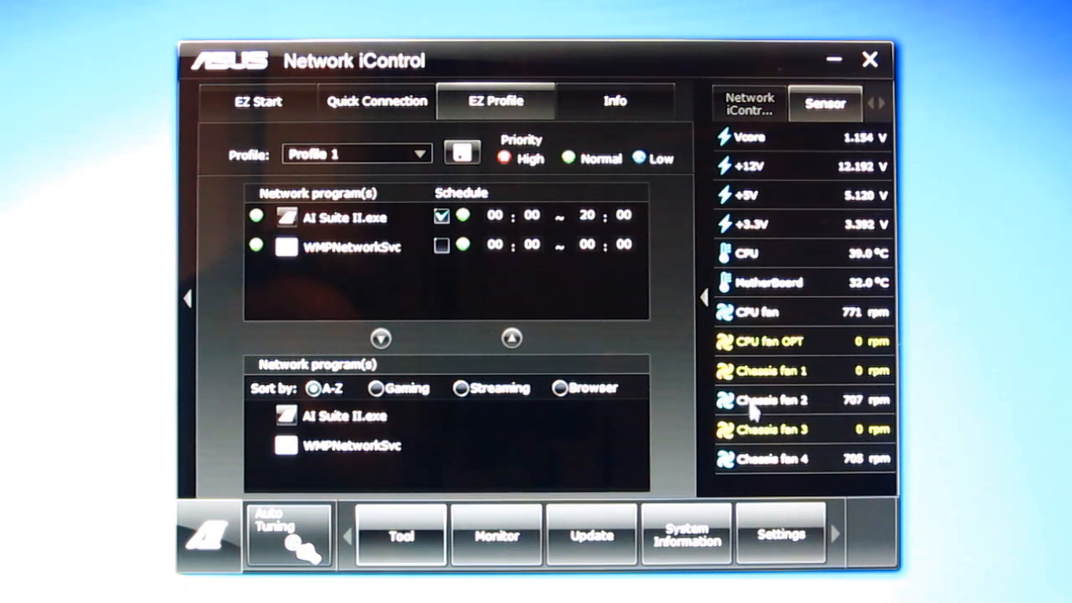
pyautogui.click(496, 535)
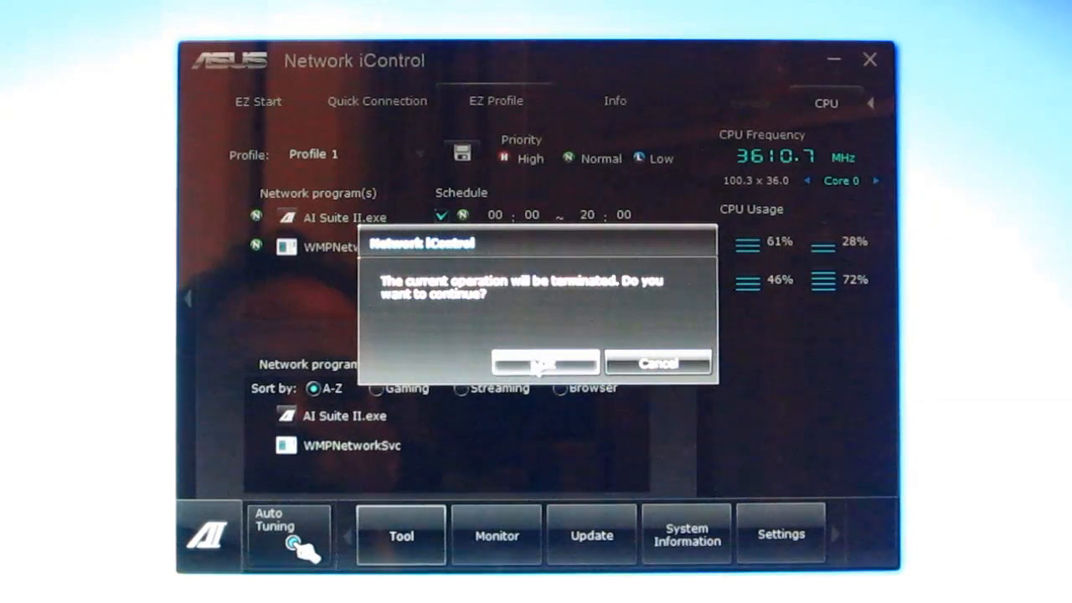
pyautogui.click(546, 361)
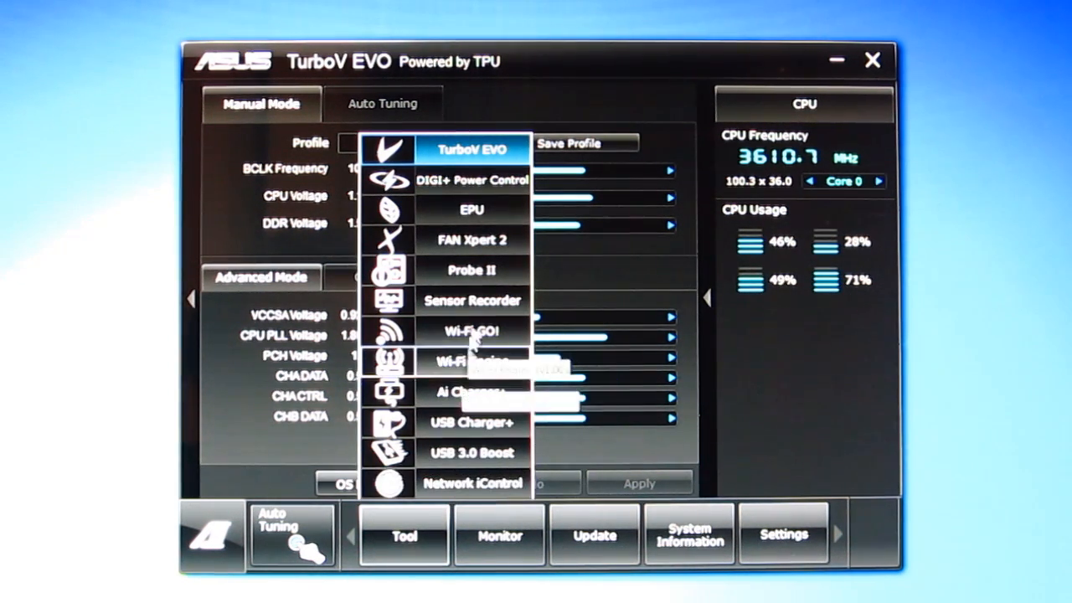
# Step: Open Wi-Fi GO! and read the Smart Motion Control and File Transfer descriptions
pyautogui.click(472, 332)
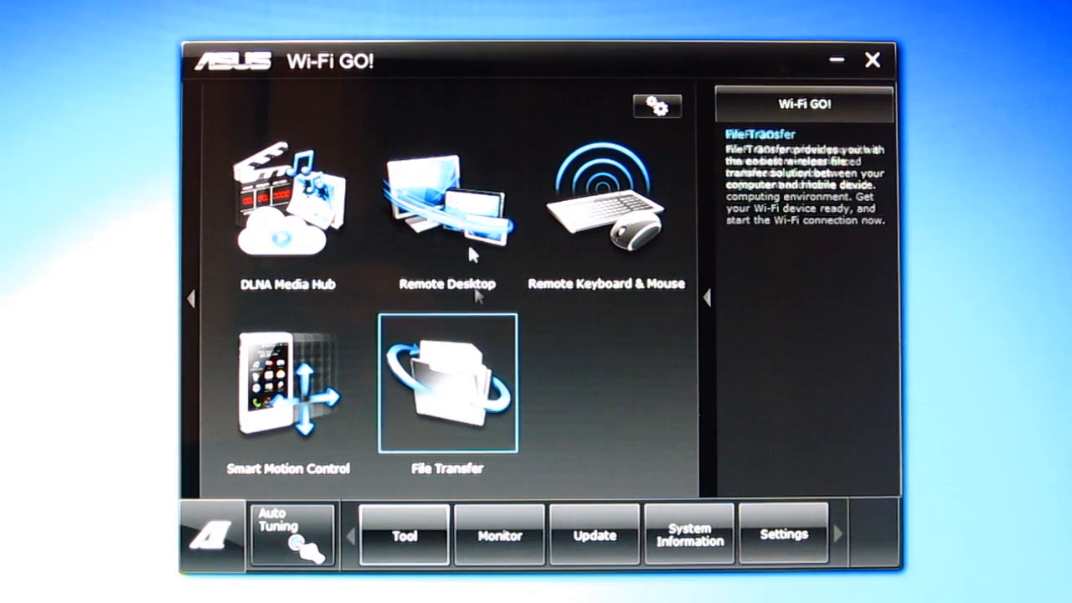
pyautogui.click(288, 385)
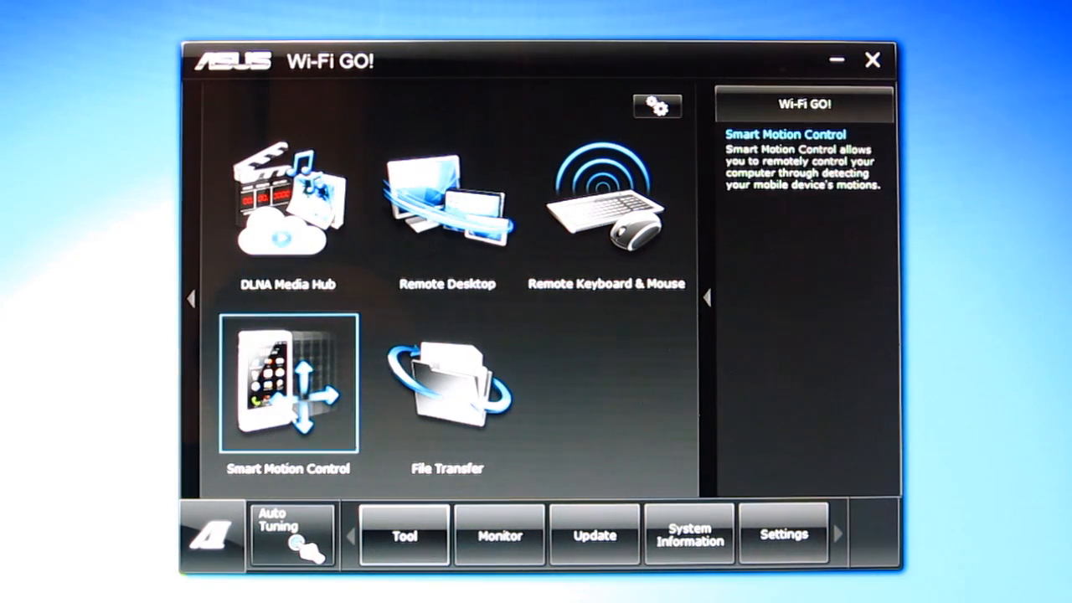
pyautogui.click(446, 384)
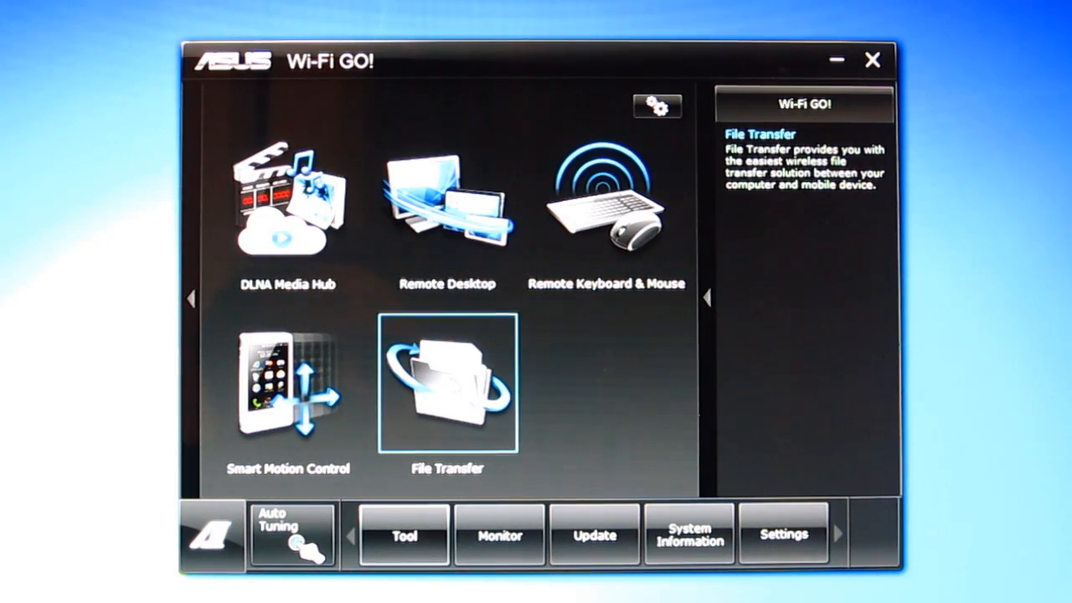